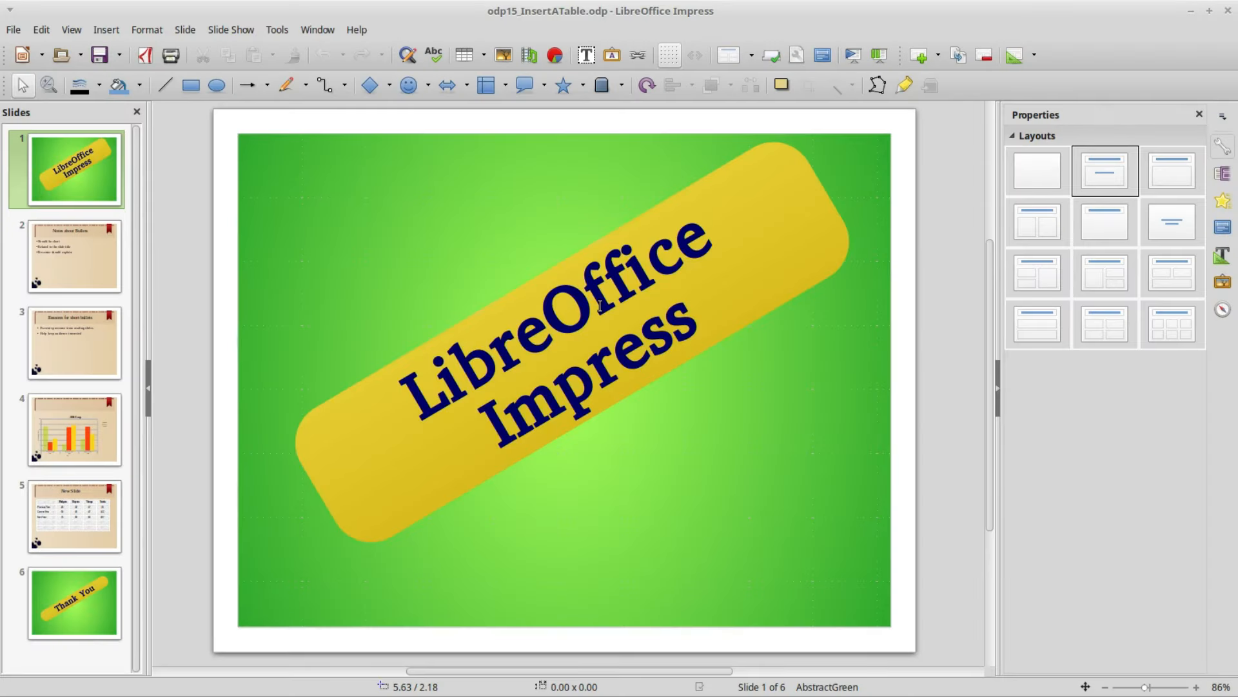
mouse_move(598, 312)
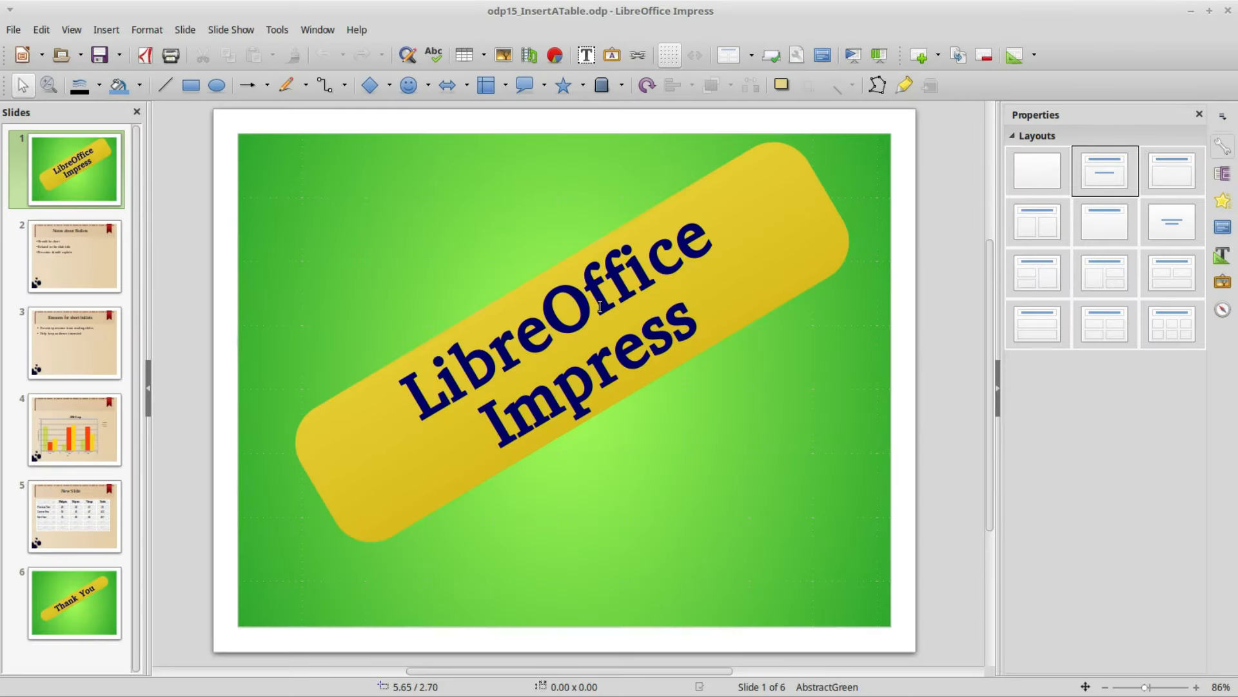
mouse_move(246, 167)
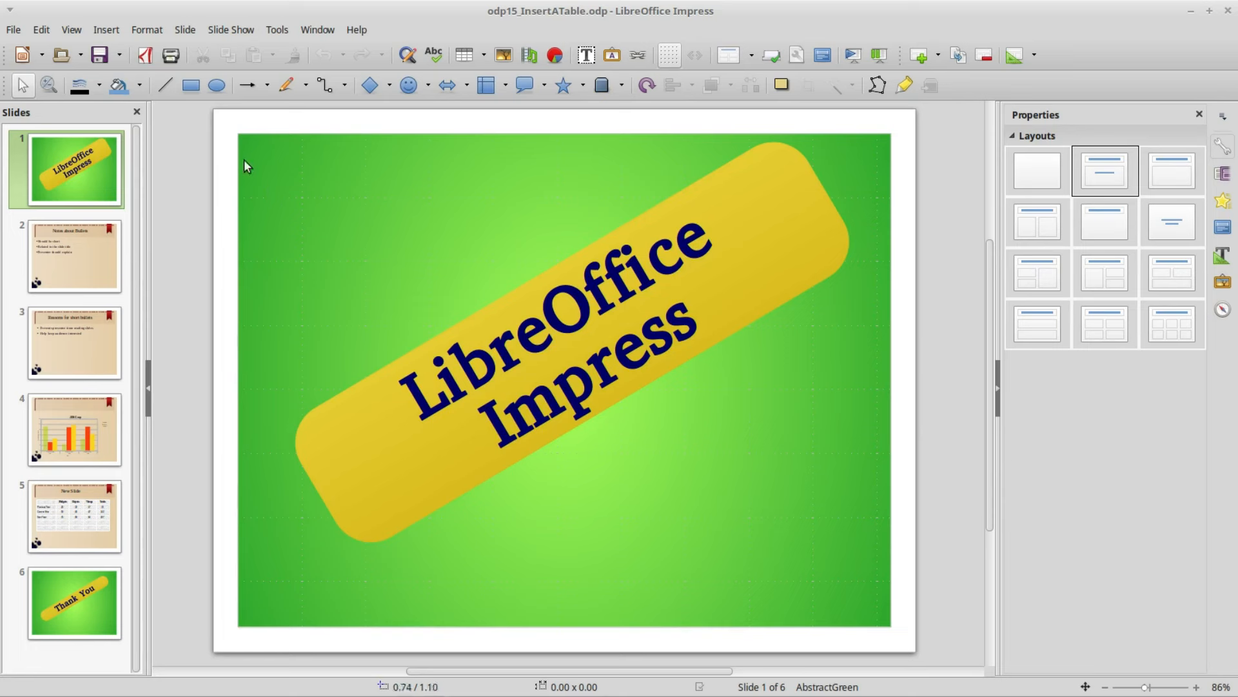
Step: Save the presentation as a new copy named odp17_CustomMasterPages.odp via Save As
left_click(120, 54)
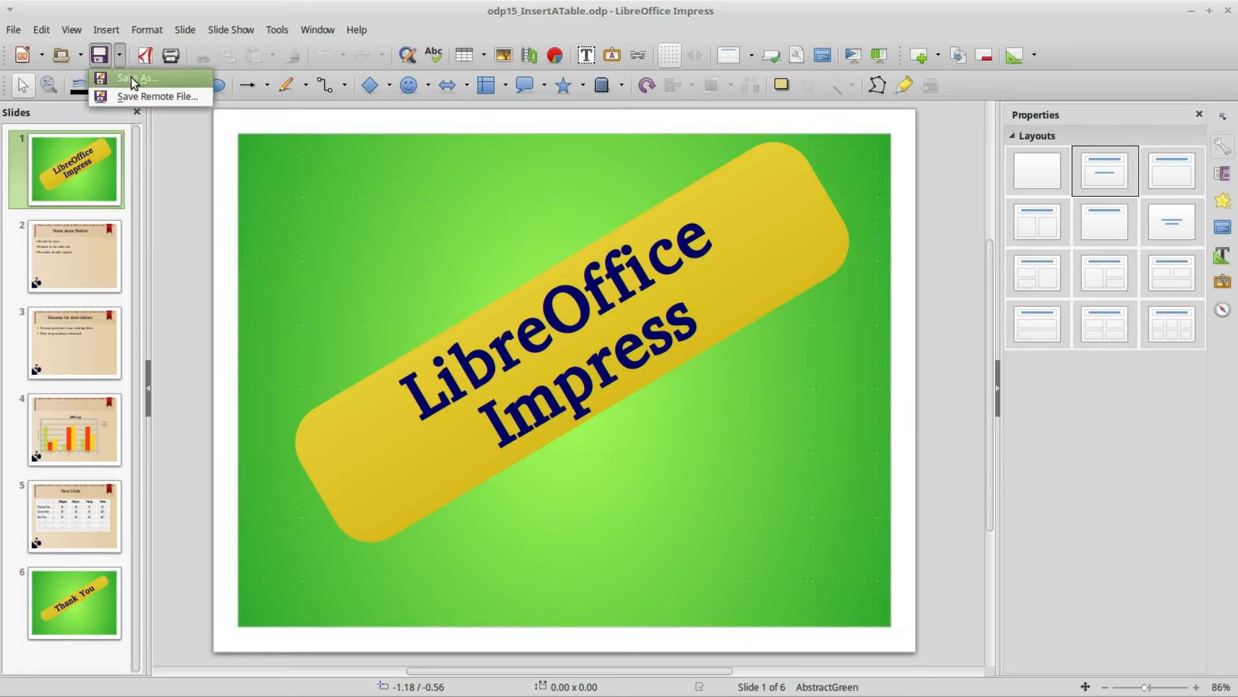
left_click(135, 79)
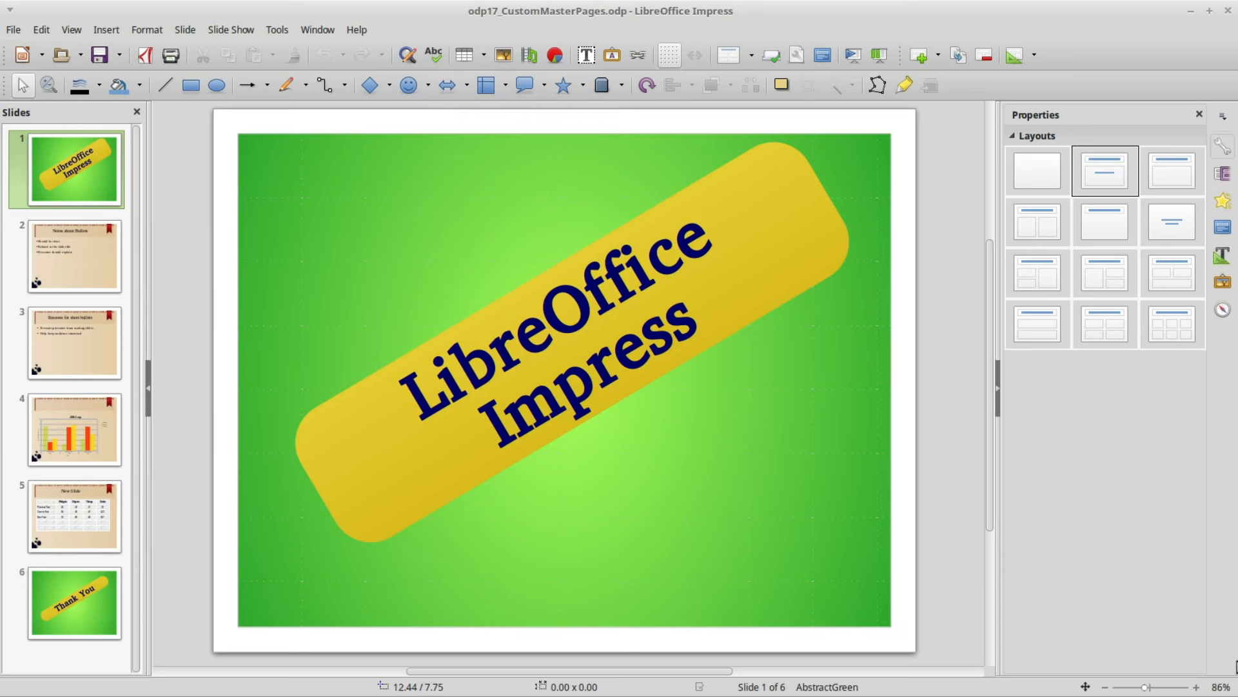
mouse_move(1222, 227)
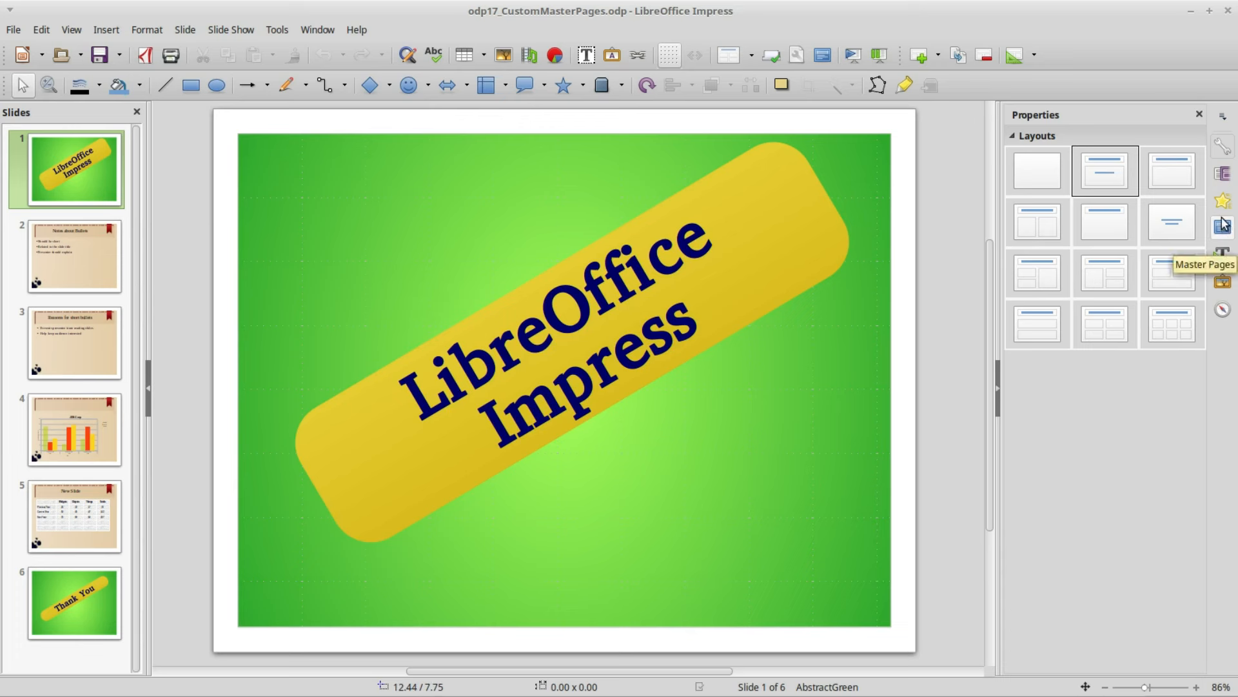
Step: Show the Master Pages sidebar, then enter Slide Master view on the AbstractGreen master
left_click(1223, 228)
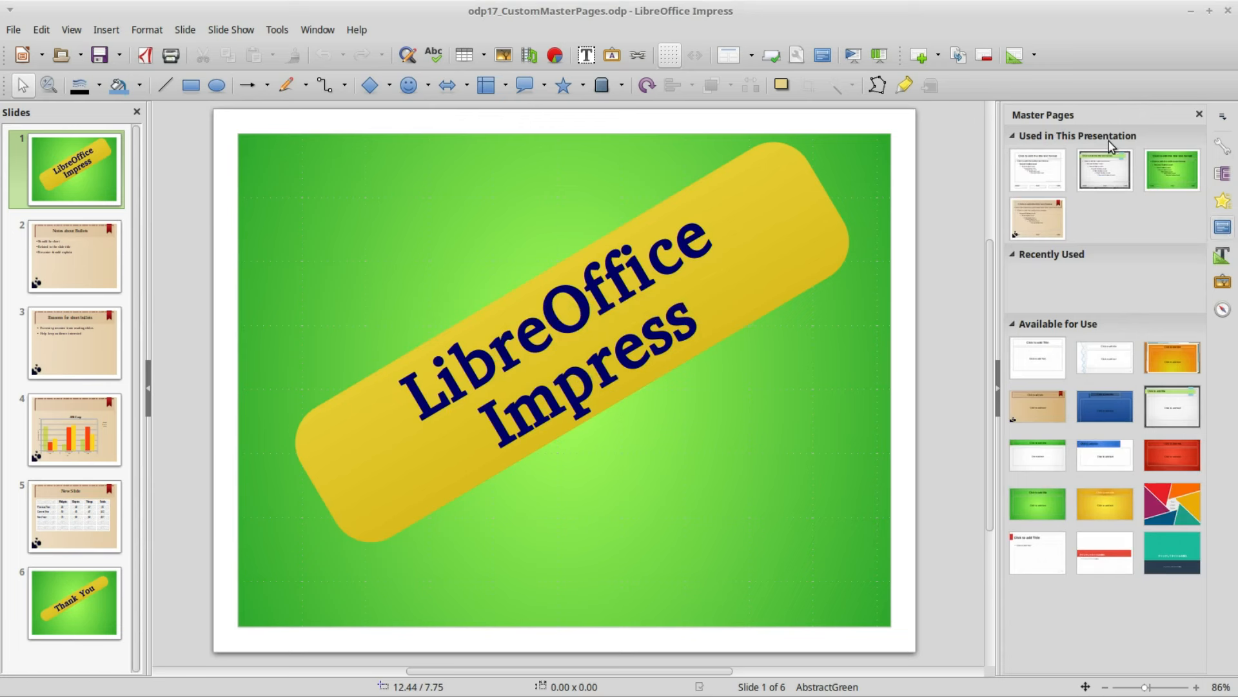
mouse_move(1080, 325)
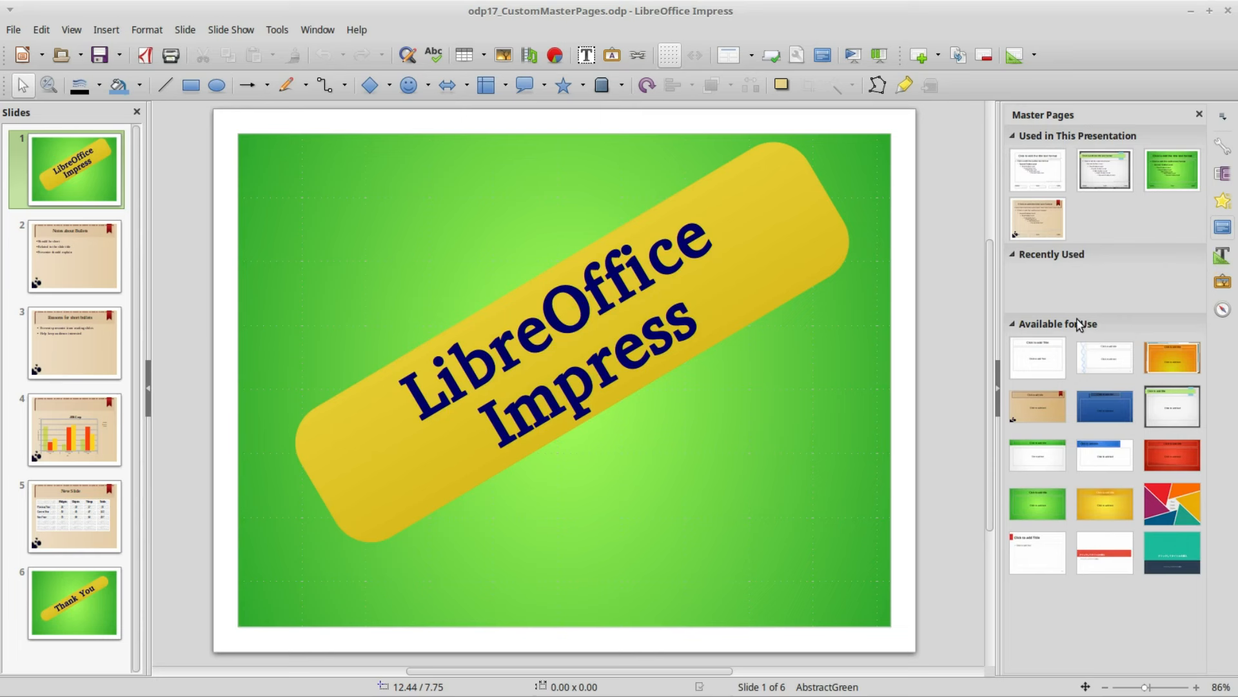
mouse_move(1106, 357)
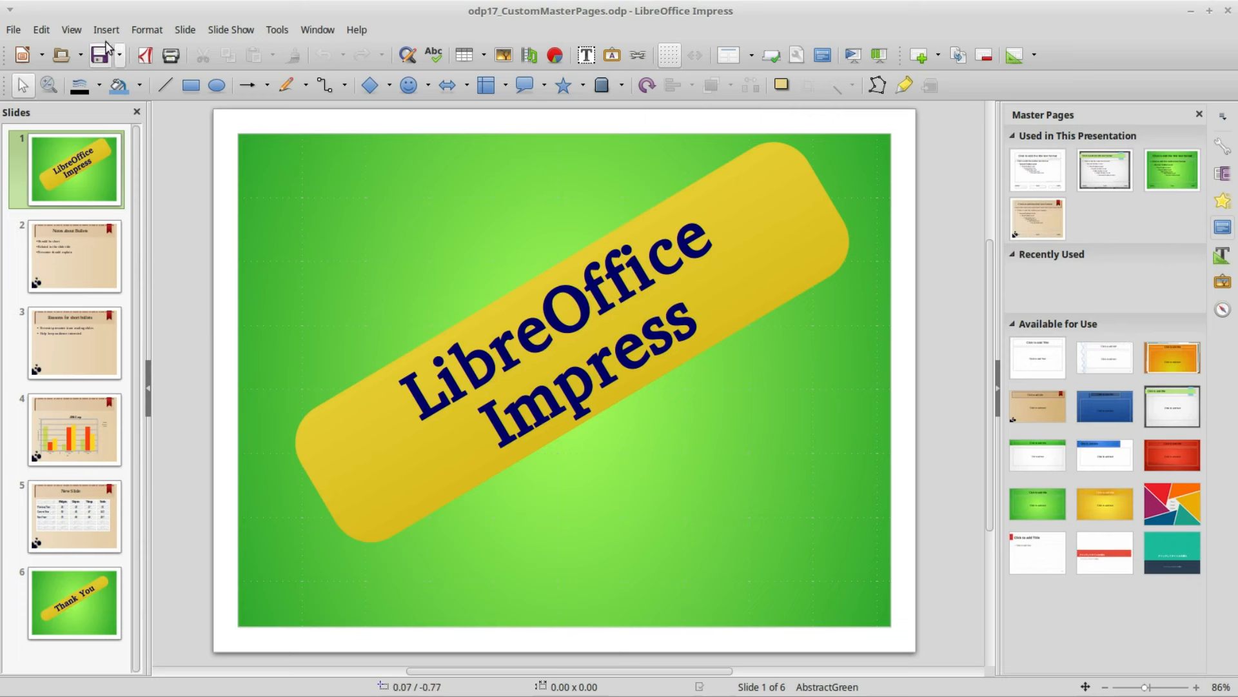
left_click(70, 29)
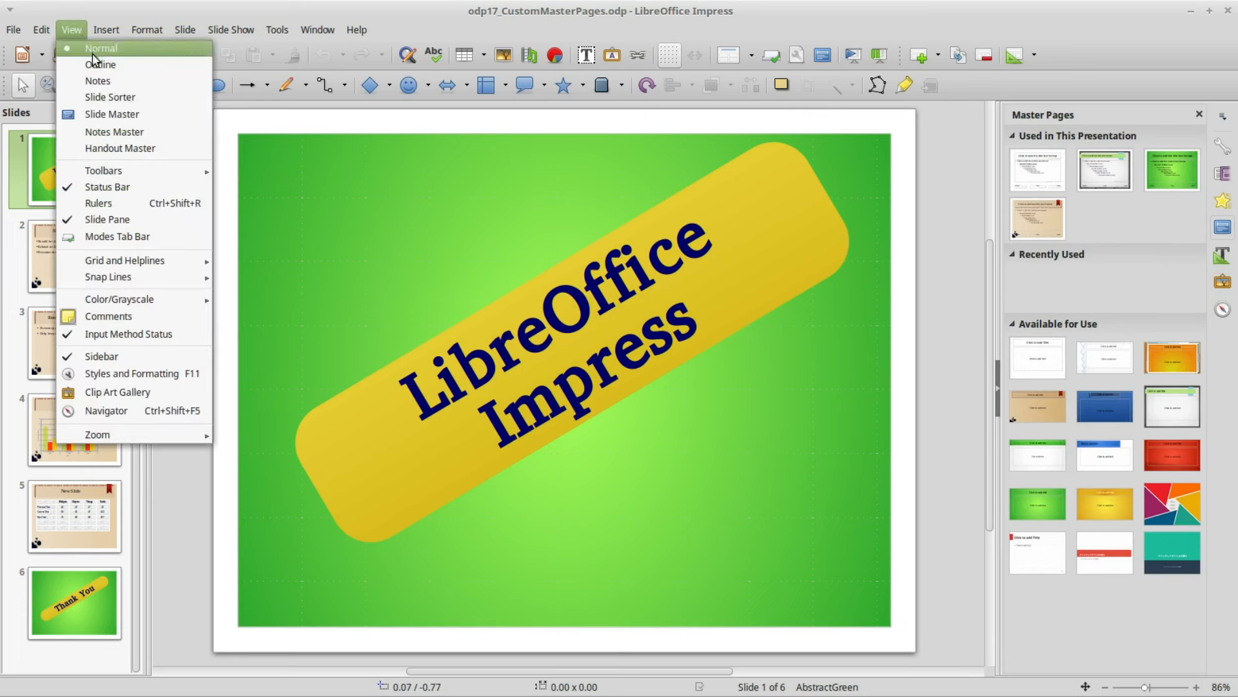
mouse_move(111, 114)
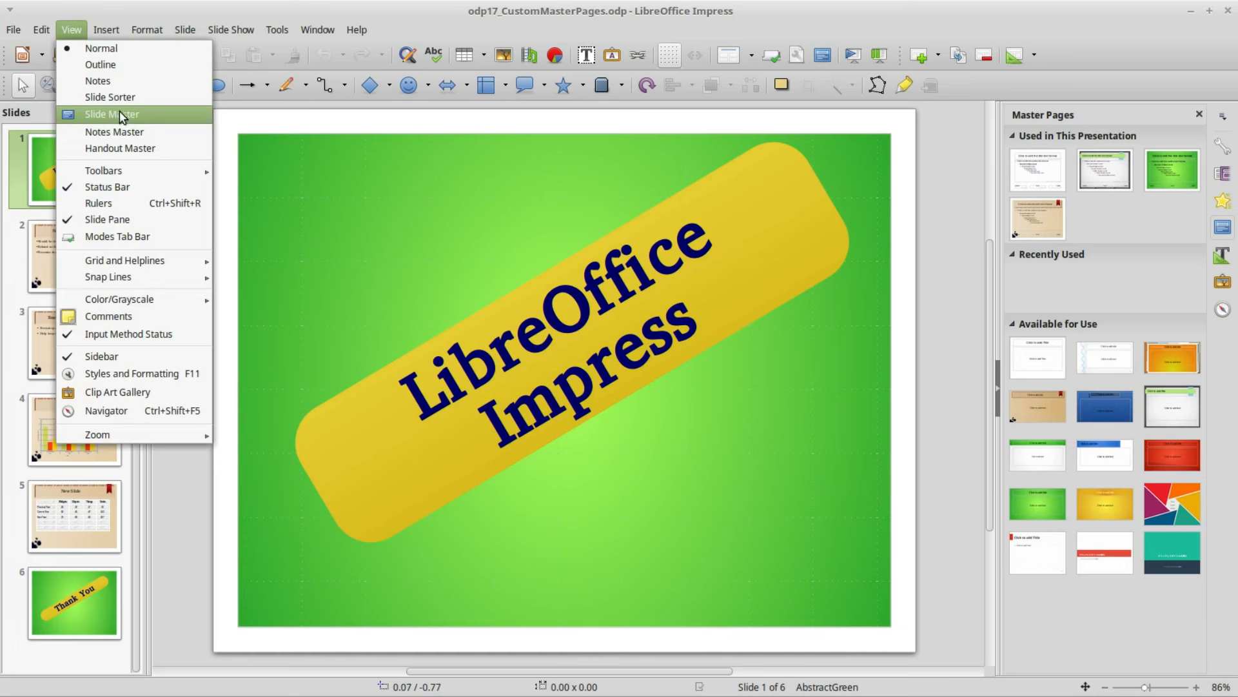
left_click(111, 114)
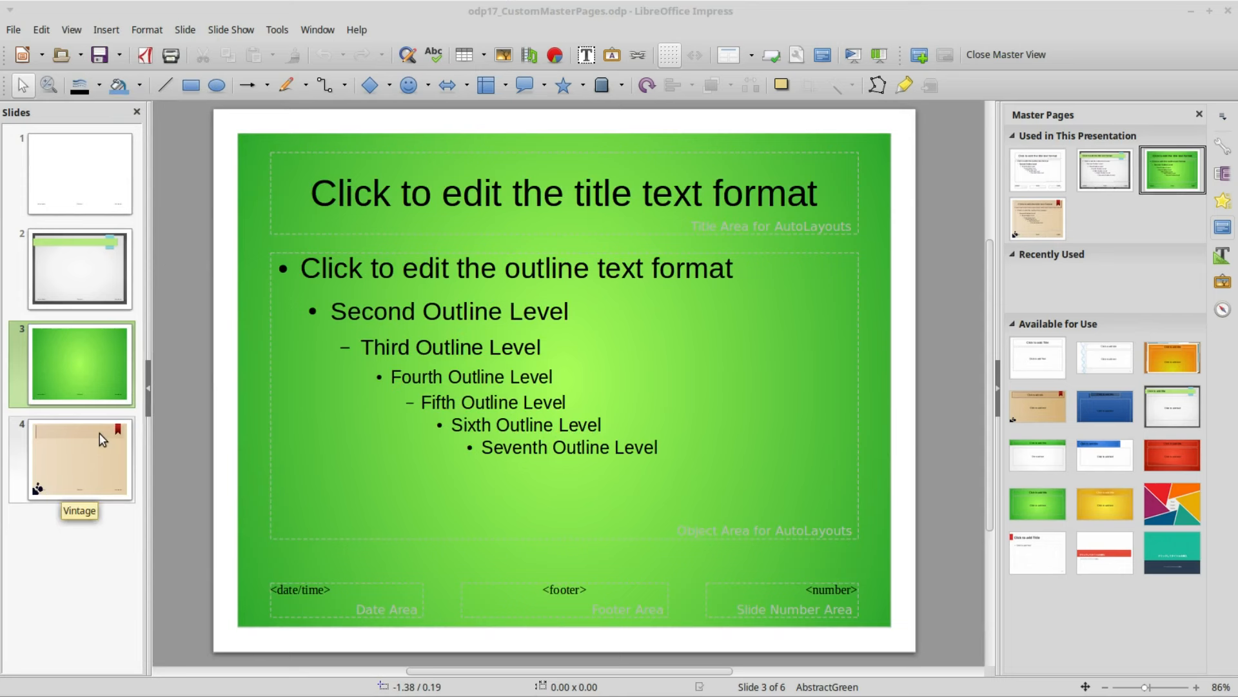
mouse_move(877, 239)
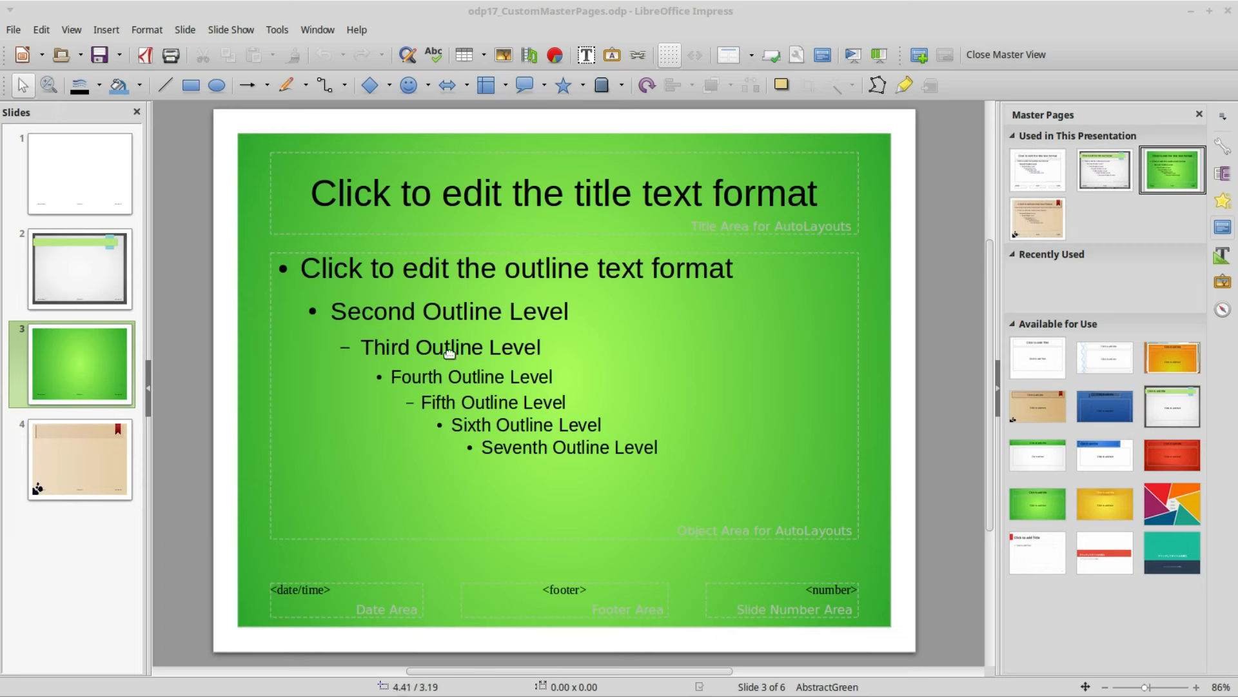
mouse_move(50, 103)
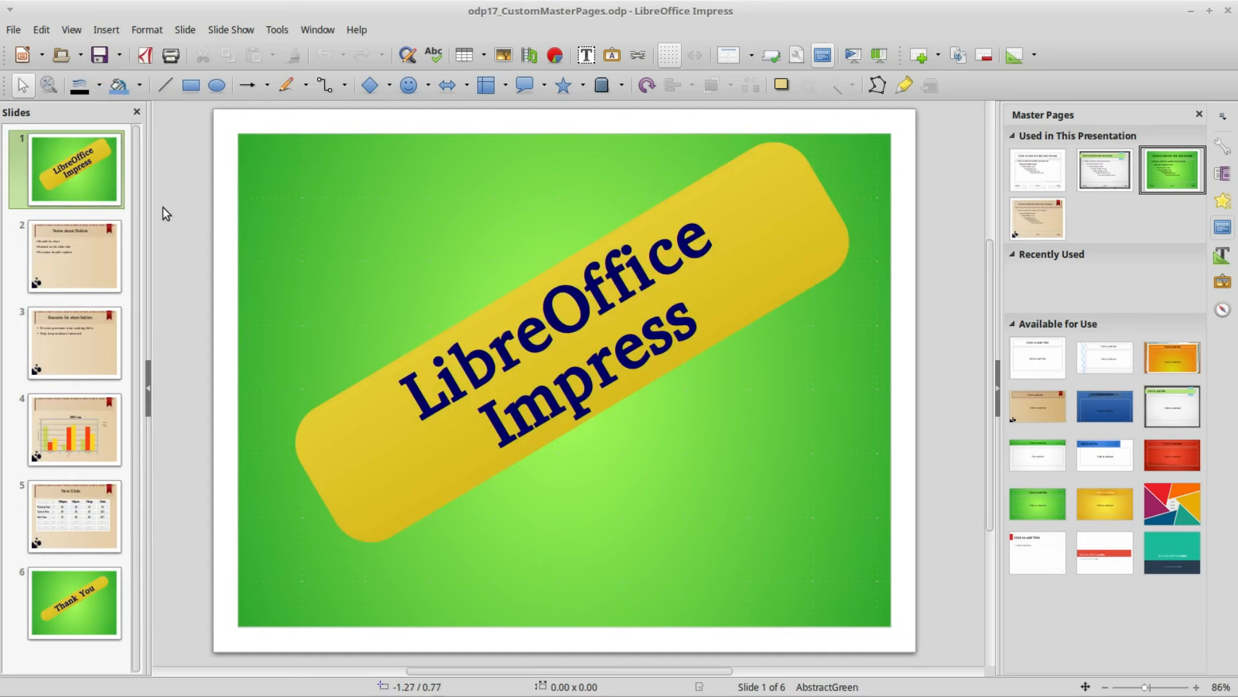
mouse_move(172, 349)
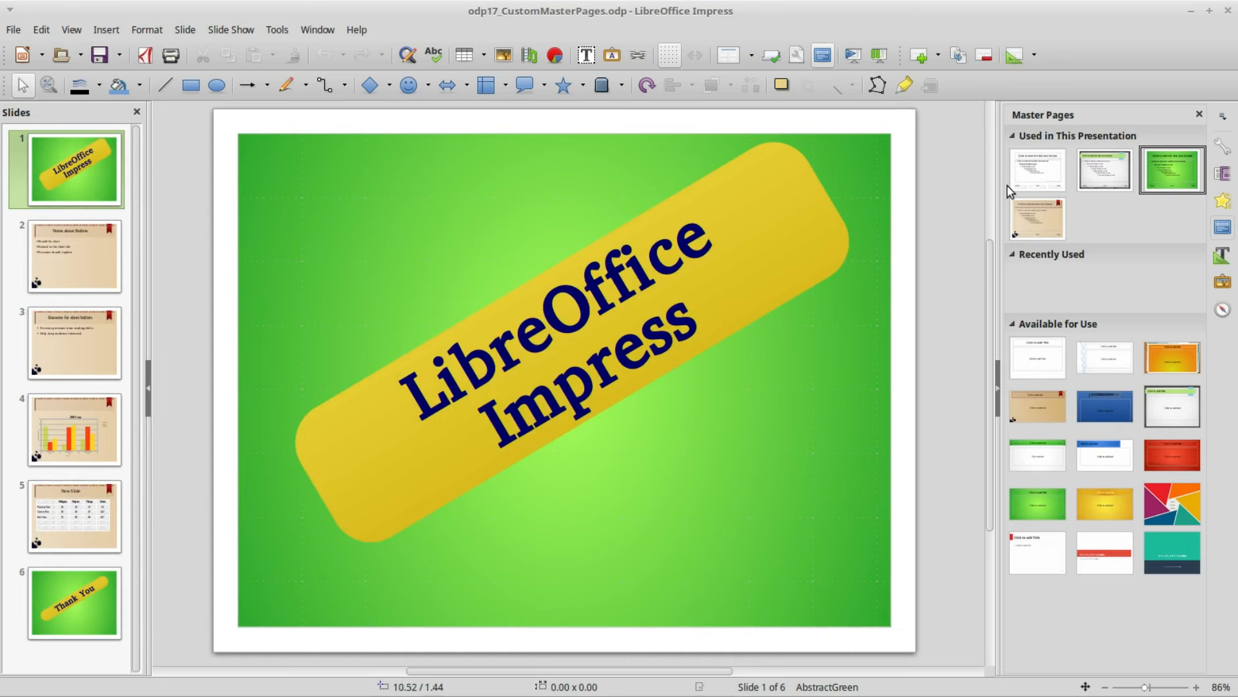
mouse_move(1105, 168)
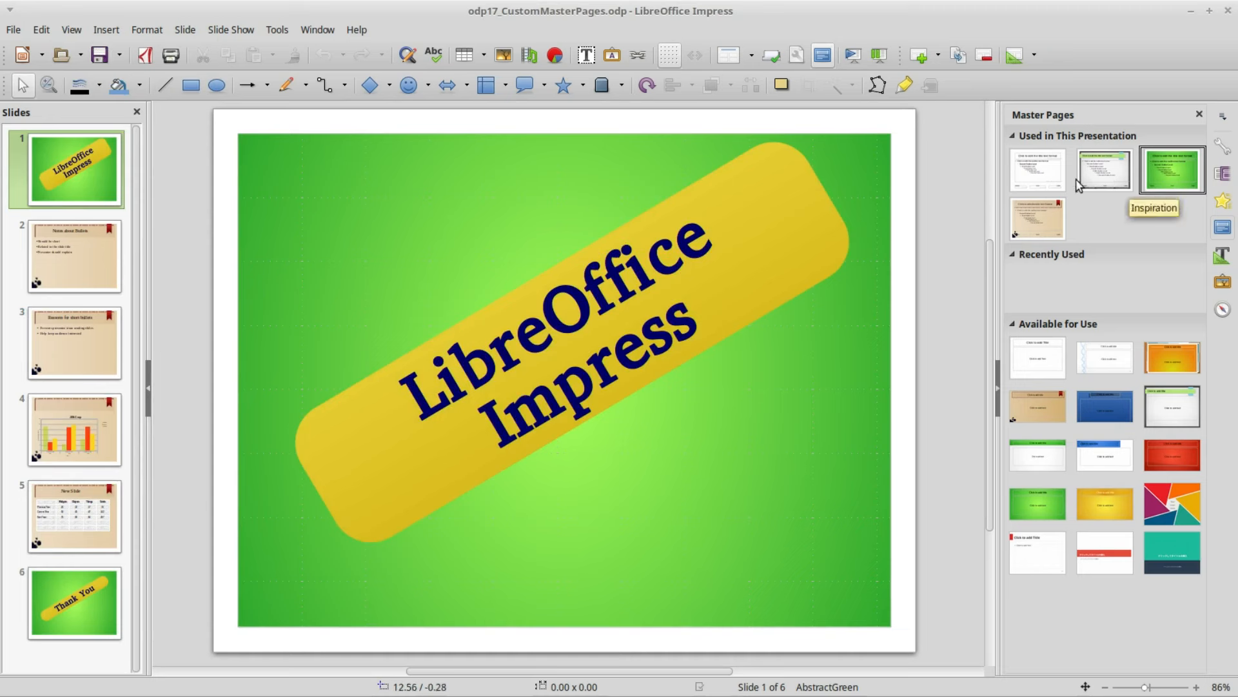
mouse_move(822, 55)
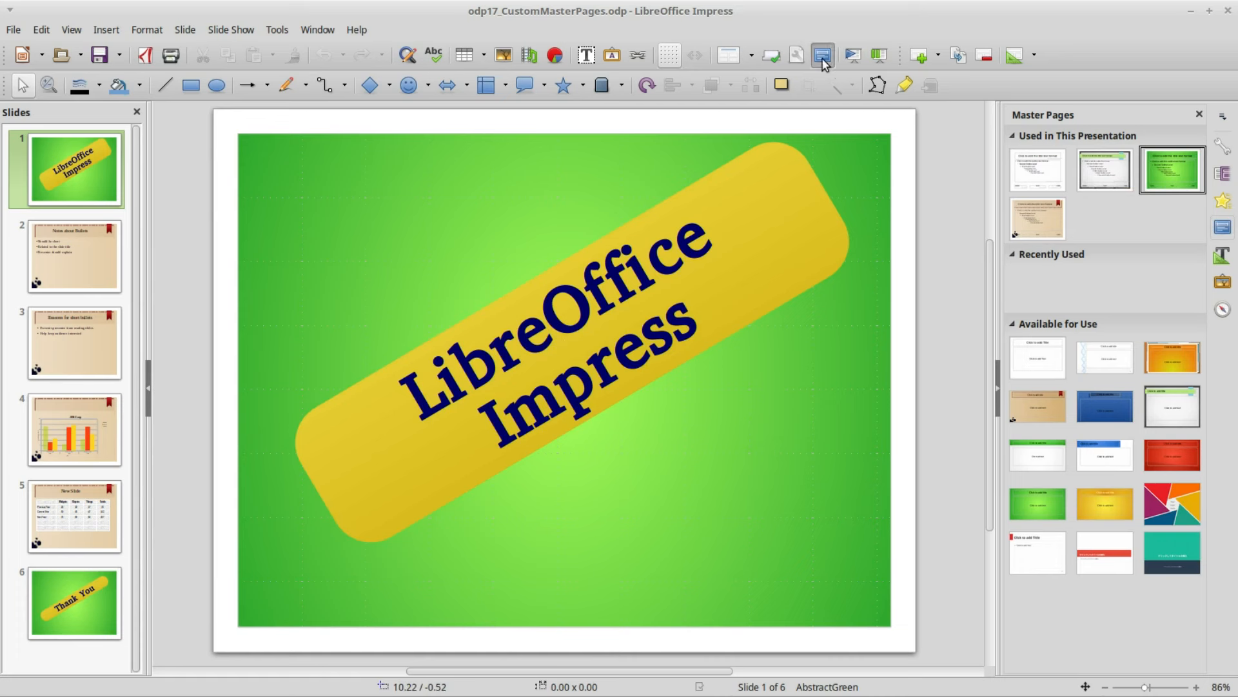
Step: Toggle between normal editing and Master Slide view, ending on the AbstractGreen master
left_click(822, 54)
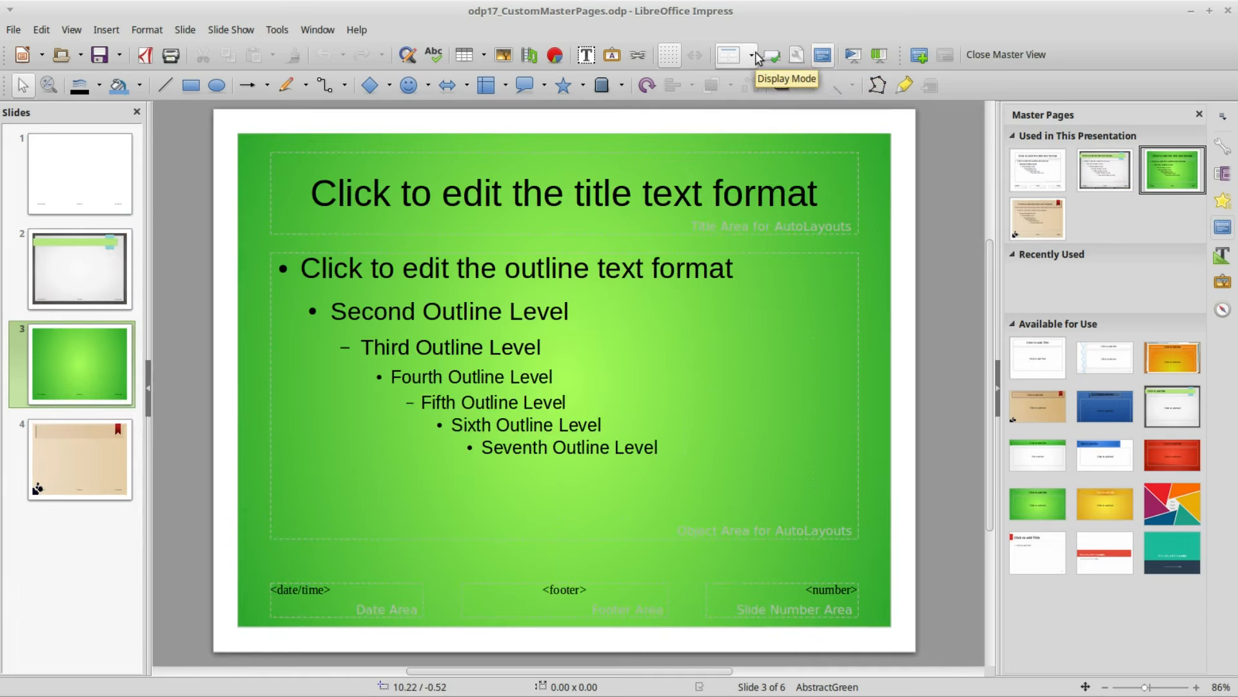
left_click(730, 54)
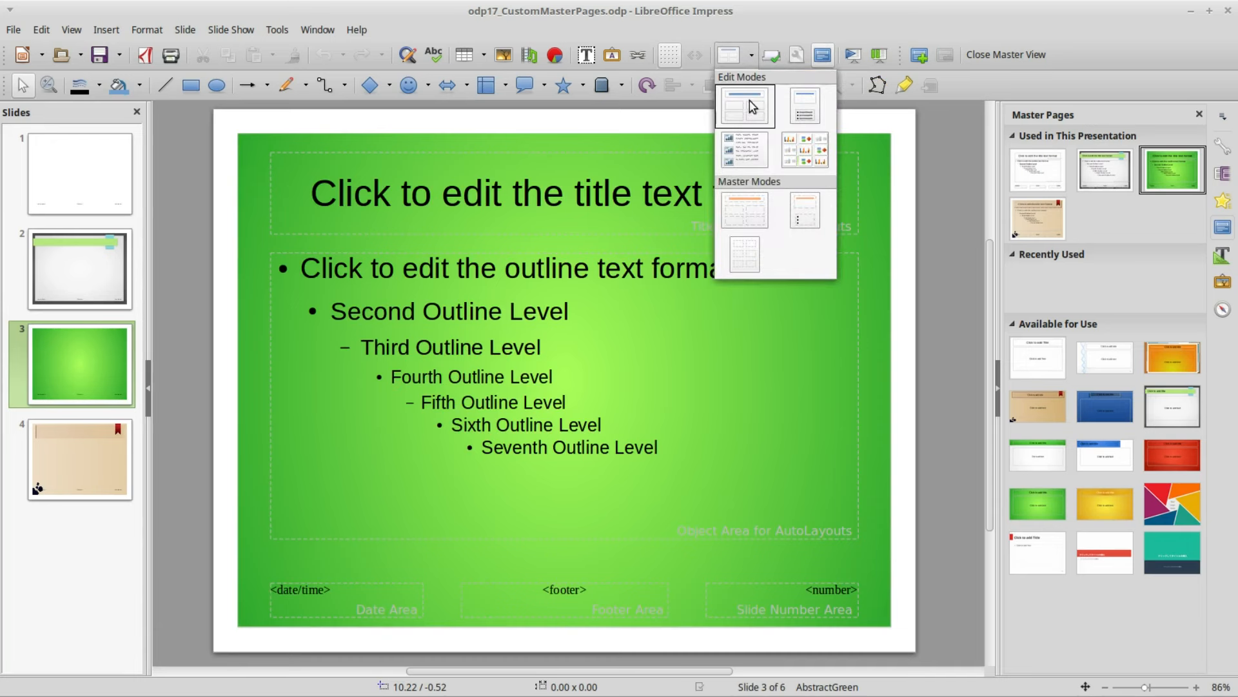
left_click(1005, 54)
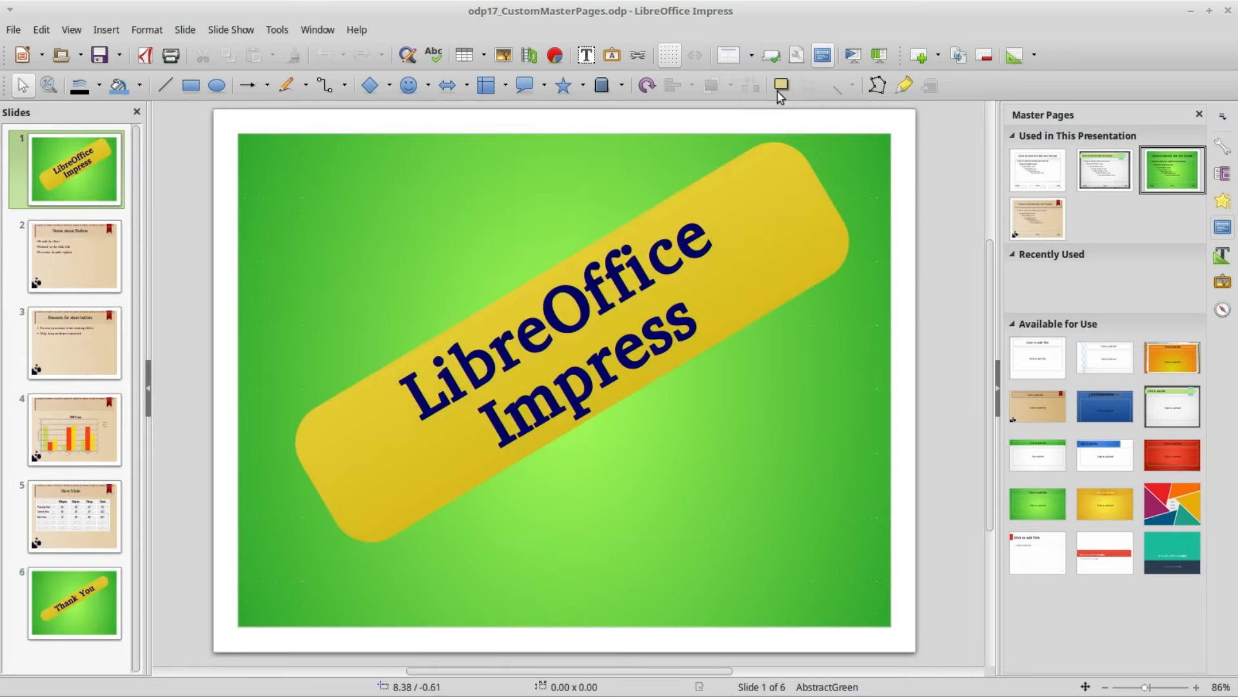
left_click(823, 54)
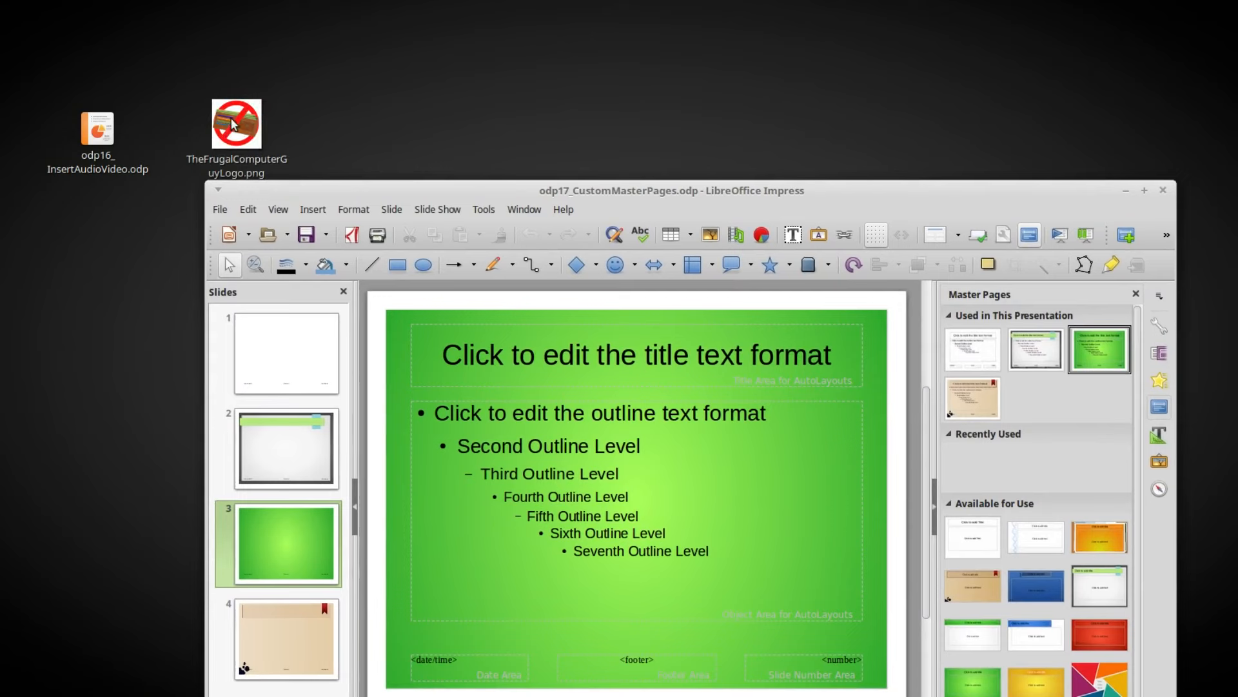
Step: Drop the crossed-out wallet image onto the green master, shrink it and place it bottom-right
left_click_drag(235, 124, 828, 591)
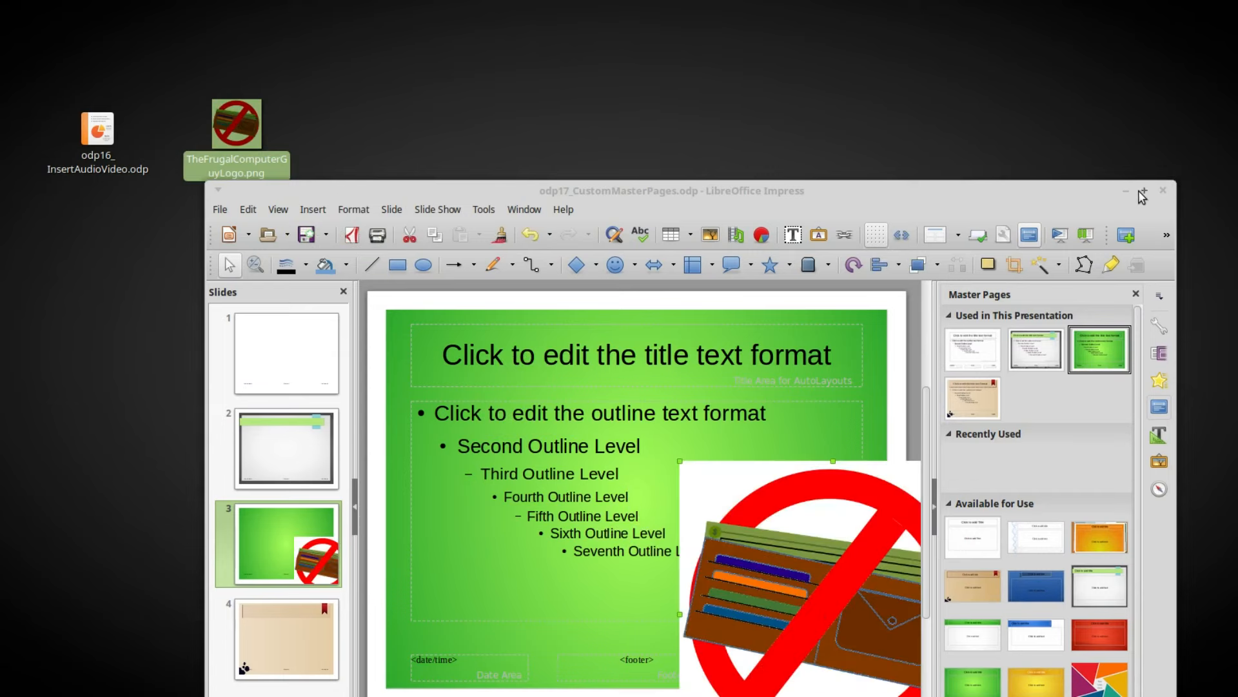
left_click(1140, 191)
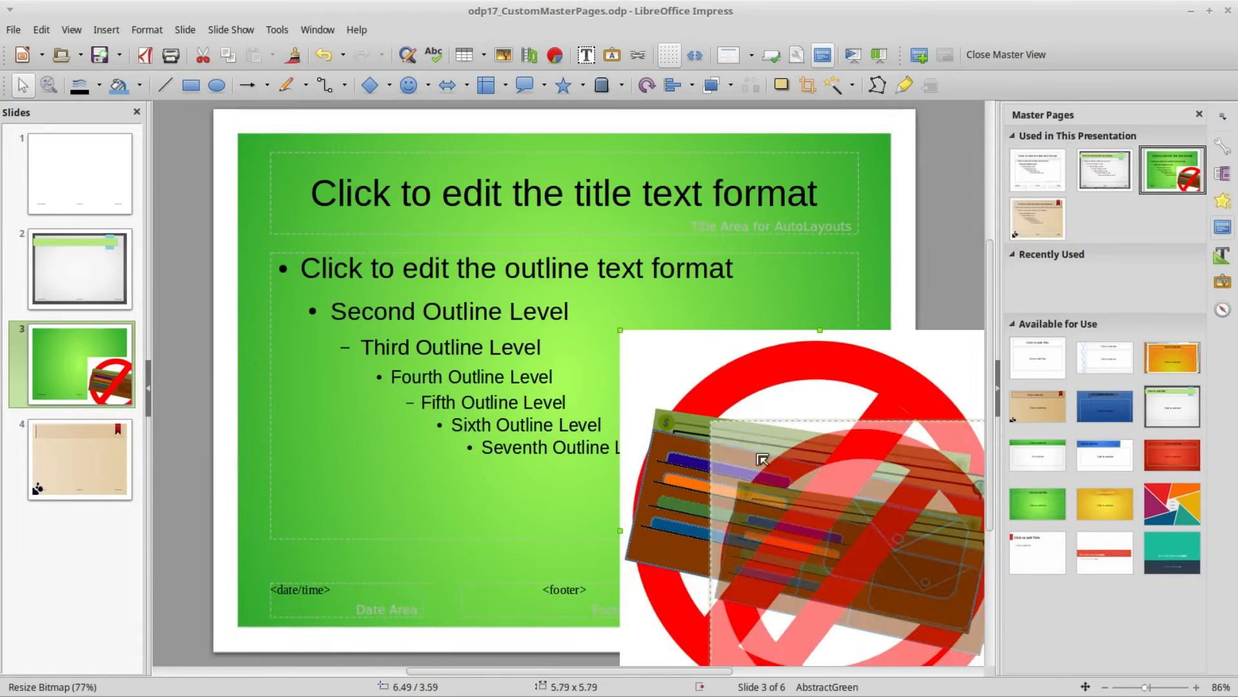
left_click_drag(759, 459, 912, 604)
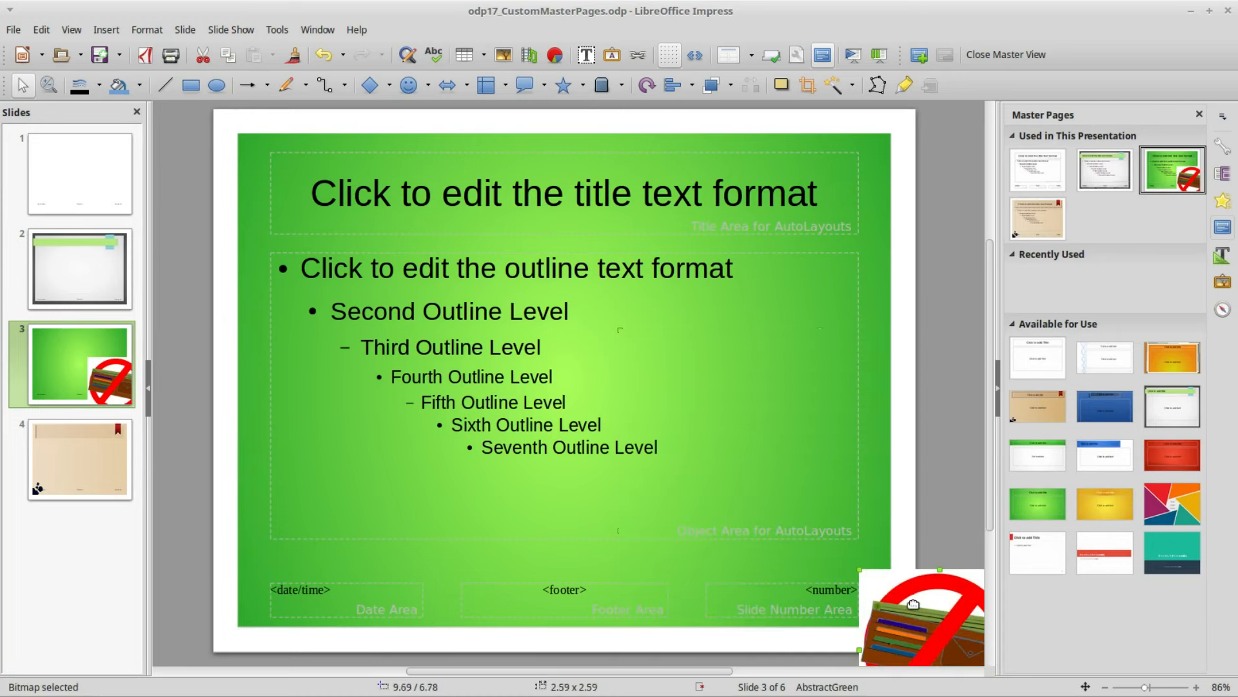
left_click_drag(920, 616, 738, 518)
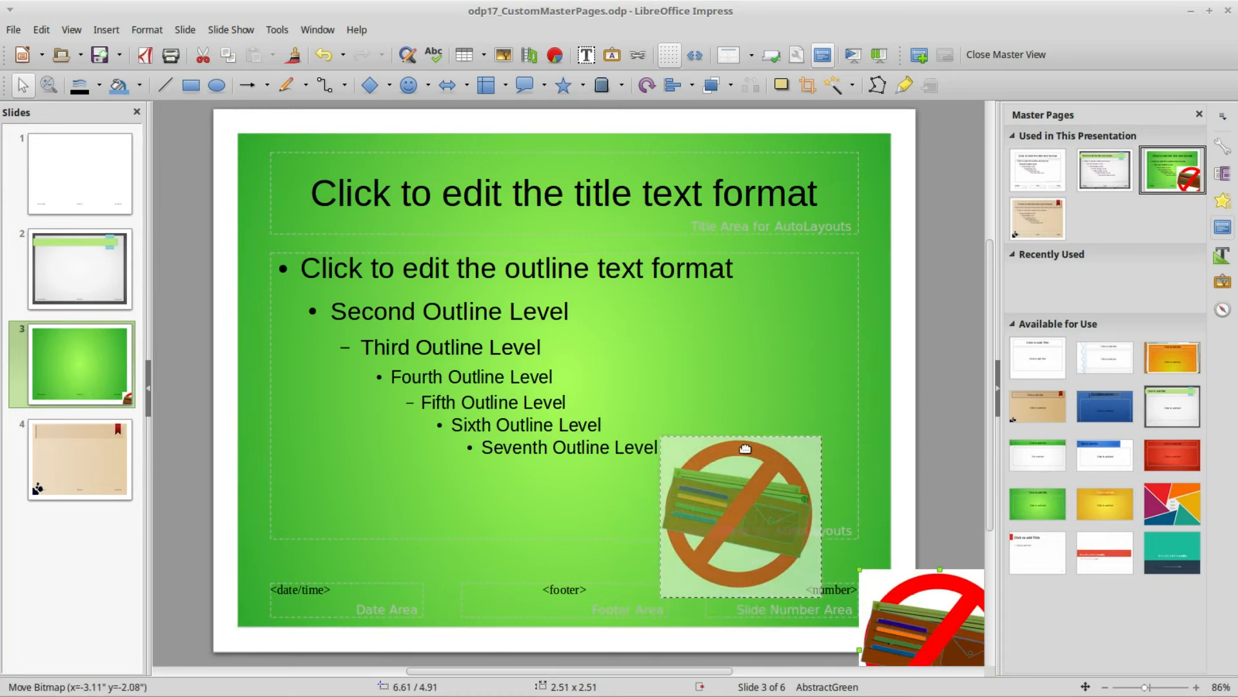
left_click_drag(738, 518, 790, 529)
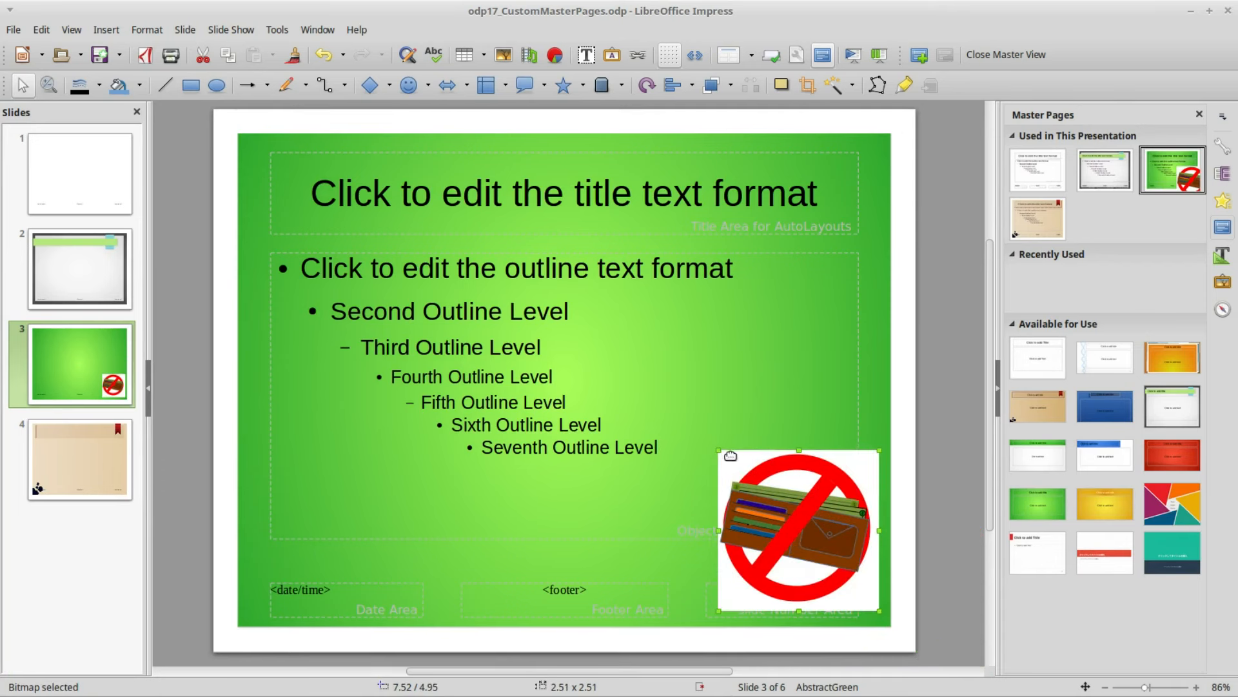
left_click_drag(713, 454, 721, 461)
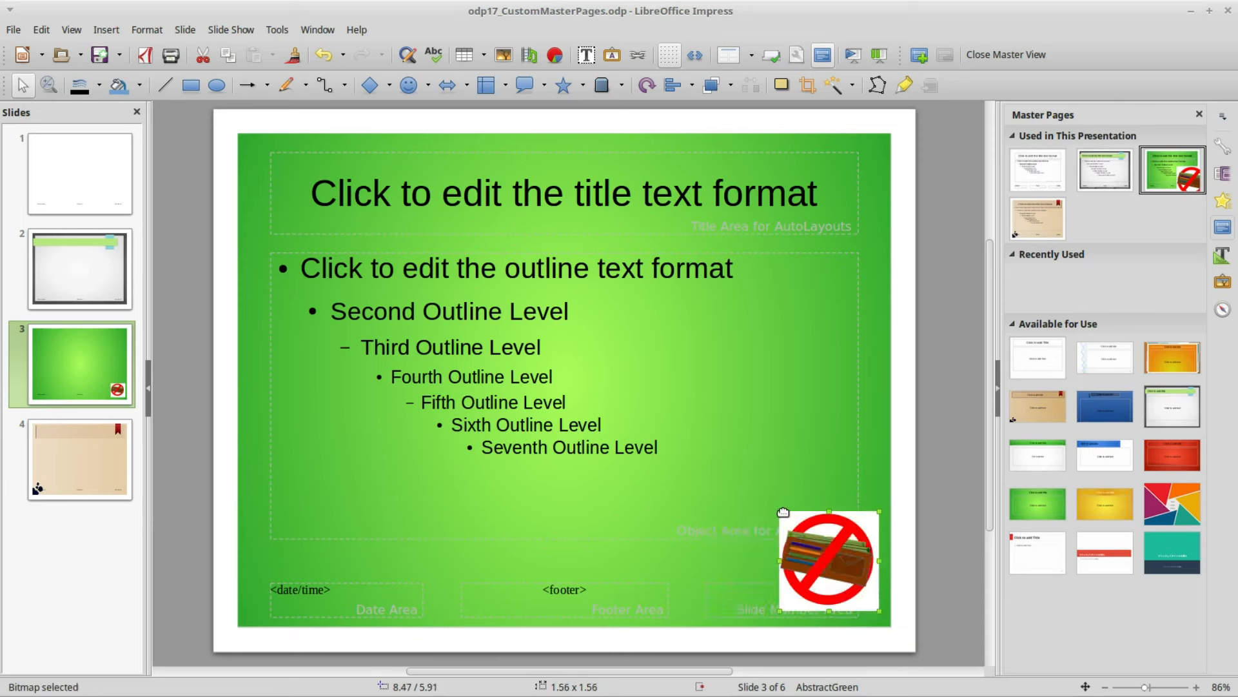
mouse_move(1123, 219)
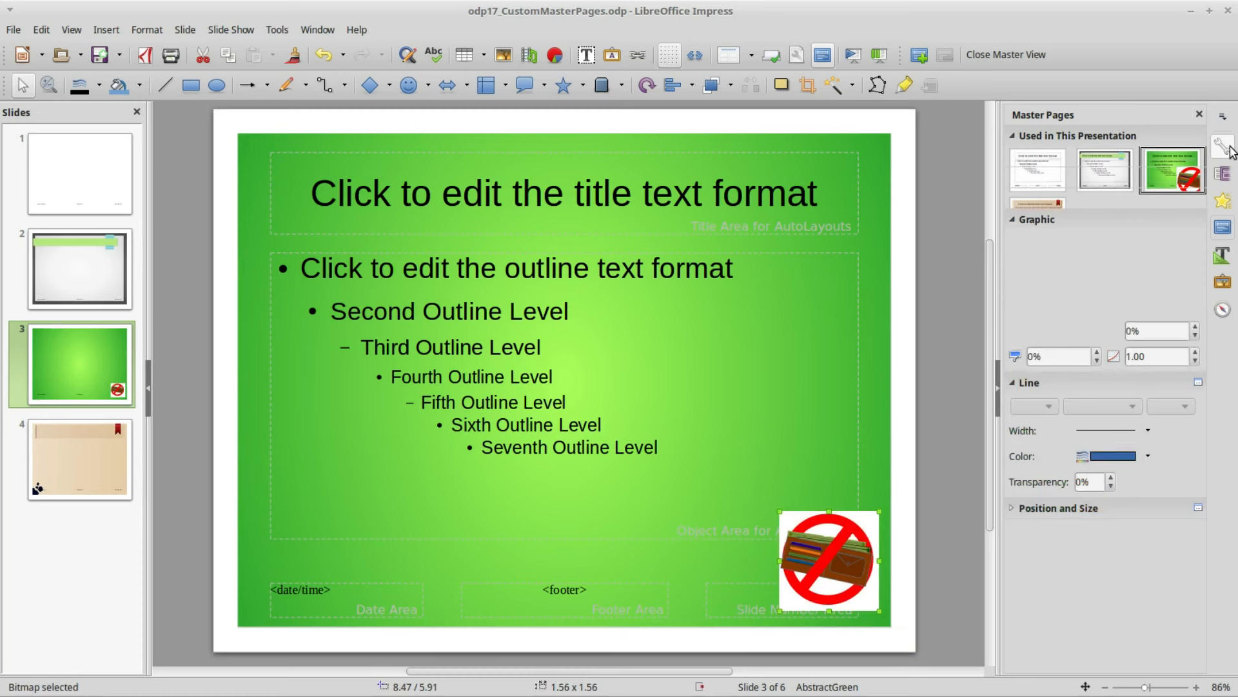
Step: Set the wallet image's Graphic transparency to 75% in the Properties deck
left_click(1221, 139)
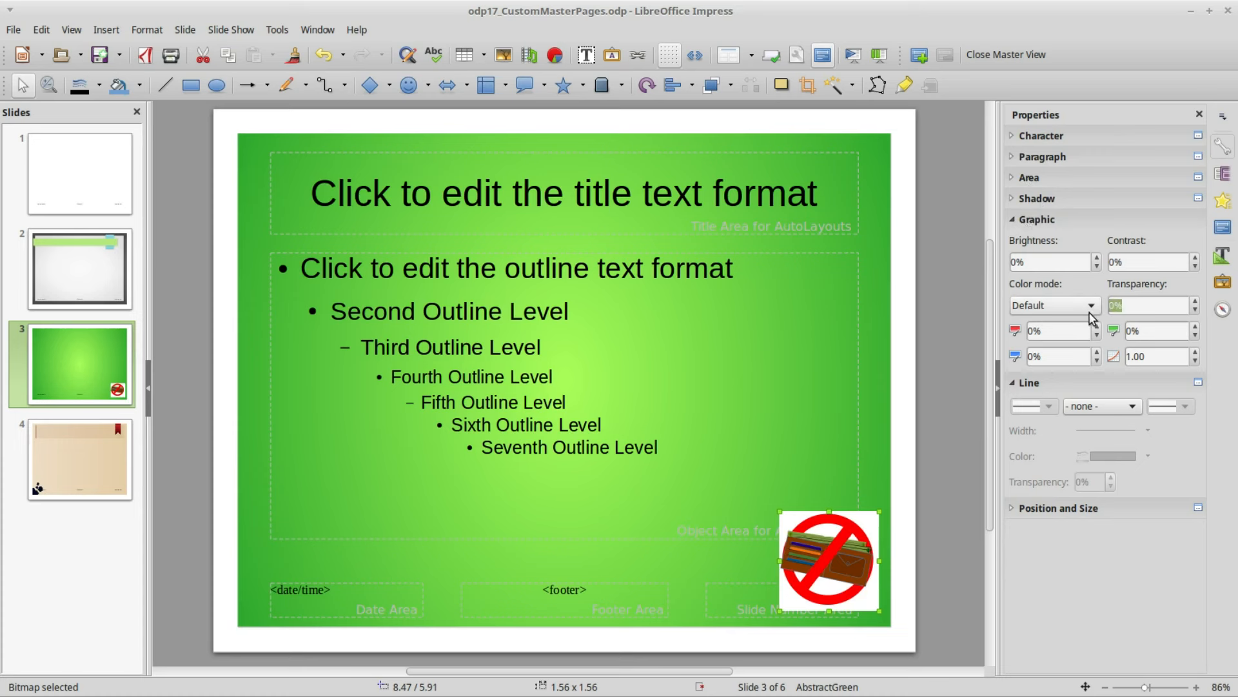
type("75")
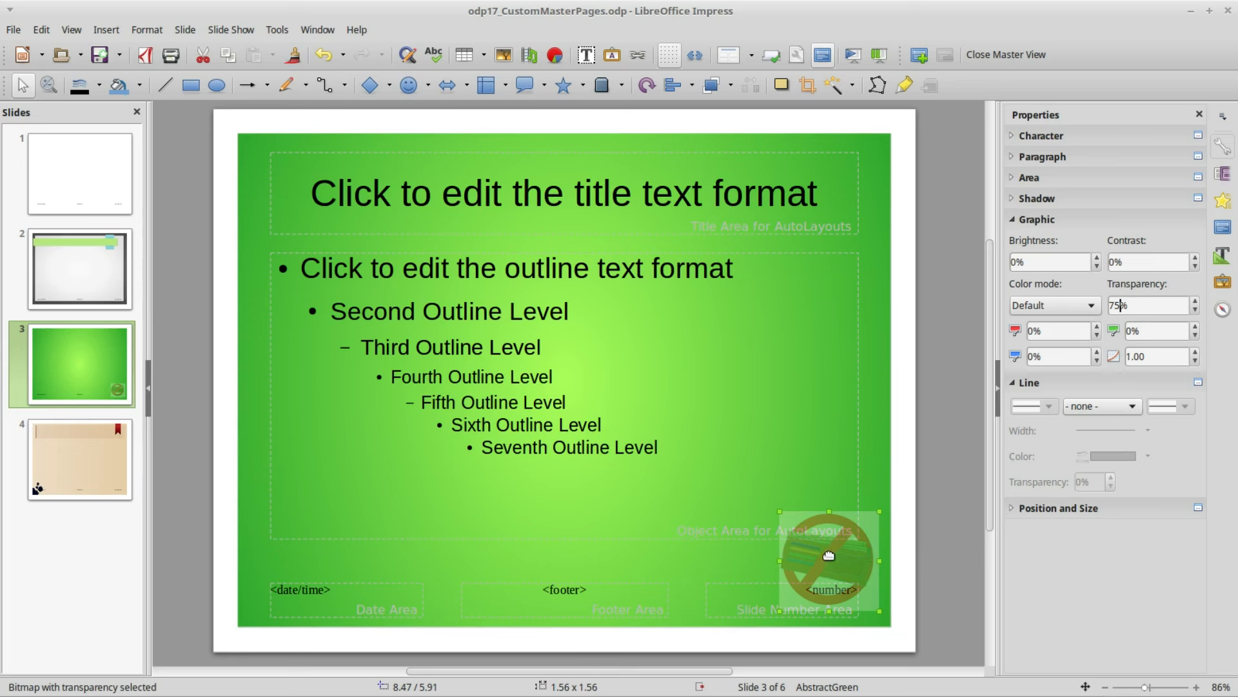
Step: Copy the watermark and paste it onto the beige, grey Inspiration and white Default masters
right_click(829, 555)
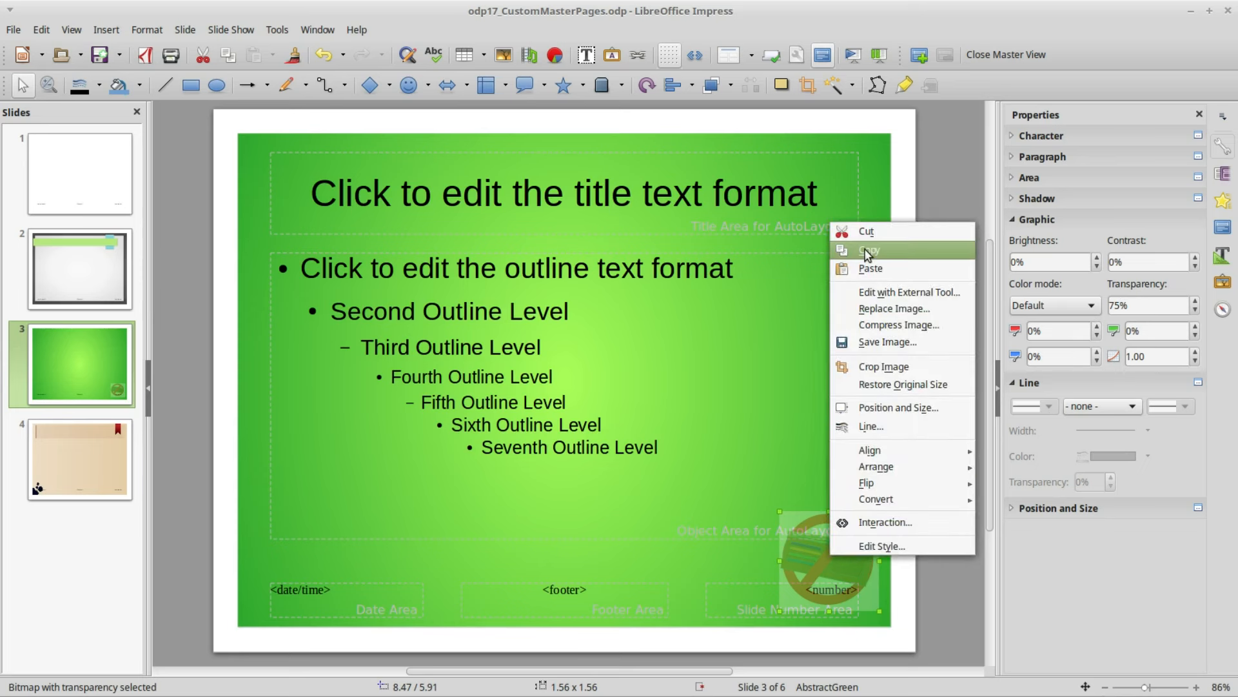
left_click(867, 249)
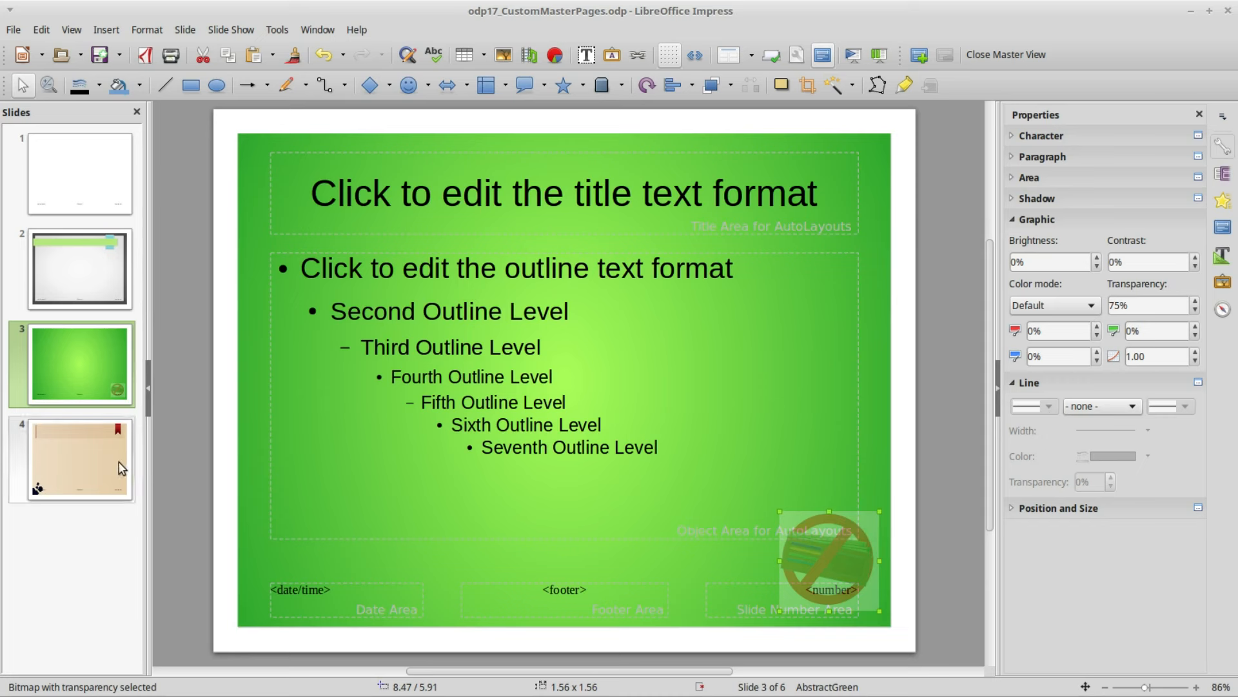
right_click(79, 460)
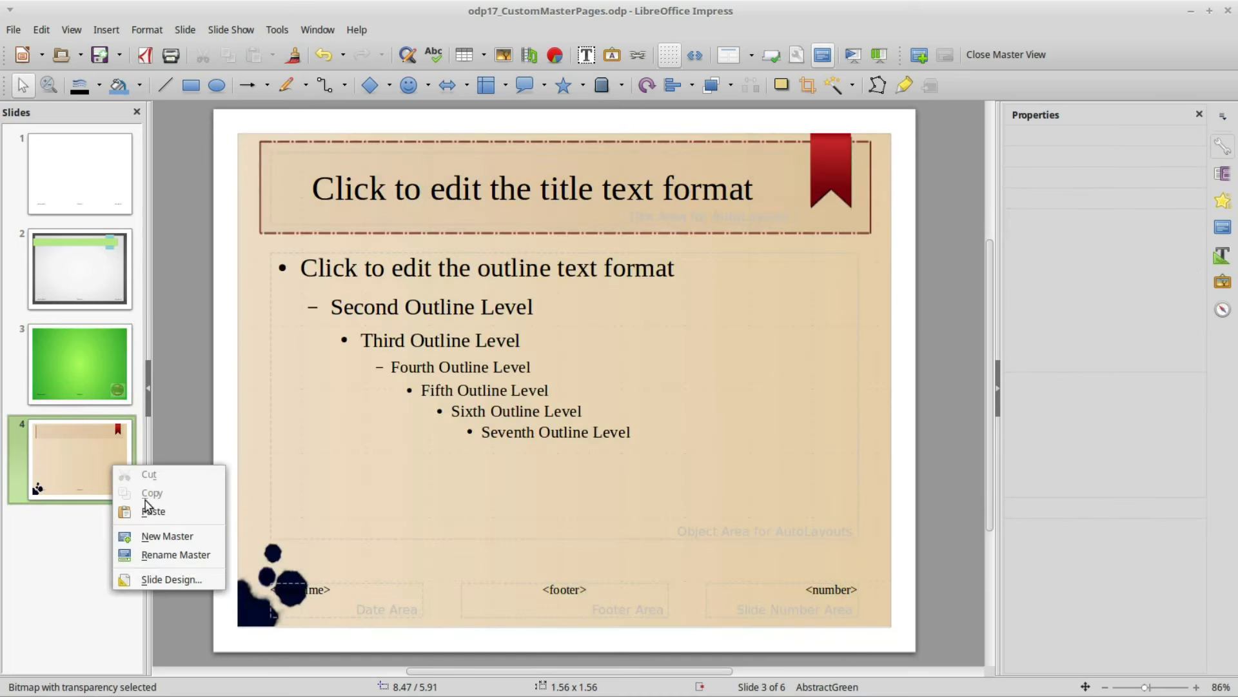
mouse_move(153, 512)
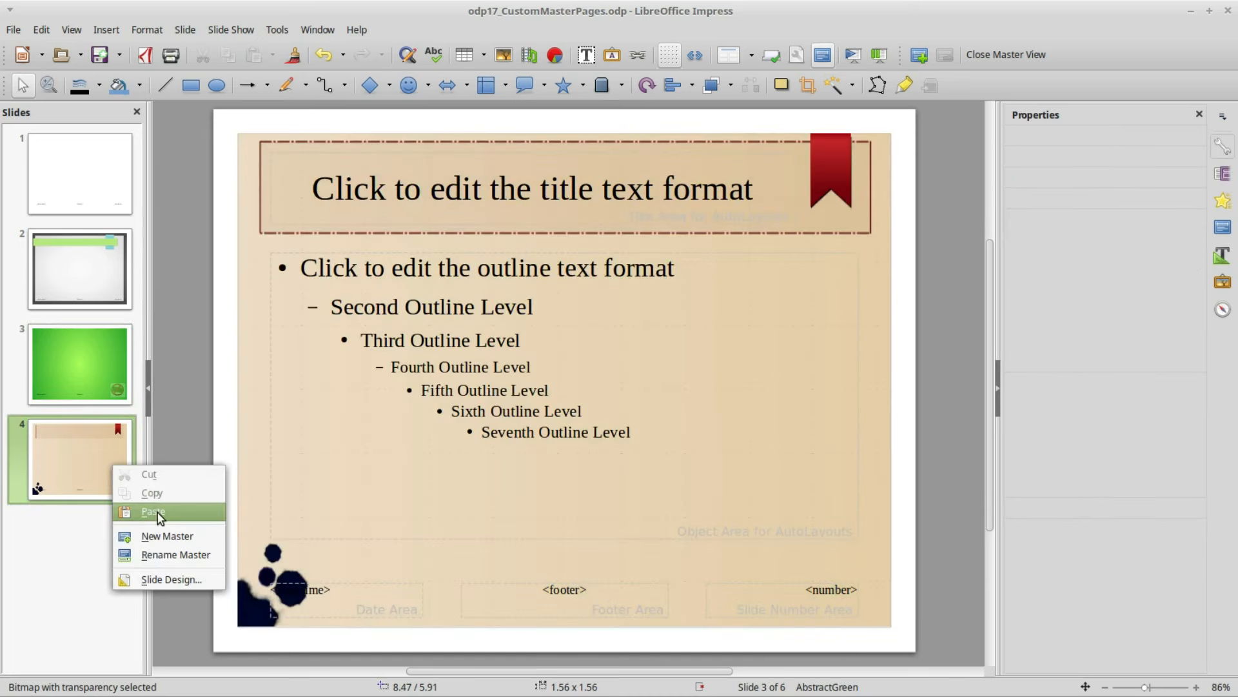
left_click(154, 511)
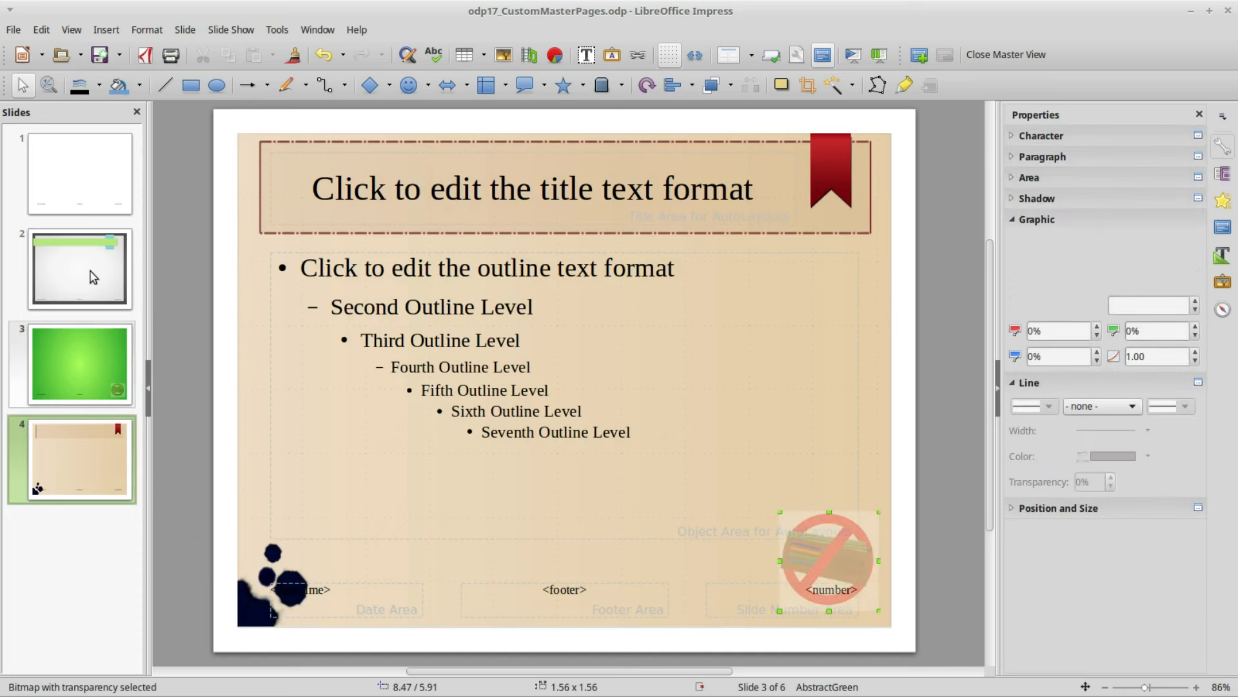
right_click(79, 268)
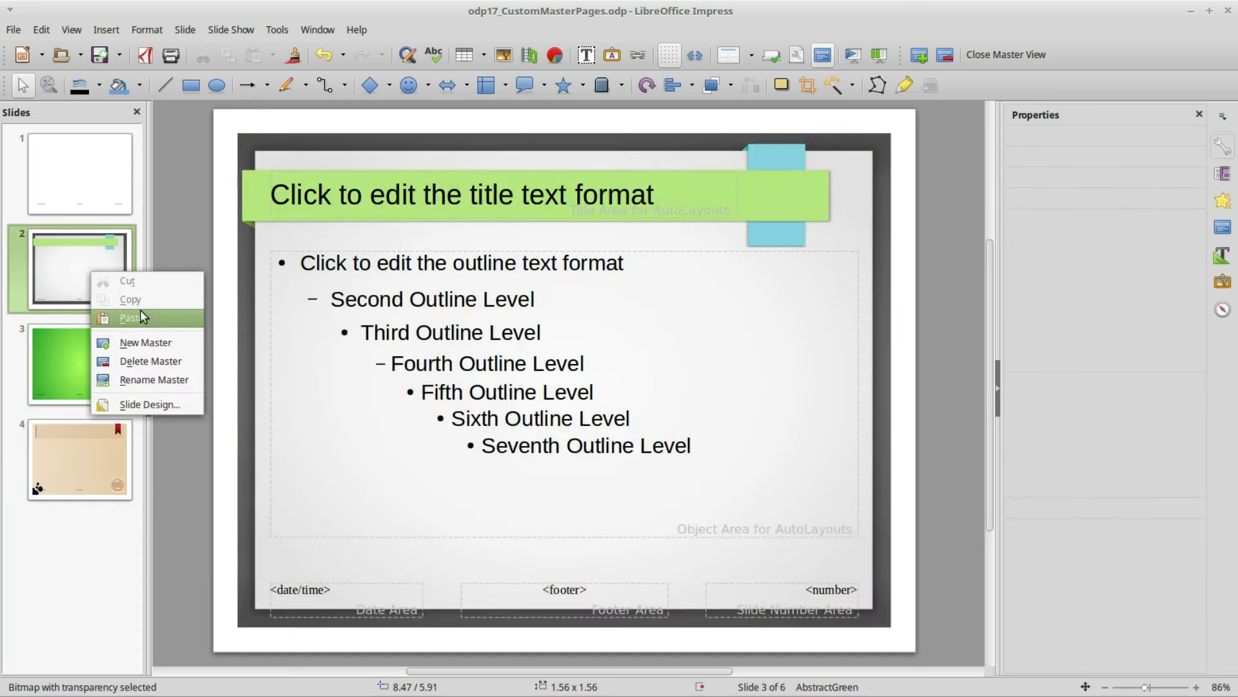
left_click(142, 324)
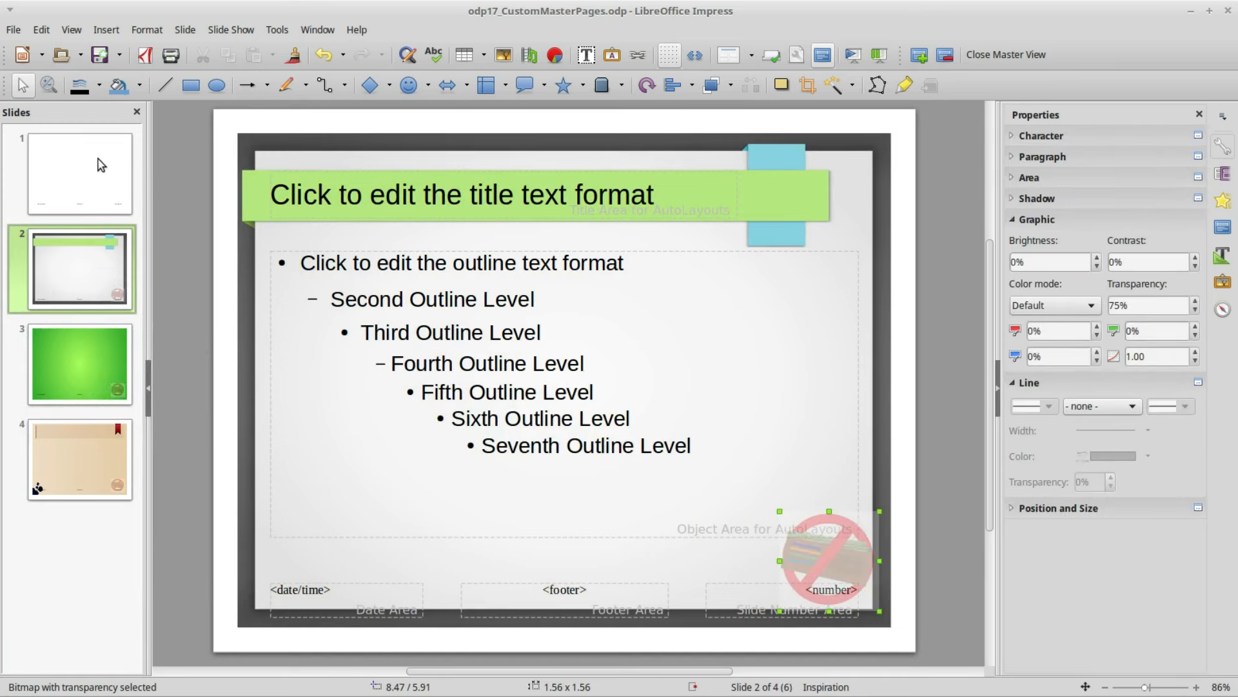
right_click(78, 172)
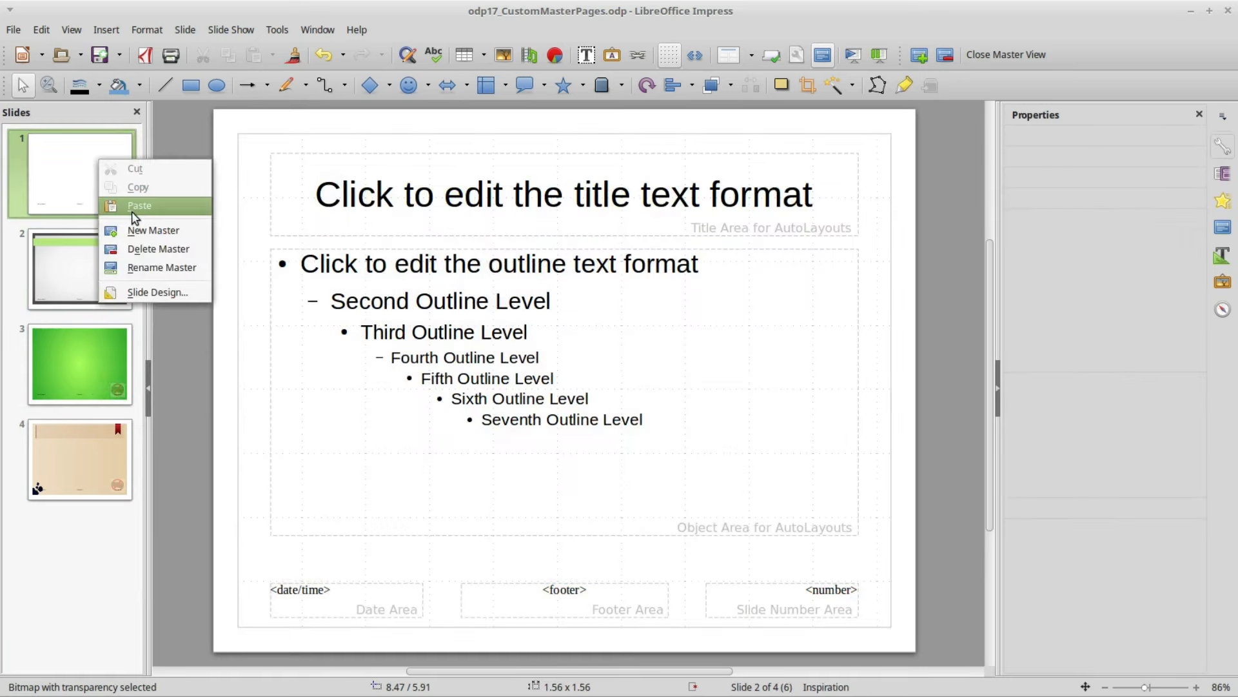
left_click(140, 205)
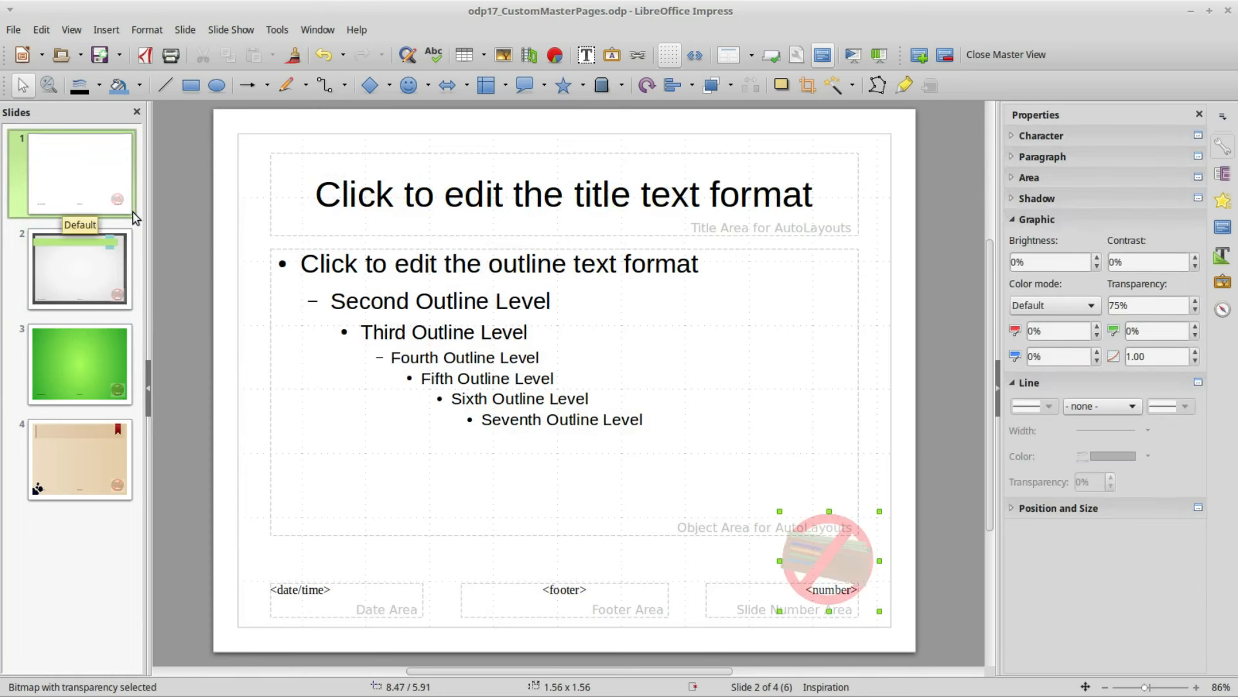
left_click(71, 172)
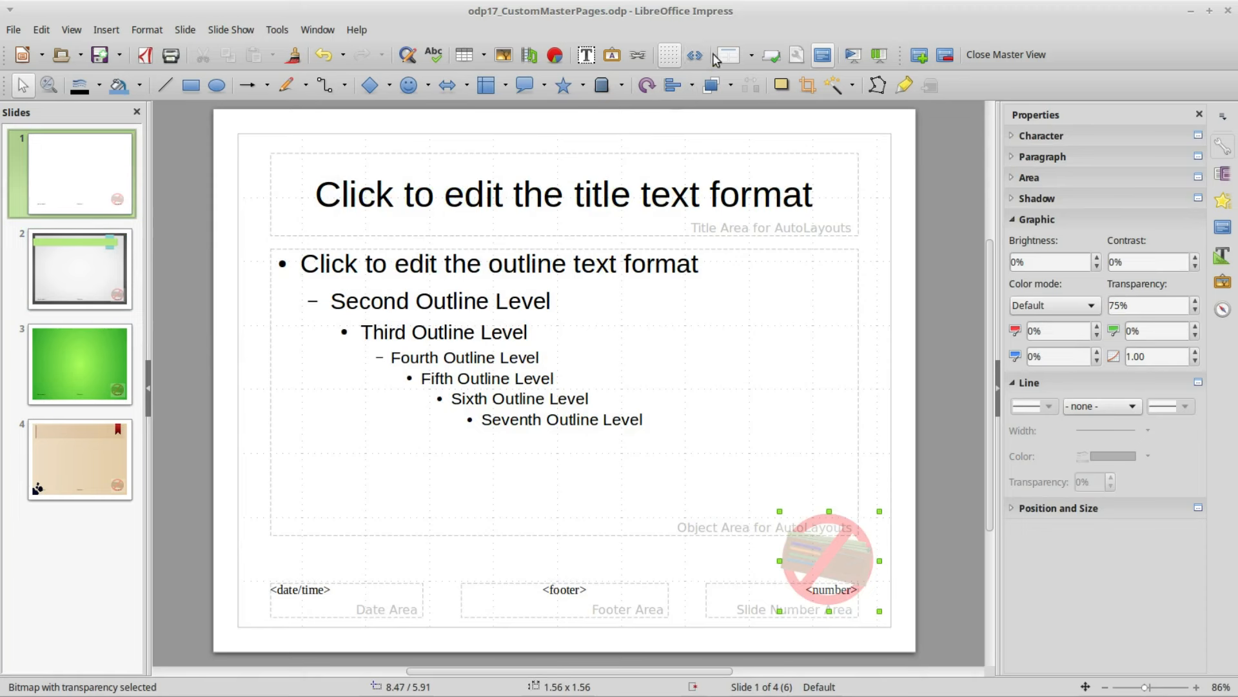
left_click(1005, 54)
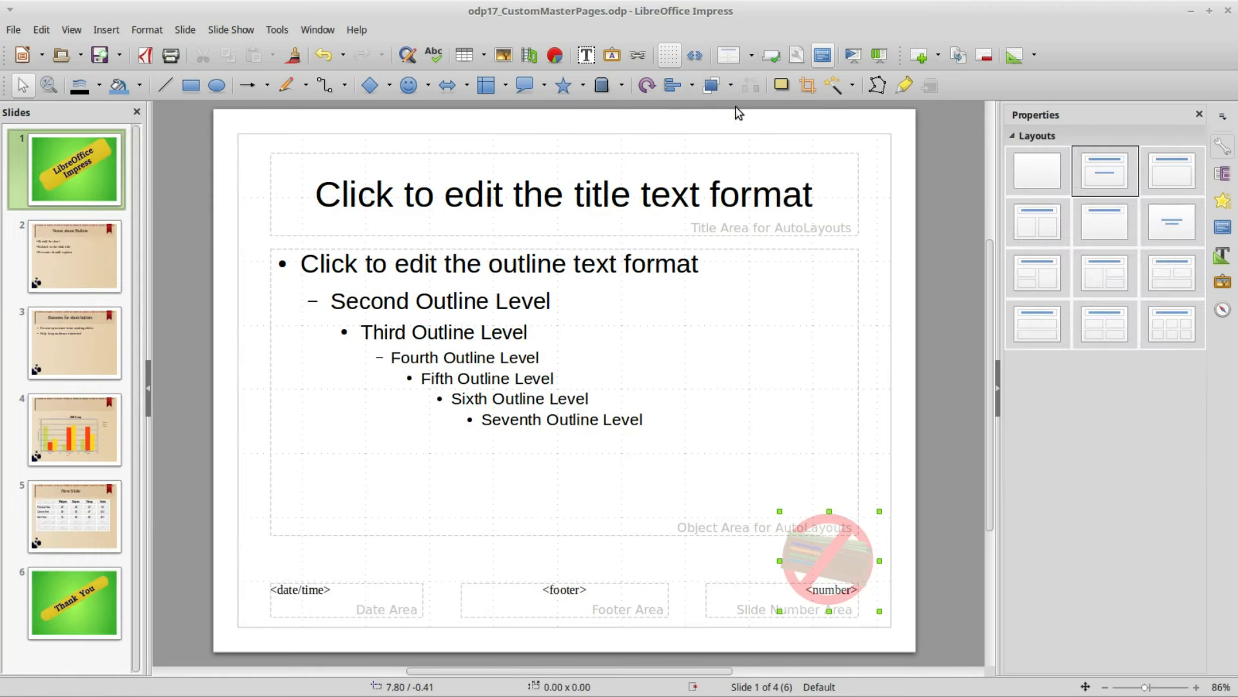
left_click(73, 255)
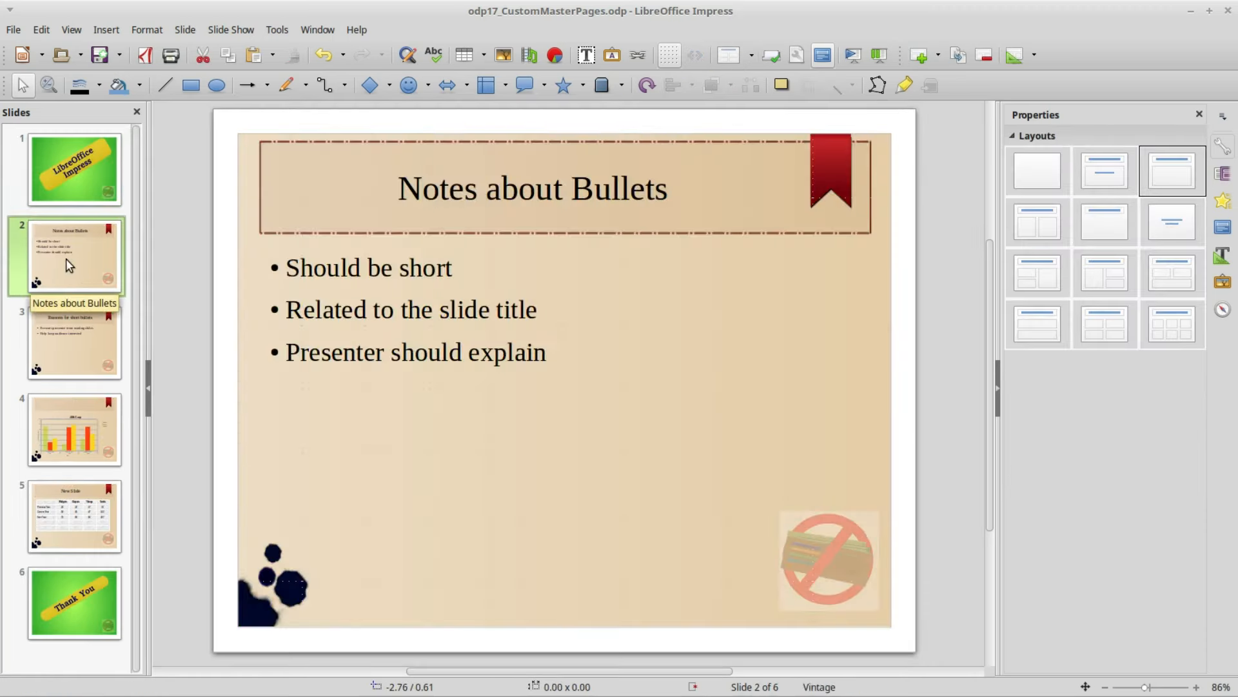
left_click(74, 342)
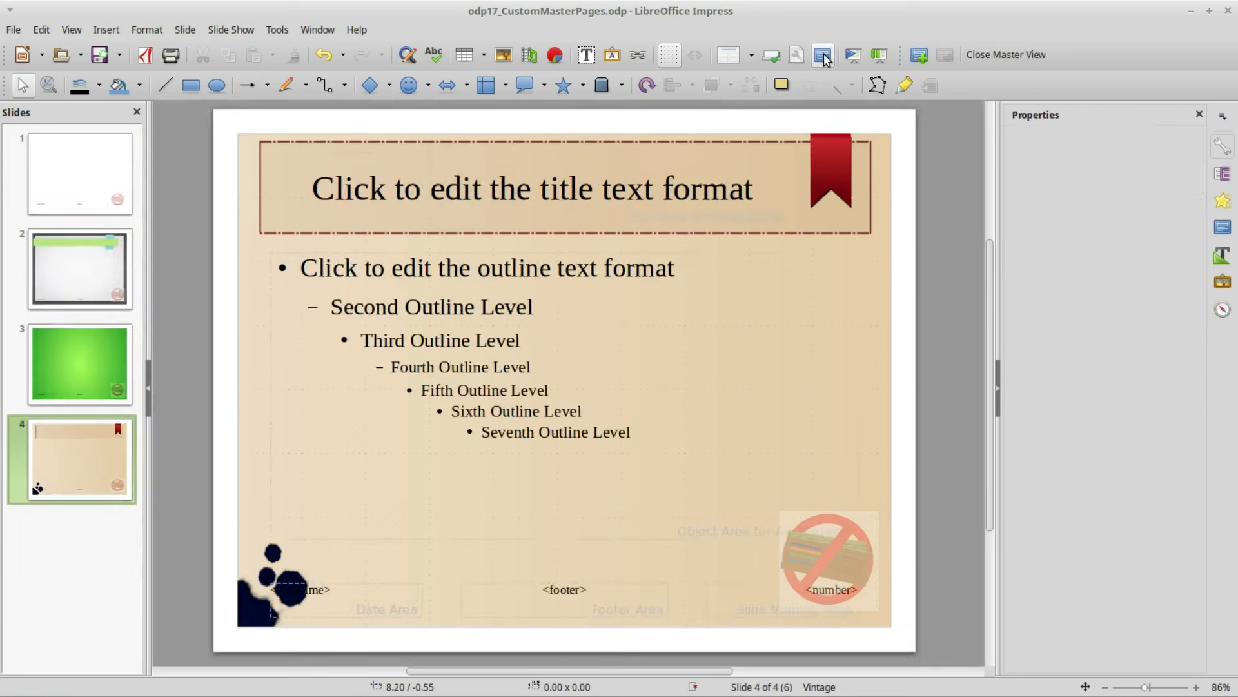
mouse_move(824, 54)
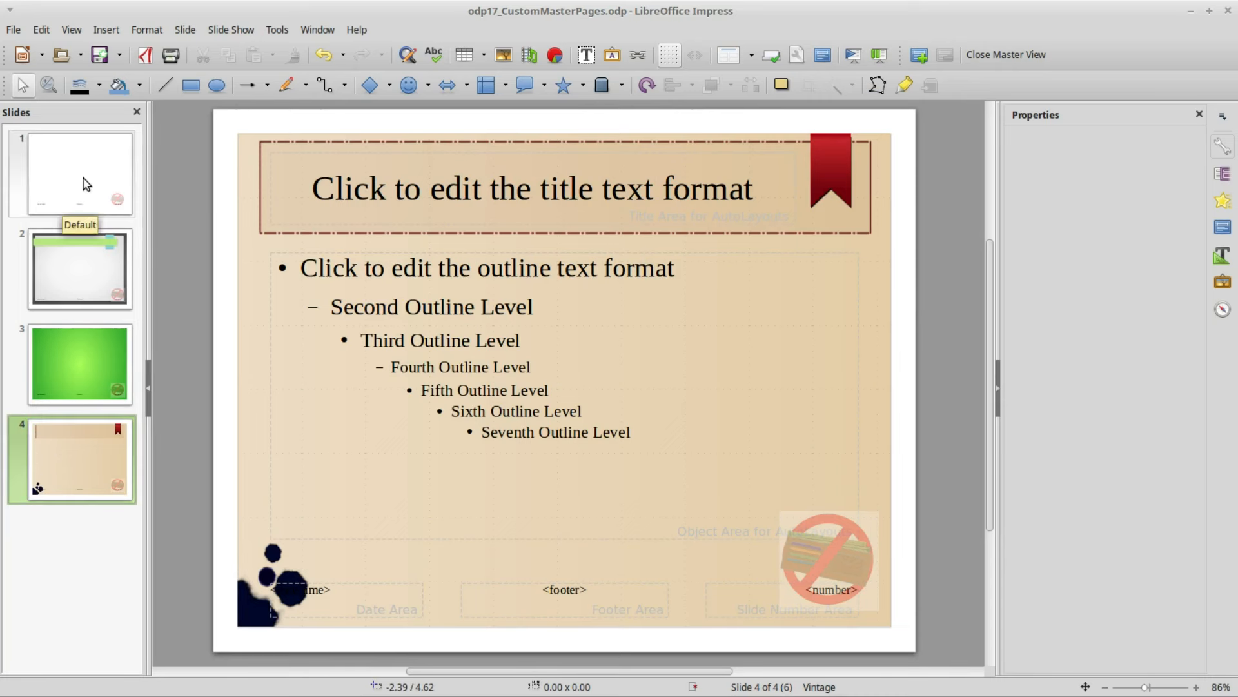
Step: Create a new blank master, Default 1, from the Default master's context menu
right_click(79, 171)
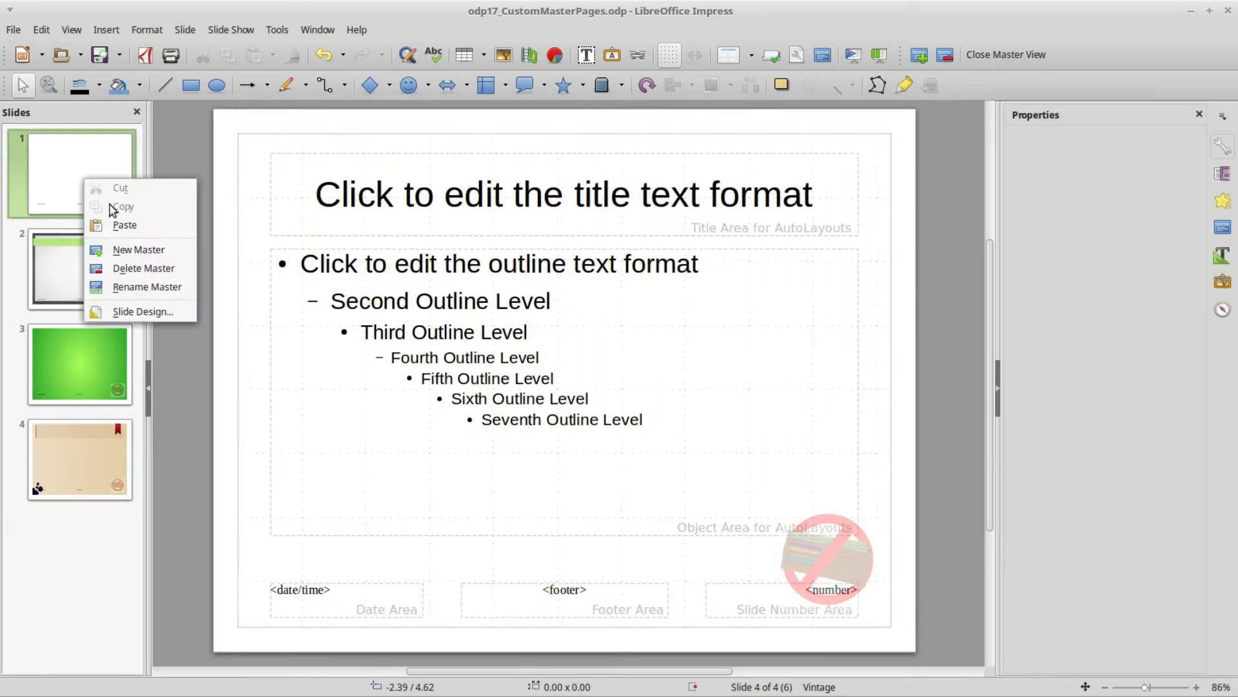
left_click(138, 249)
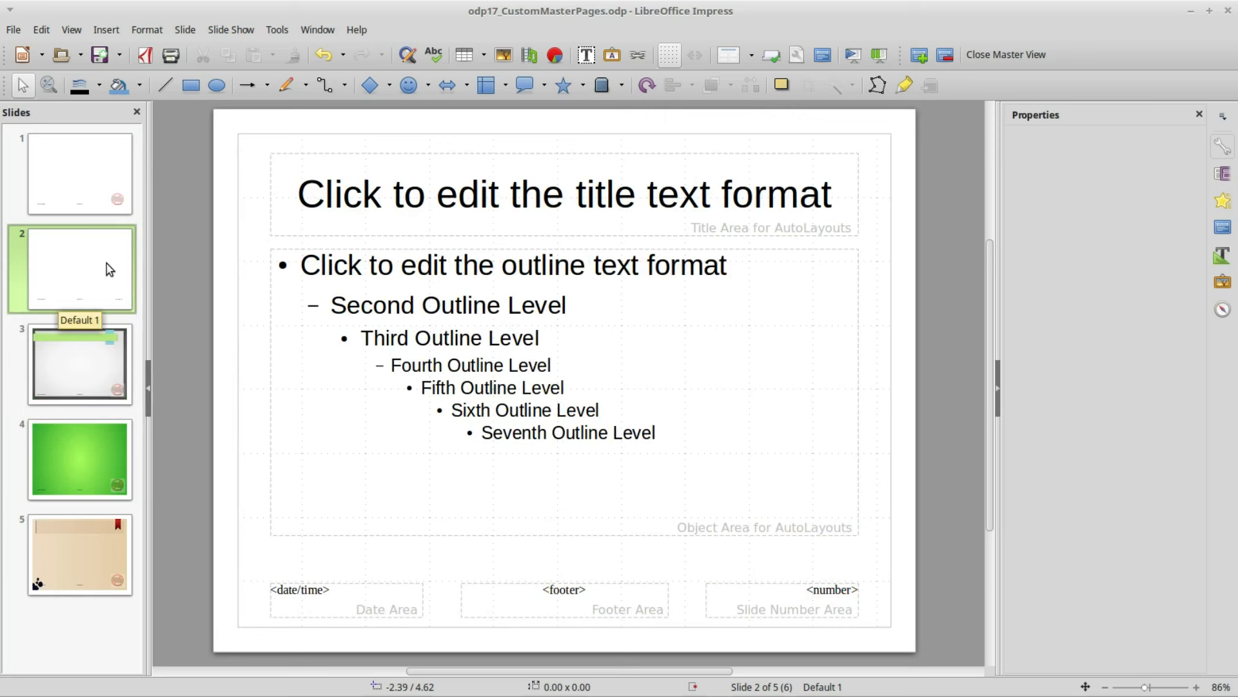
mouse_move(203, 111)
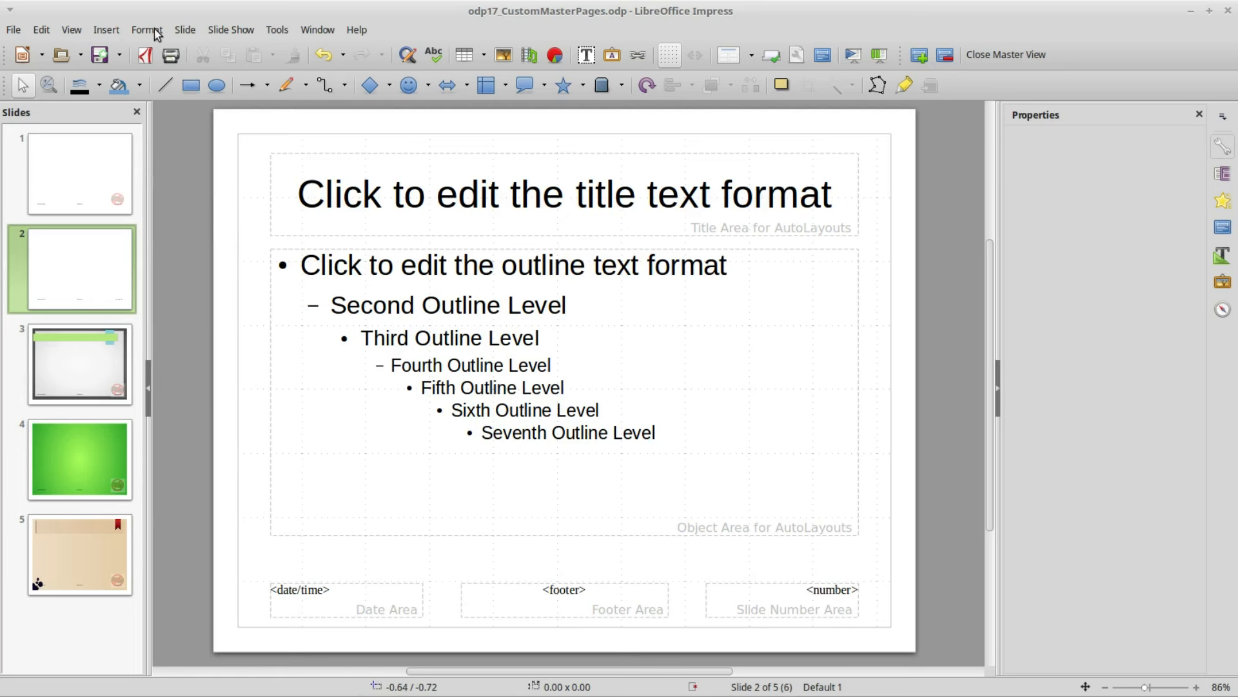
Step: In Format > Area > Gradients, set the gradient from Orange 10 to Orange 8
left_click(146, 30)
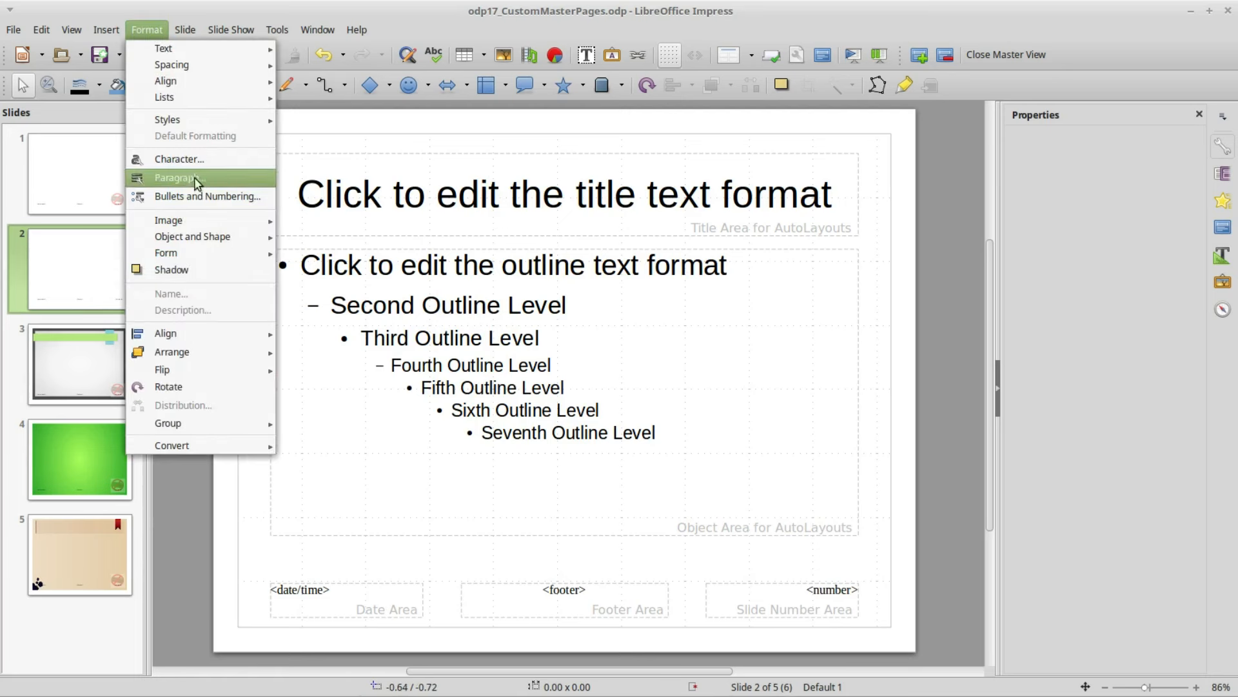
mouse_move(192, 236)
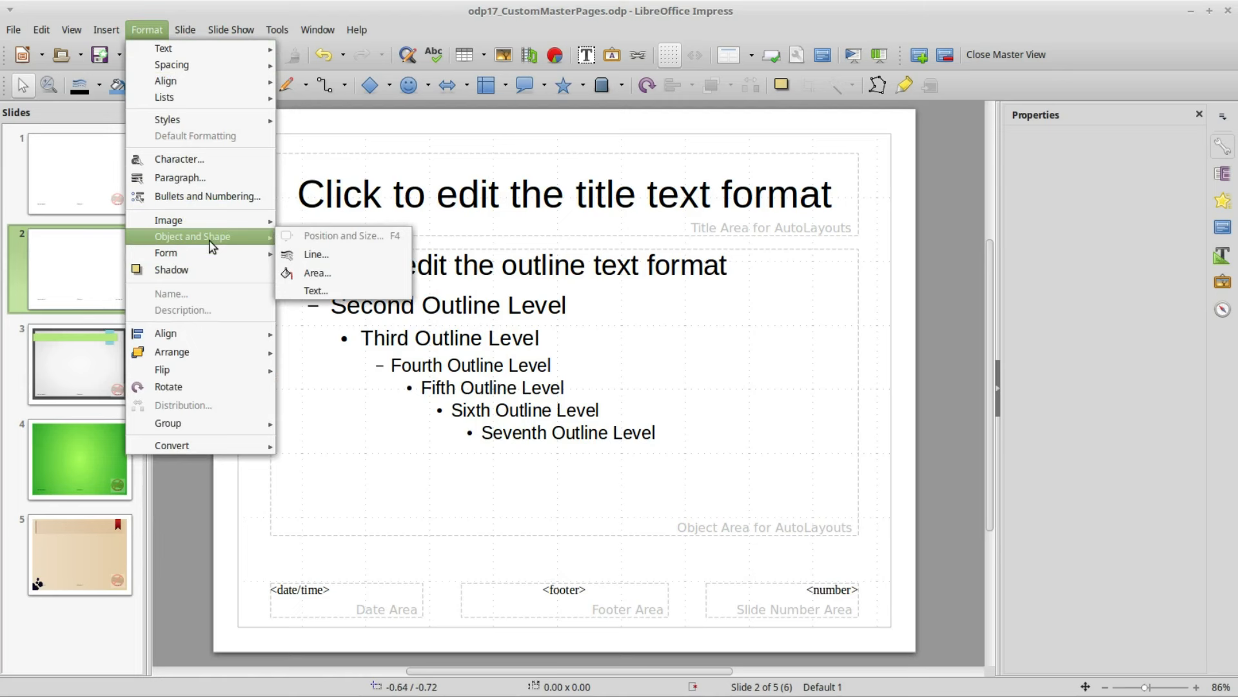
mouse_move(316, 273)
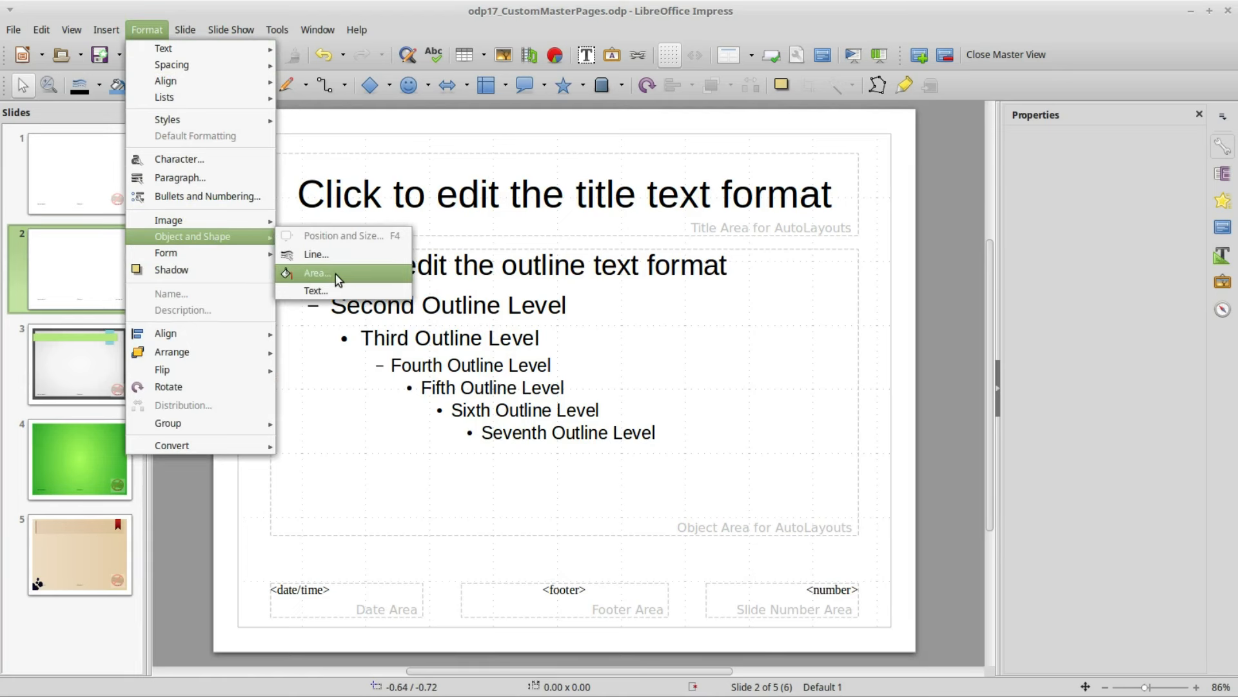
left_click(317, 272)
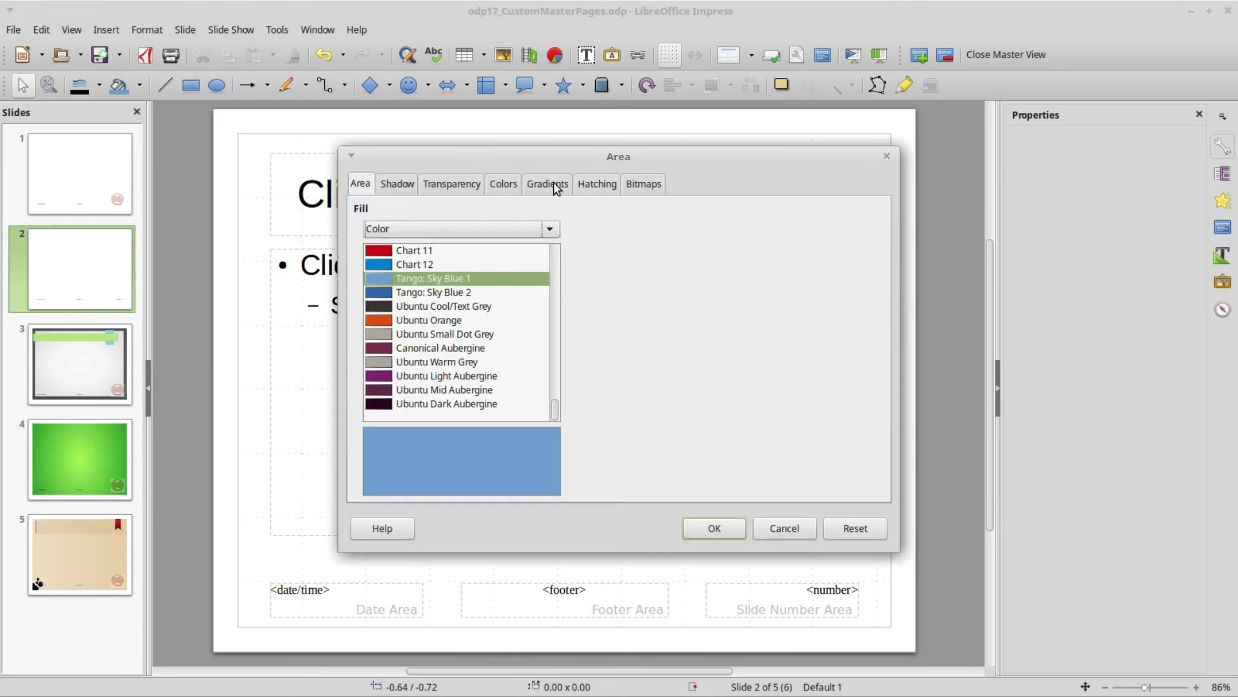
left_click(545, 183)
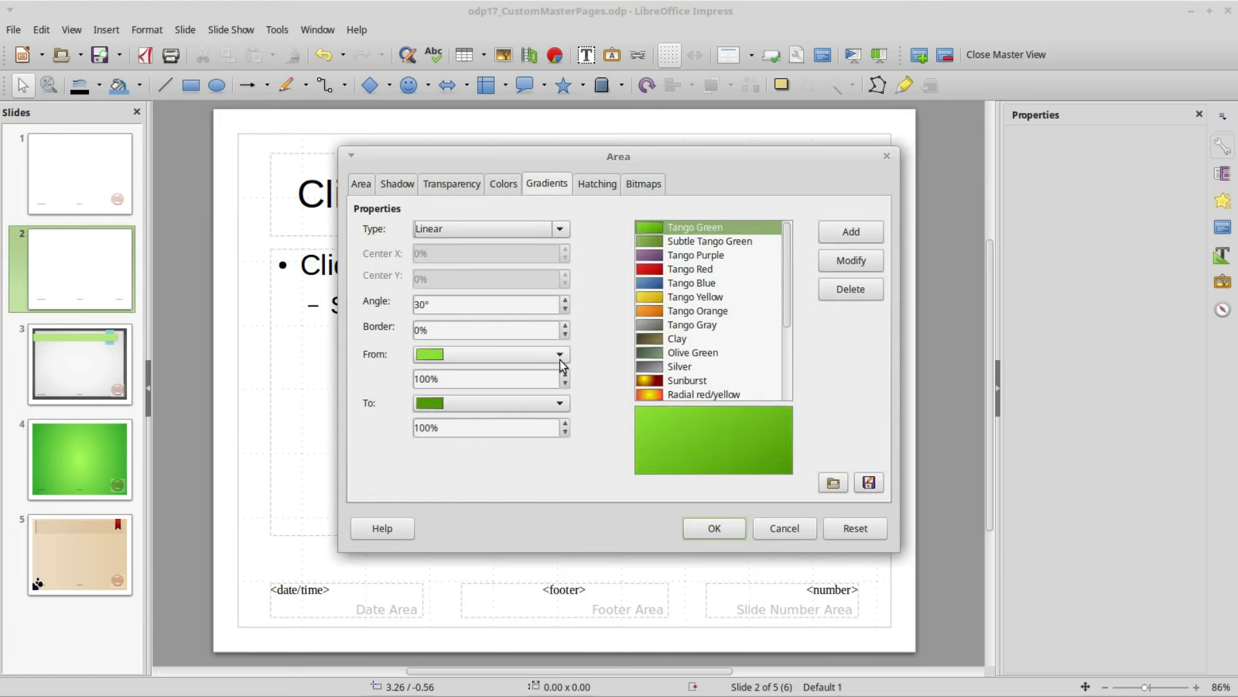
left_click(560, 353)
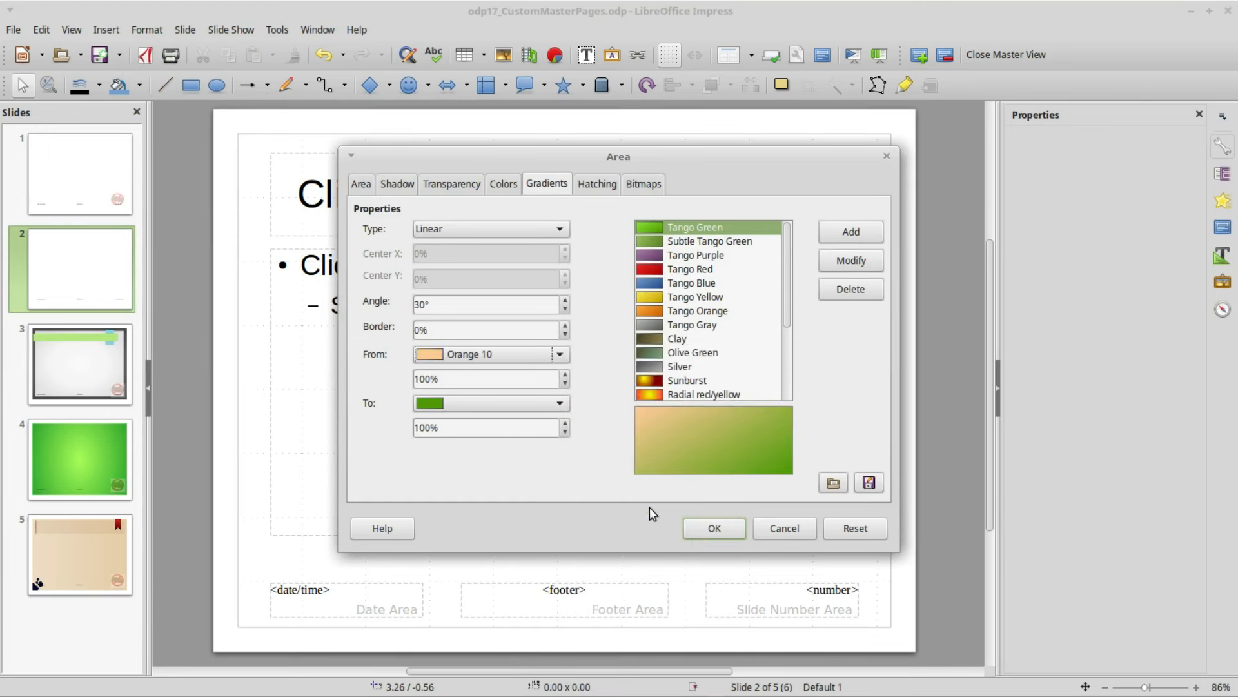
left_click(559, 402)
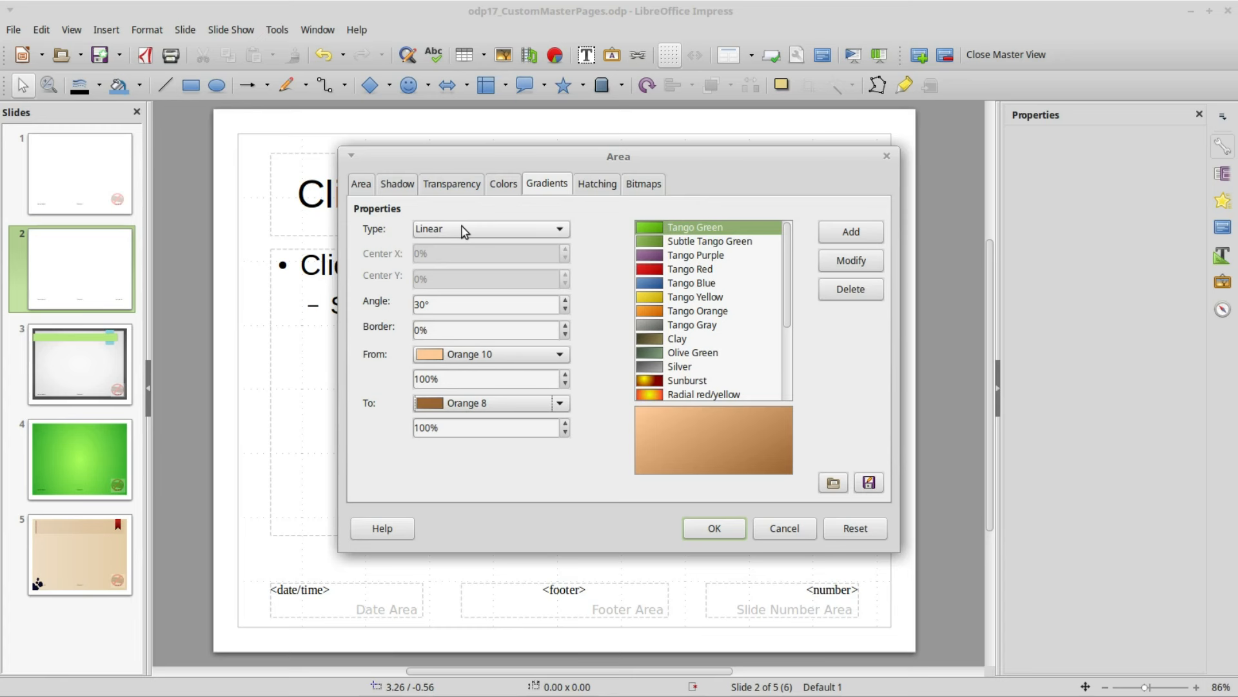
mouse_move(546, 188)
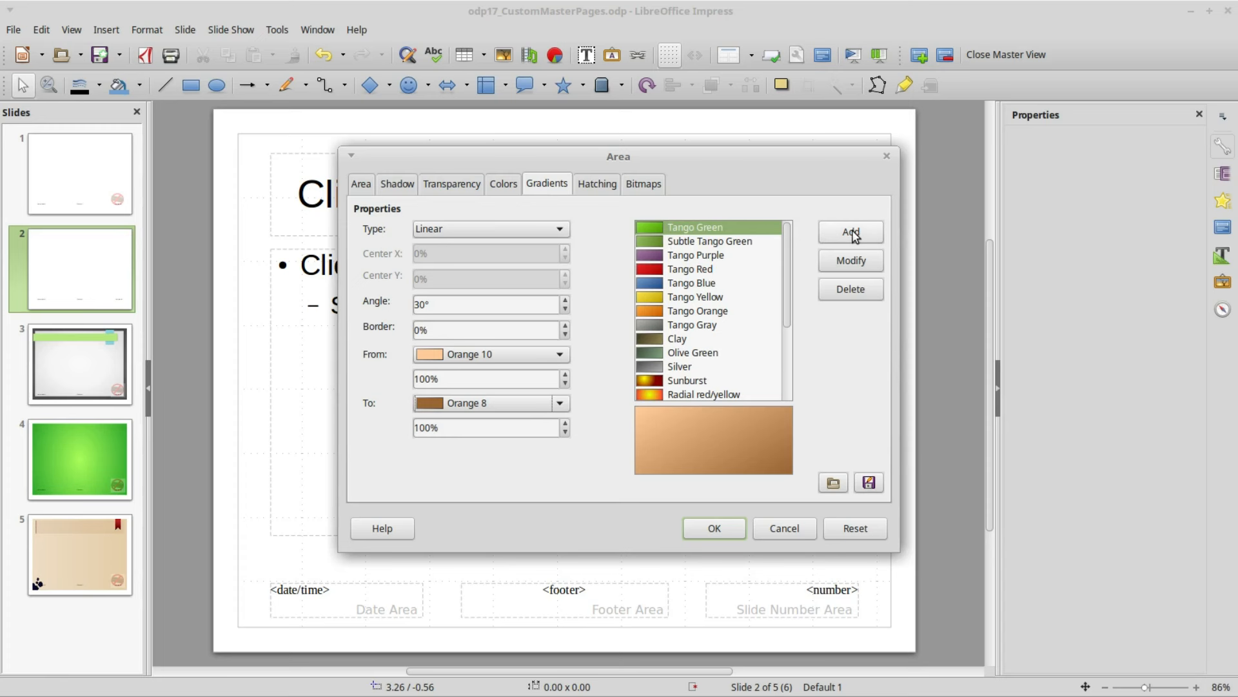
Step: Add the gradient as a new preset named Orange 10-8
left_click(850, 231)
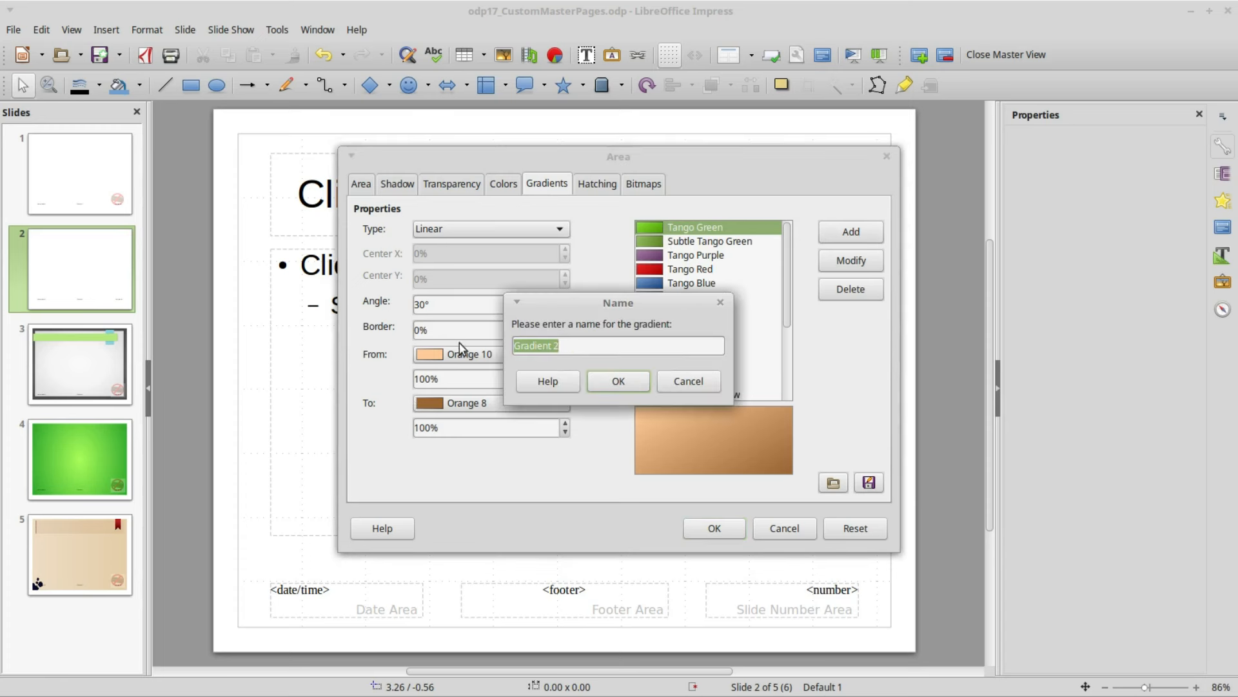
type("Orange 10-8")
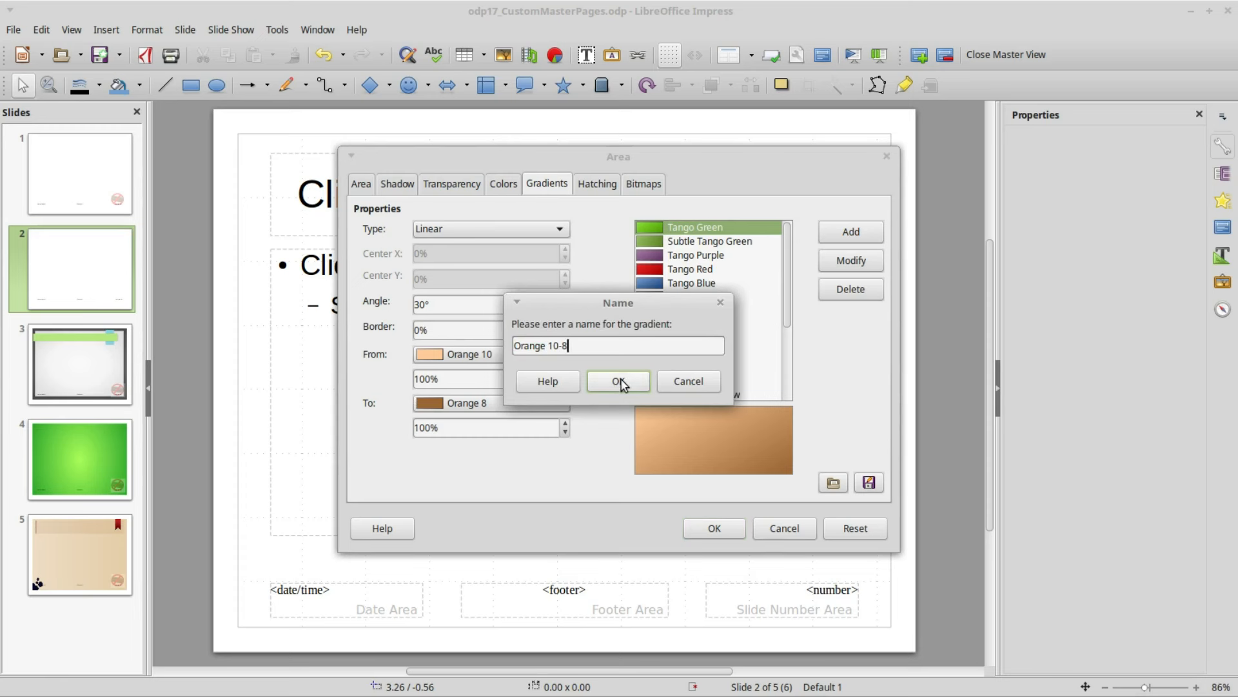
left_click(618, 381)
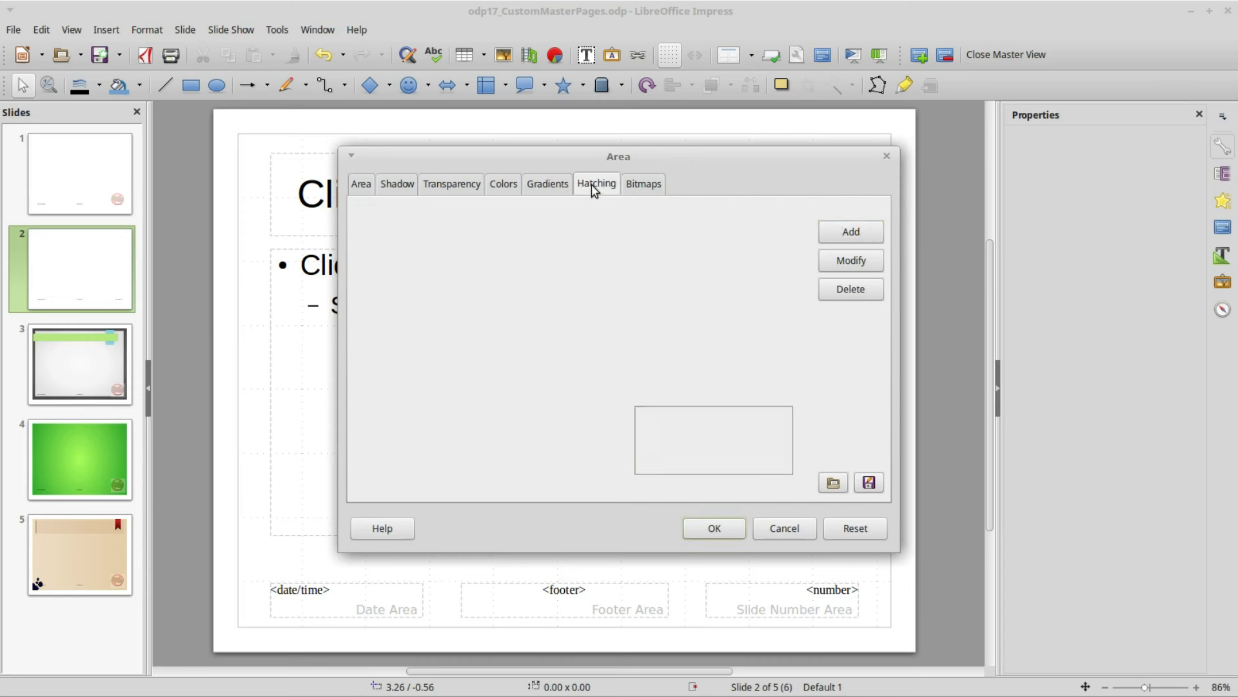
left_click(642, 183)
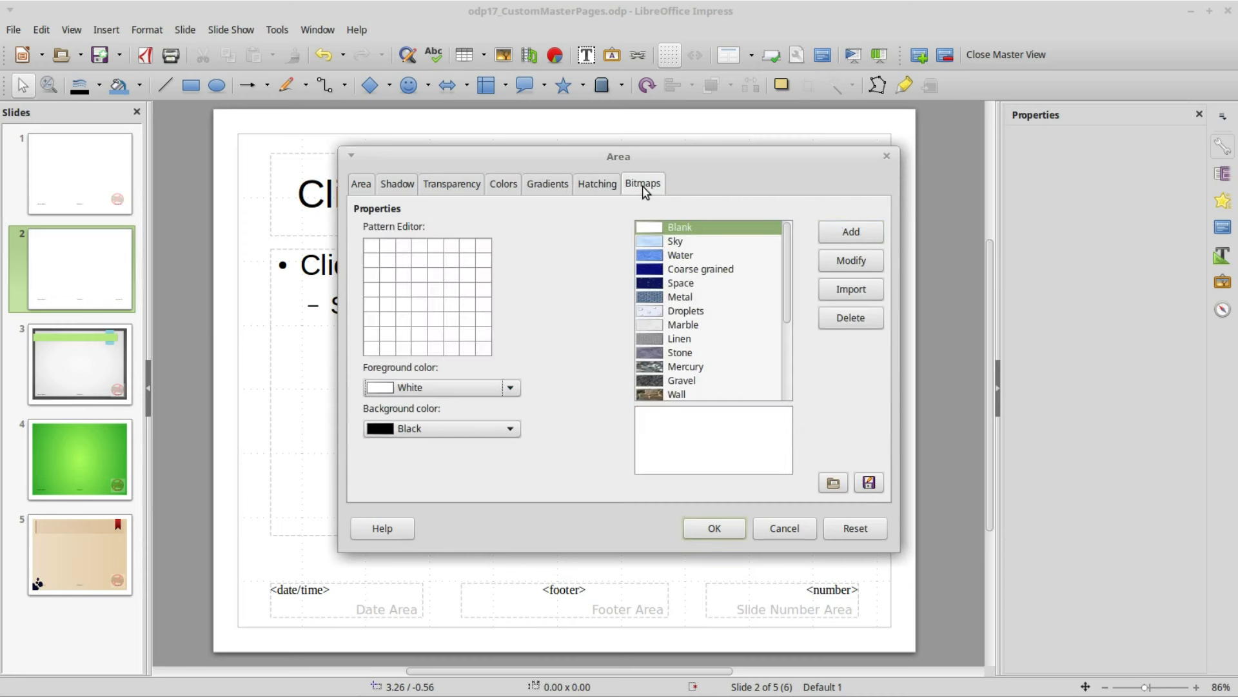
mouse_move(737, 403)
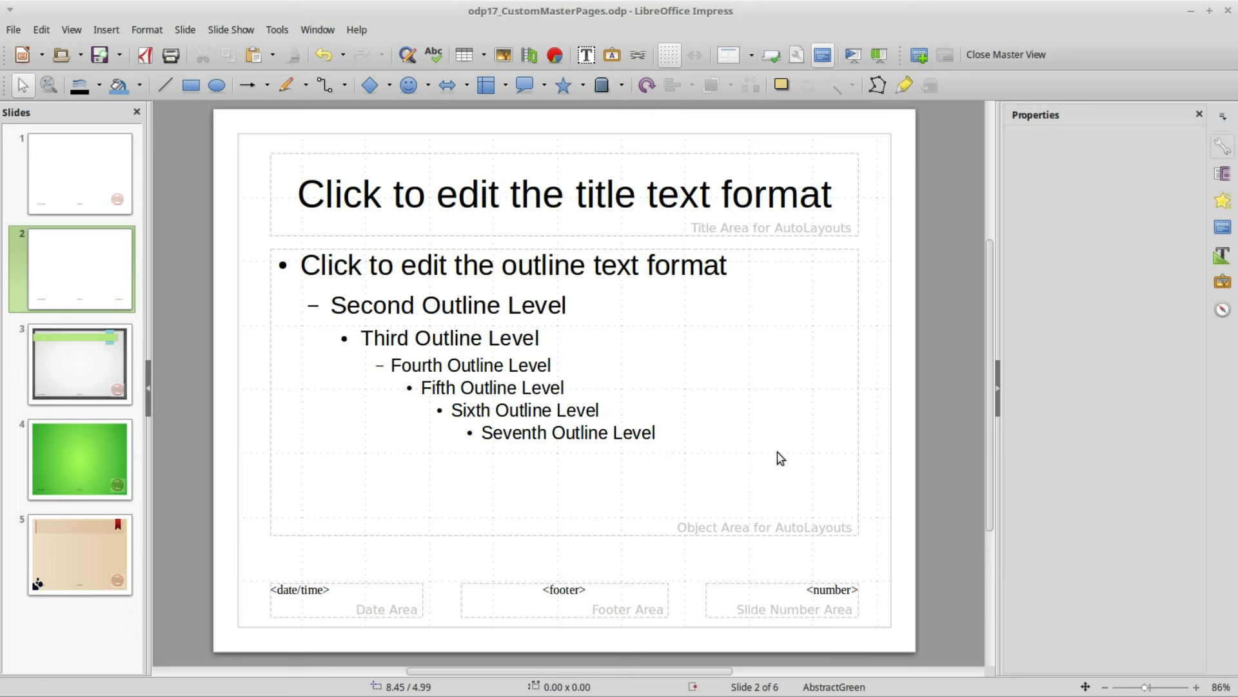
mouse_move(722, 437)
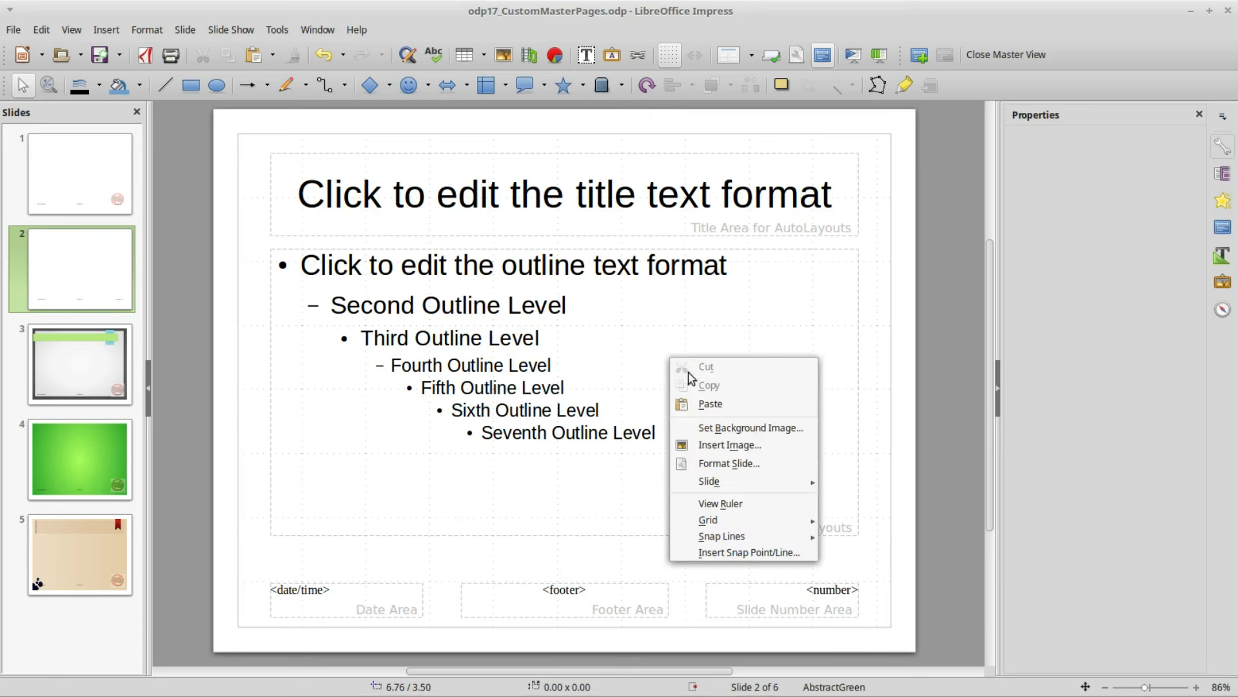
mouse_move(727, 463)
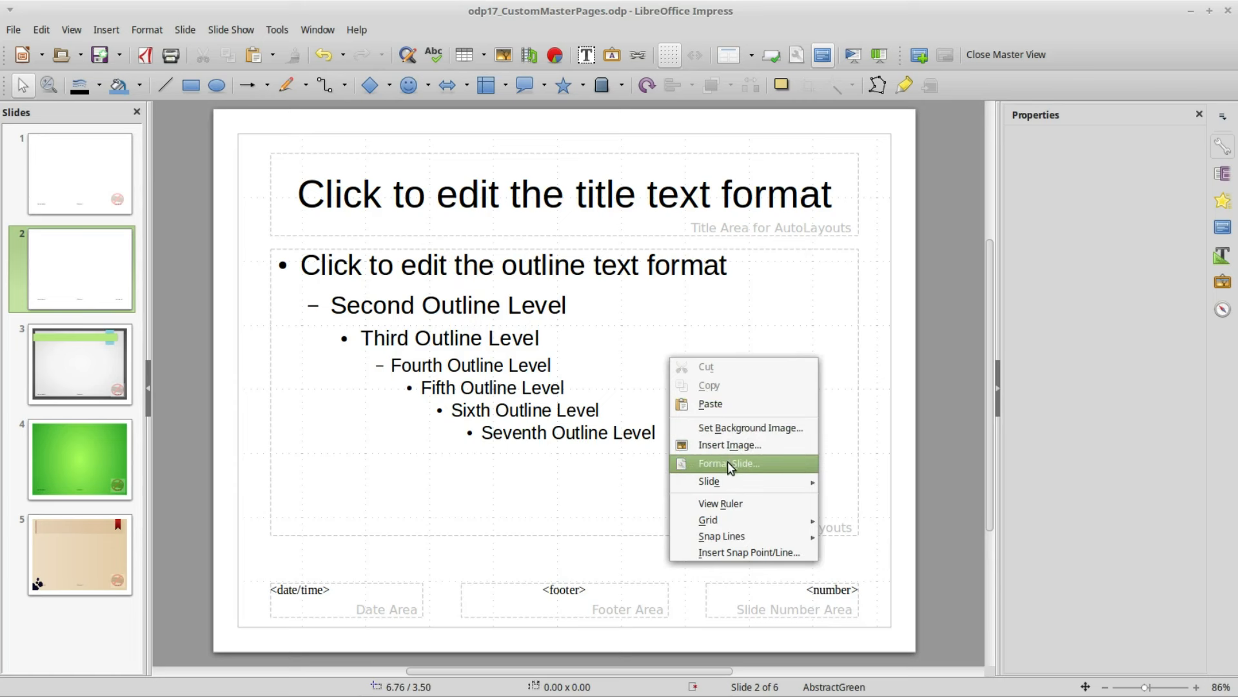
Step: Set the master slide background fill to the Orange 10-8 gradient via Format Slide
left_click(727, 463)
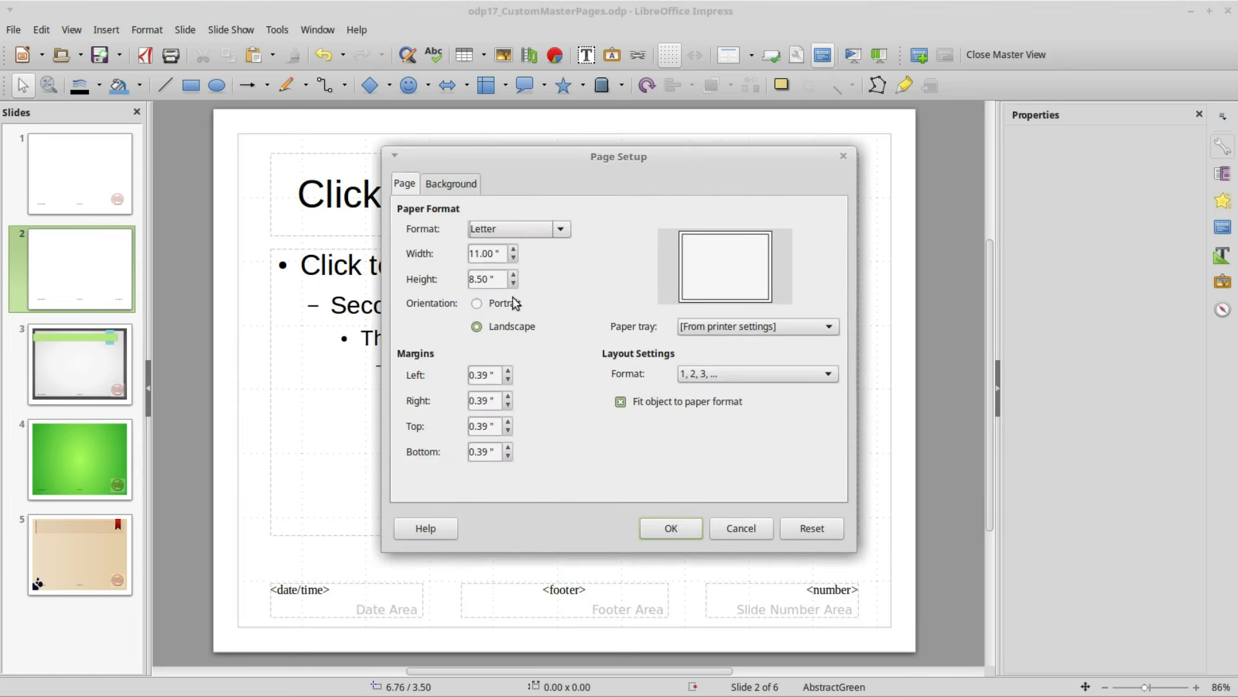
left_click(450, 183)
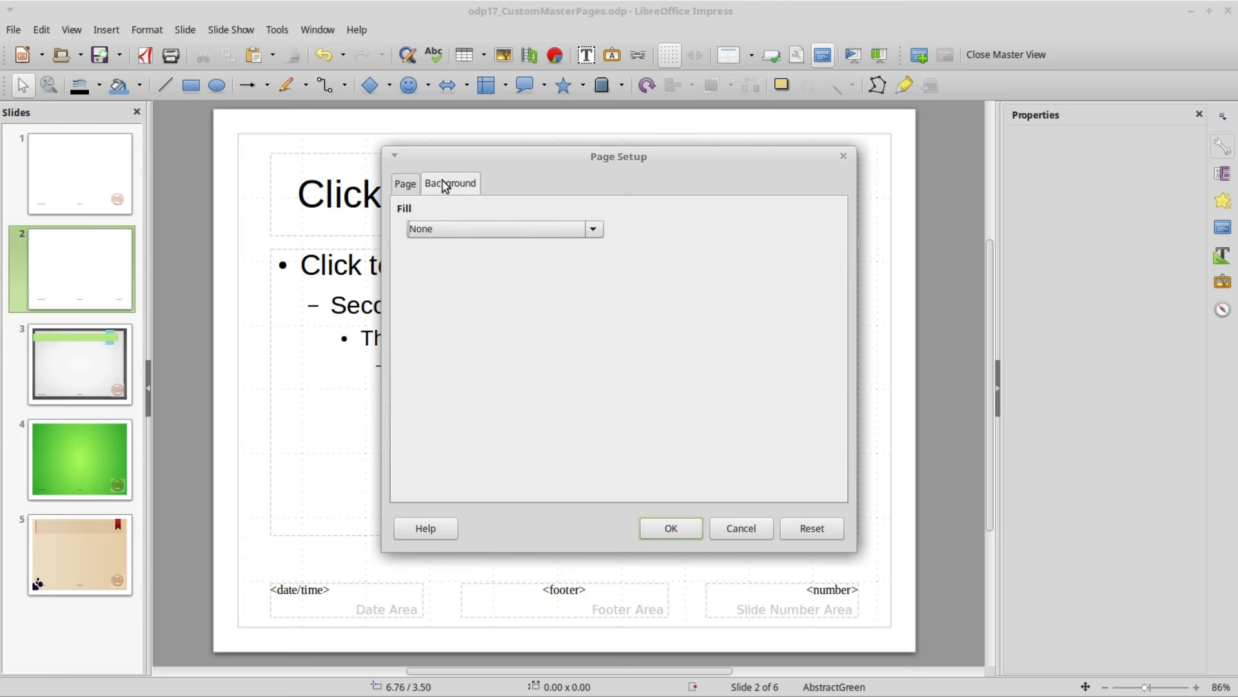
left_click(592, 229)
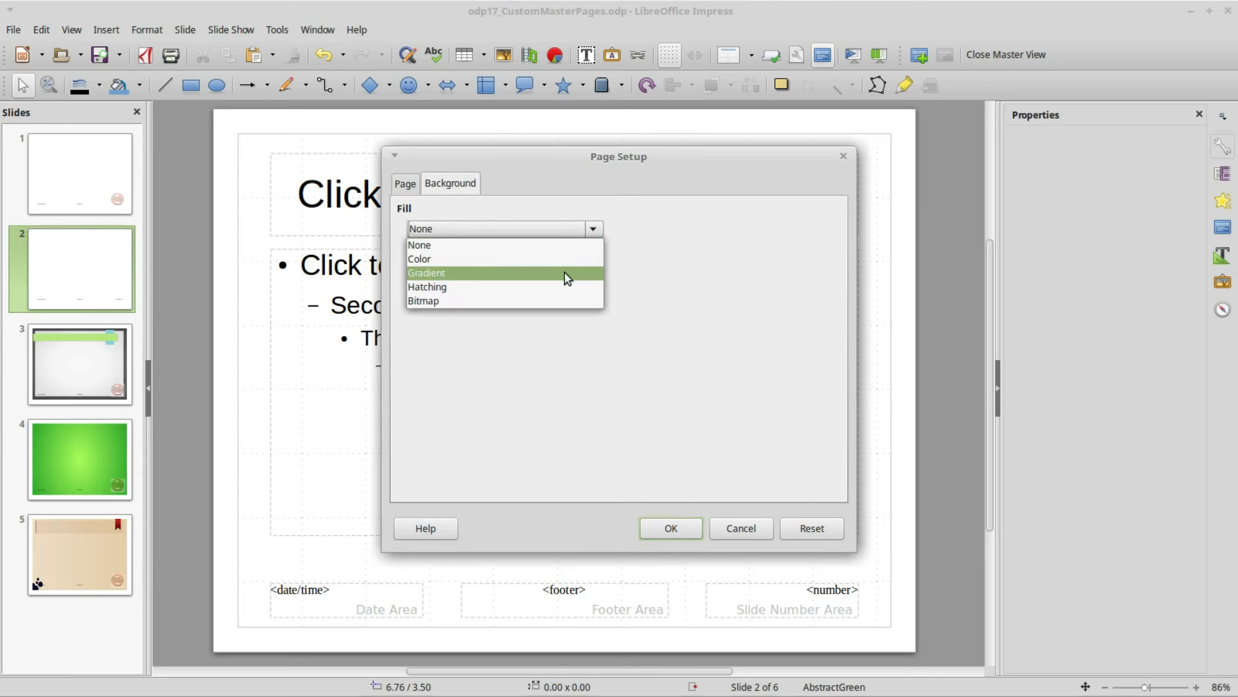
left_click(426, 272)
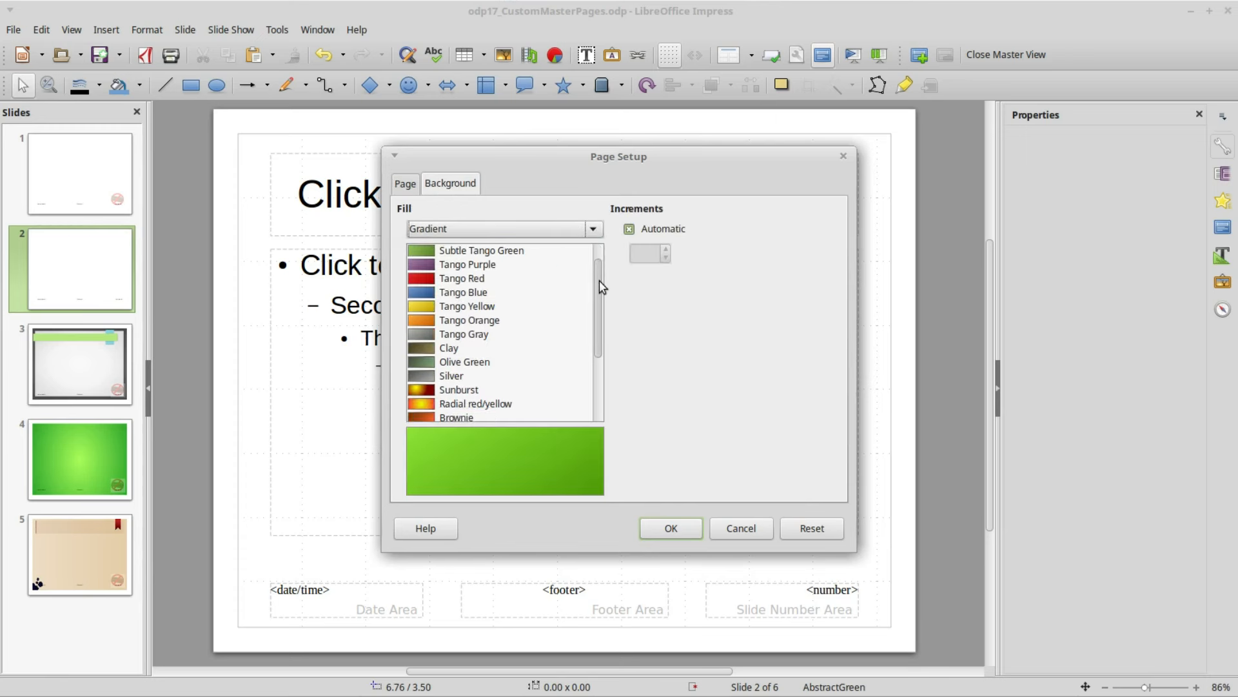
scroll("down", 3)
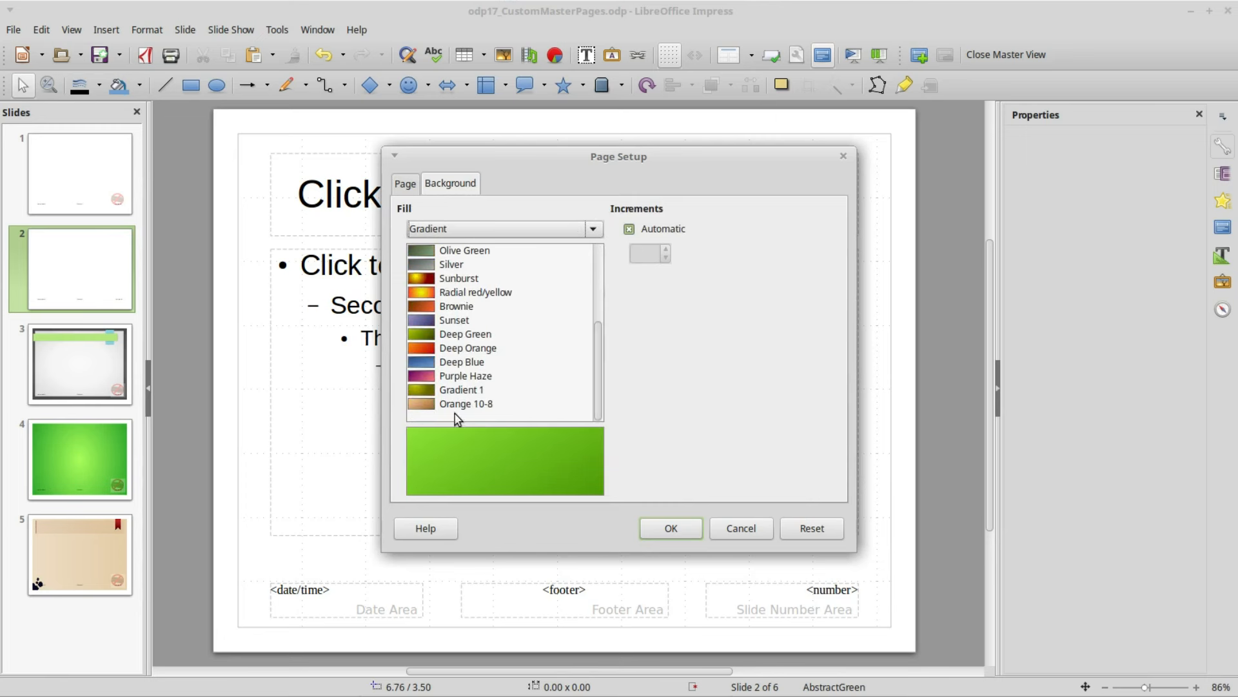
mouse_move(457, 409)
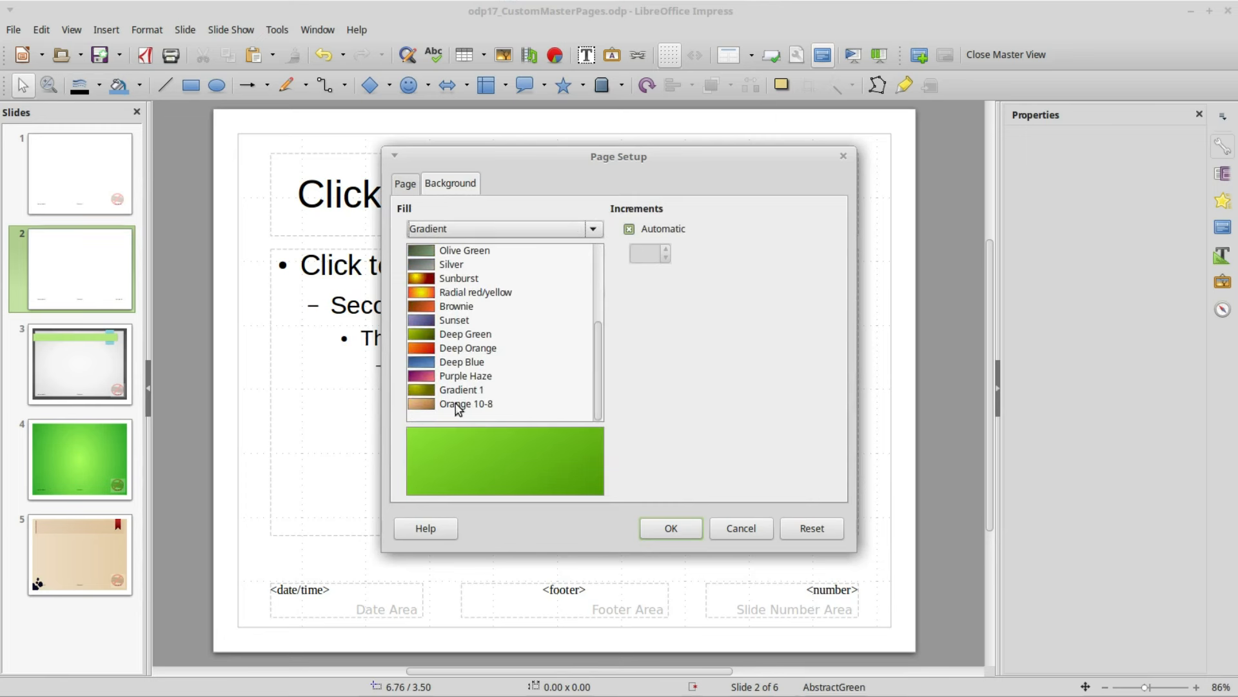
left_click(466, 404)
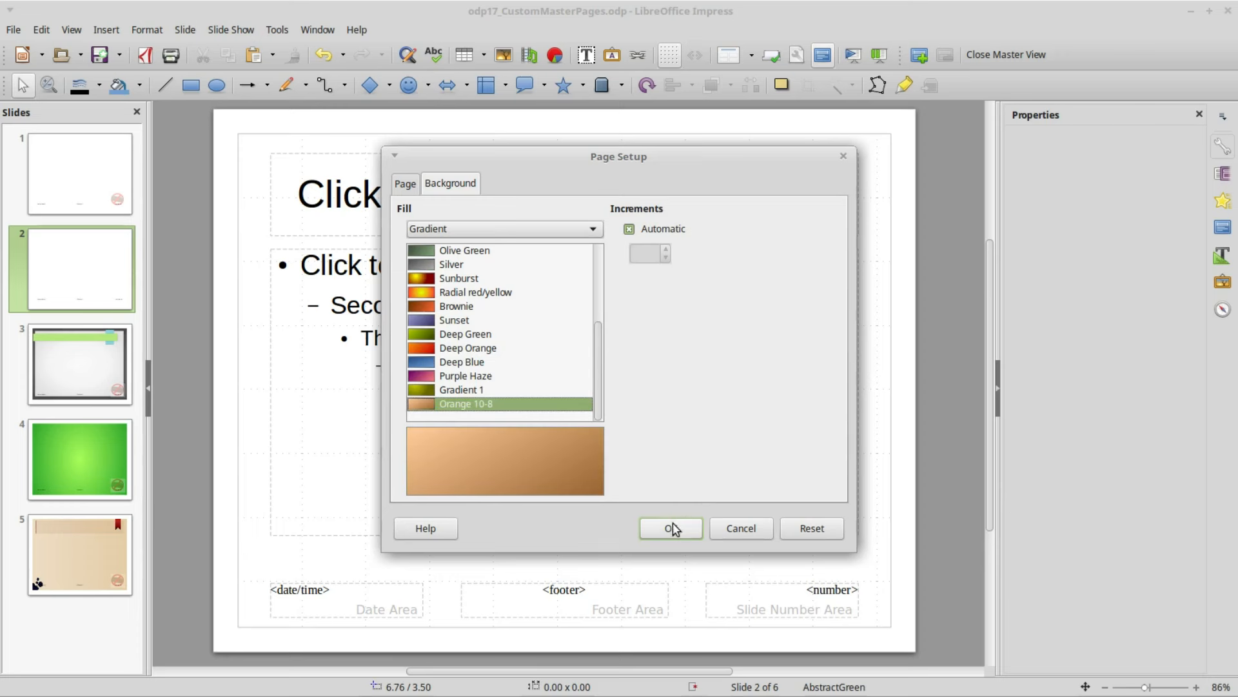
left_click(669, 528)
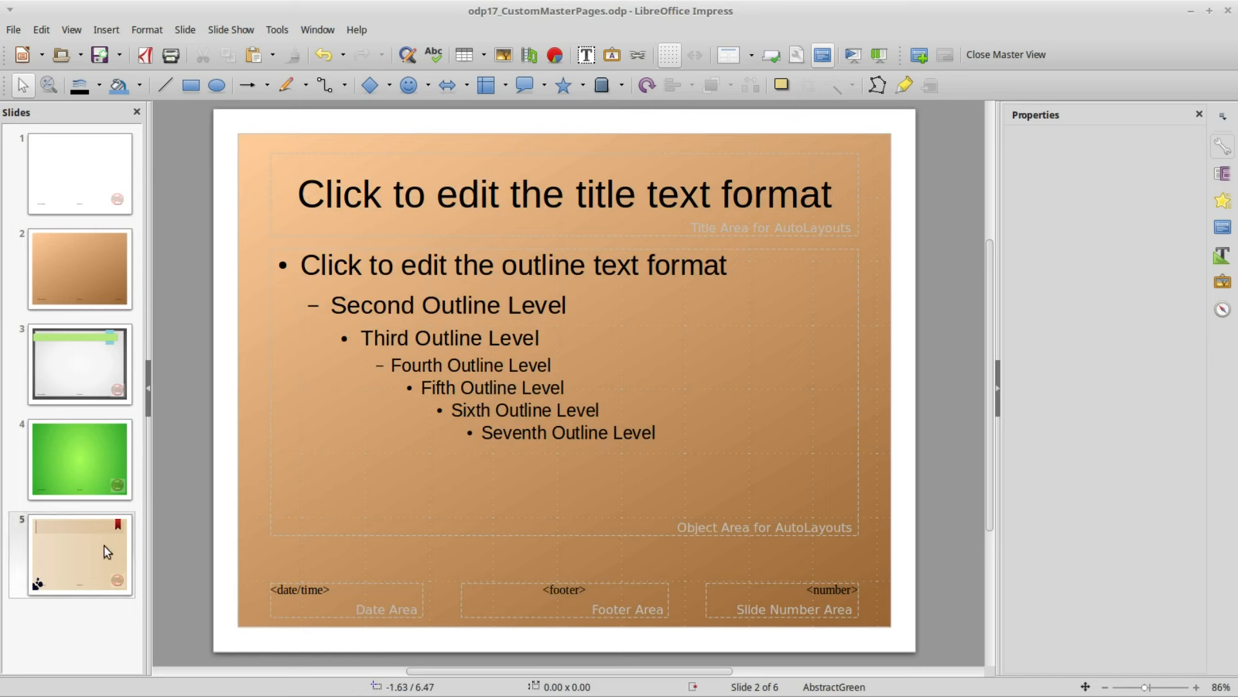
mouse_move(107, 534)
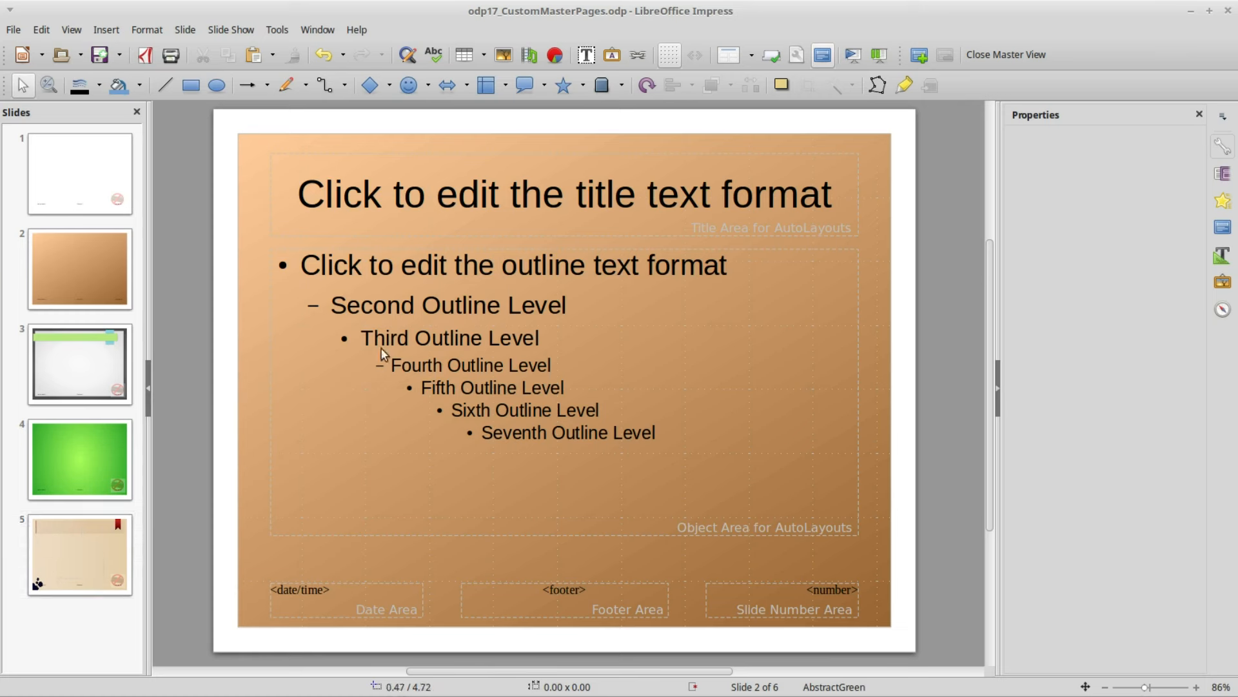
Step: Save, then draw a wide rectangle across the title area at the top of the master
key("ctrl+s")
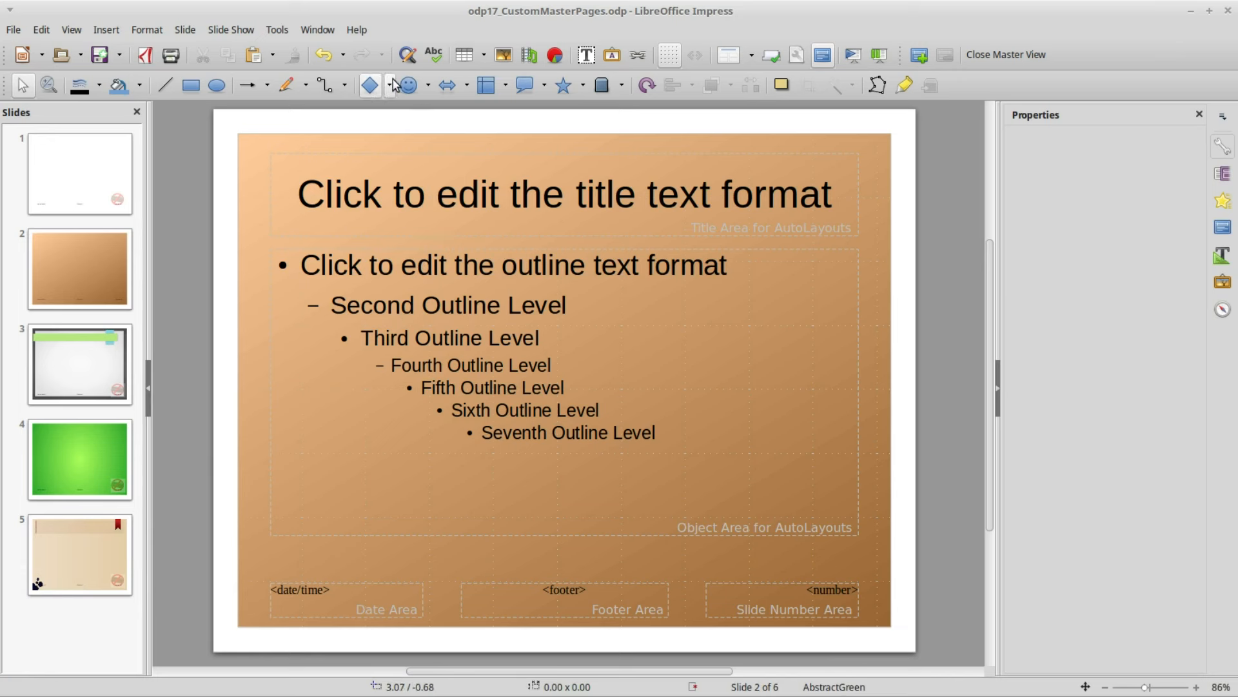
left_click(393, 85)
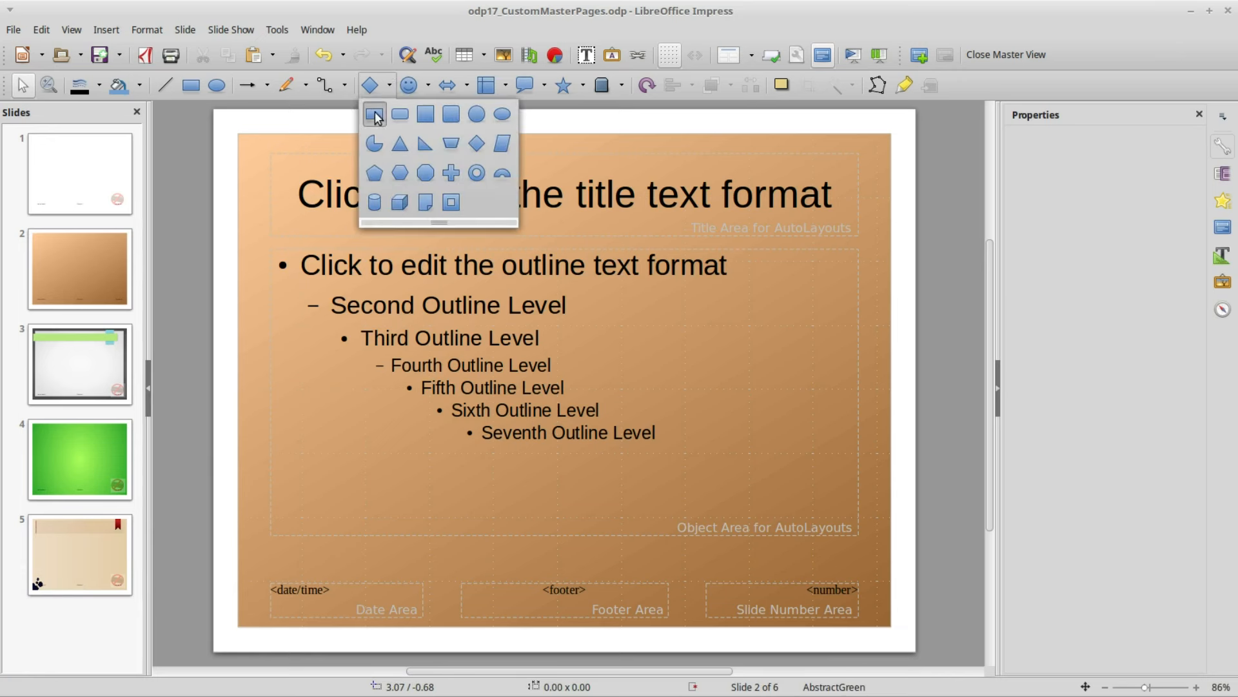
left_click(374, 113)
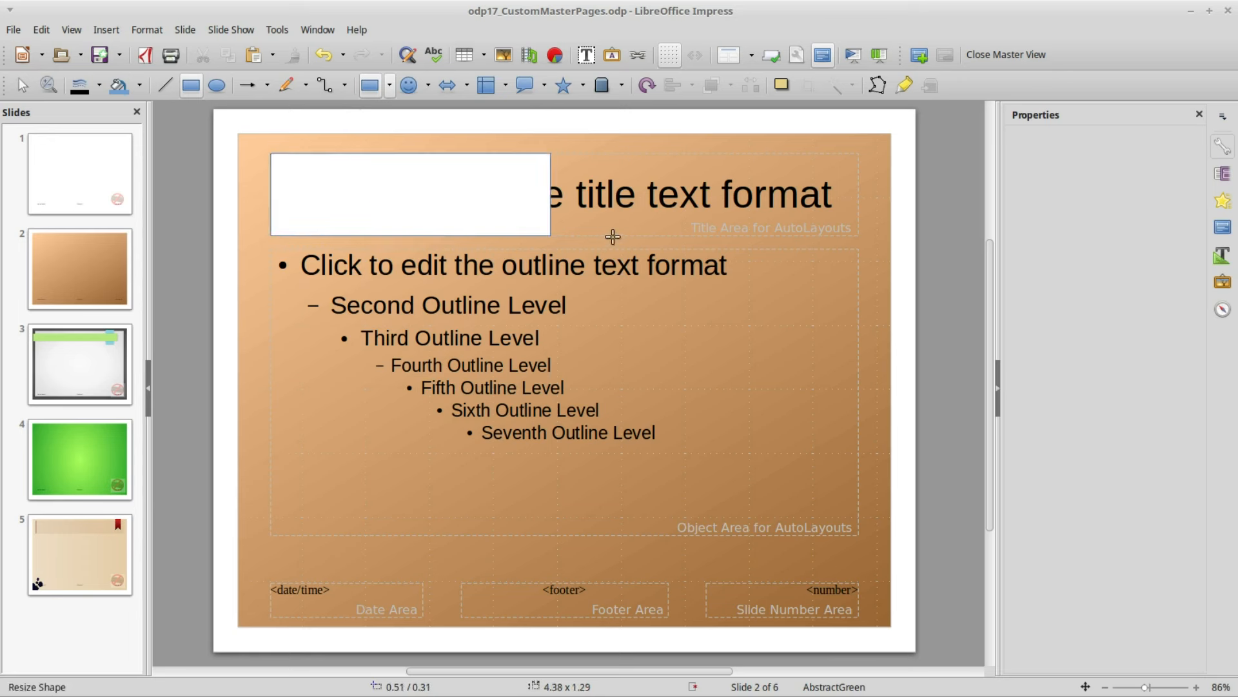
left_click_drag(551, 238, 861, 234)
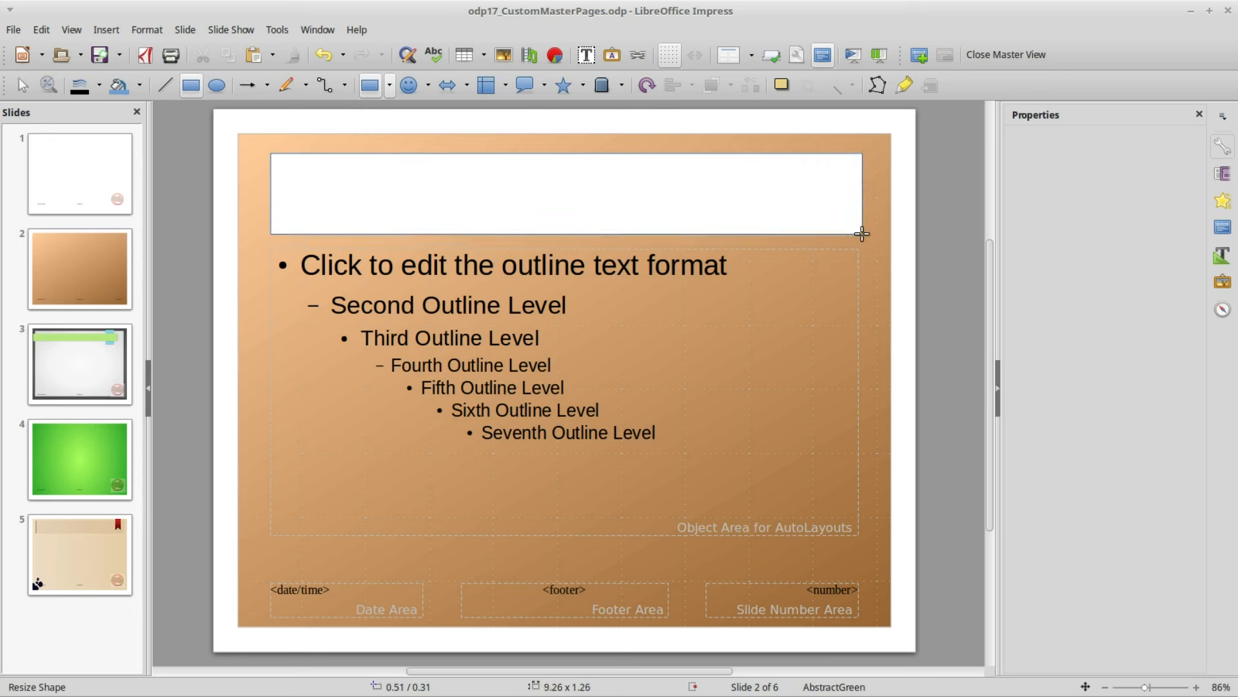
left_click(565, 194)
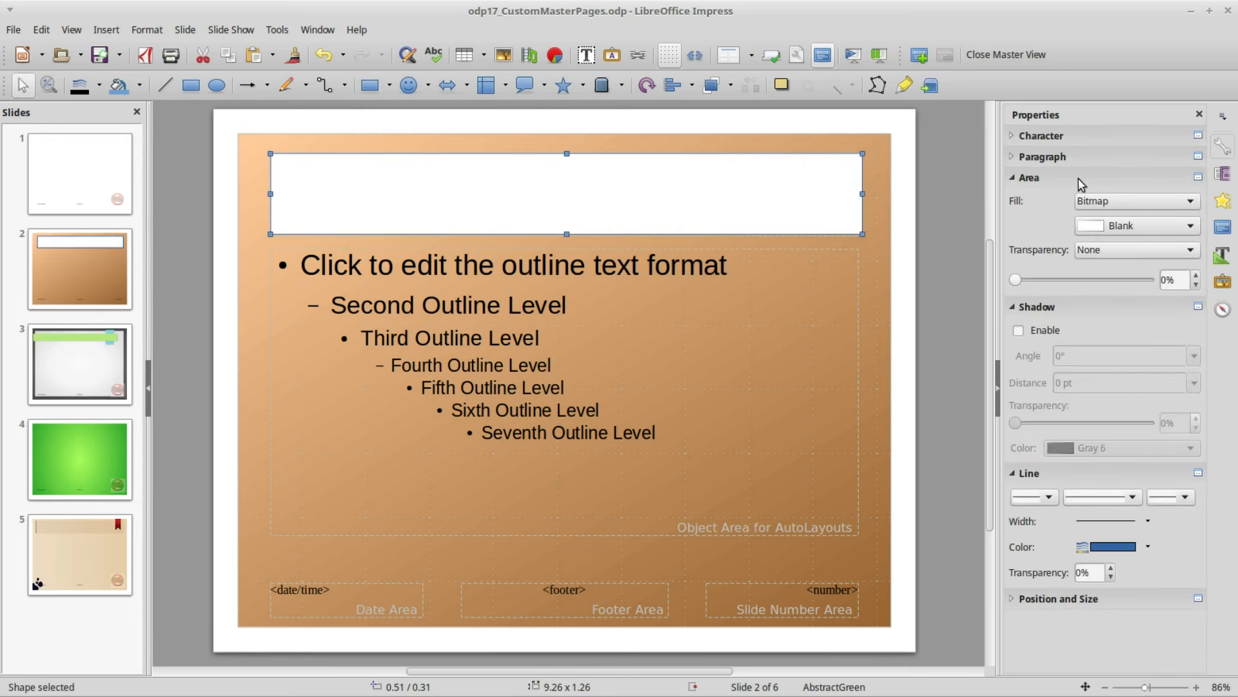
mouse_move(1158, 205)
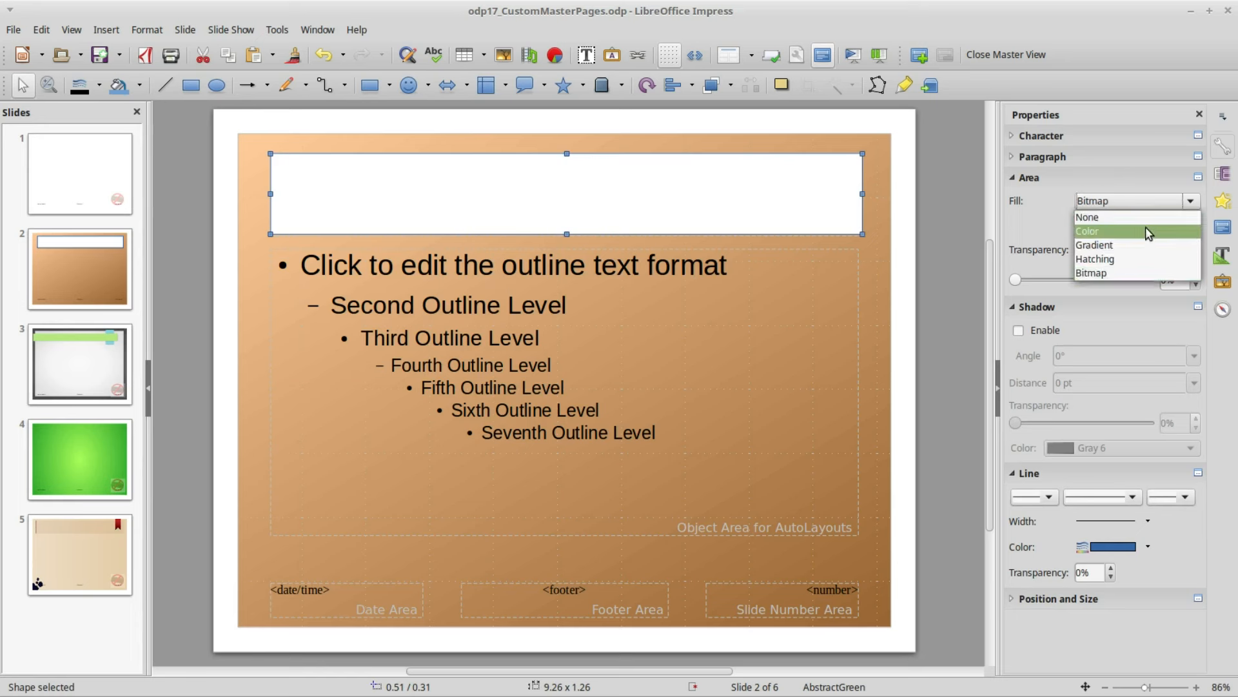
Step: Fill the master's title bar with solid Orange 9 and set its line style to none
left_click(1088, 231)
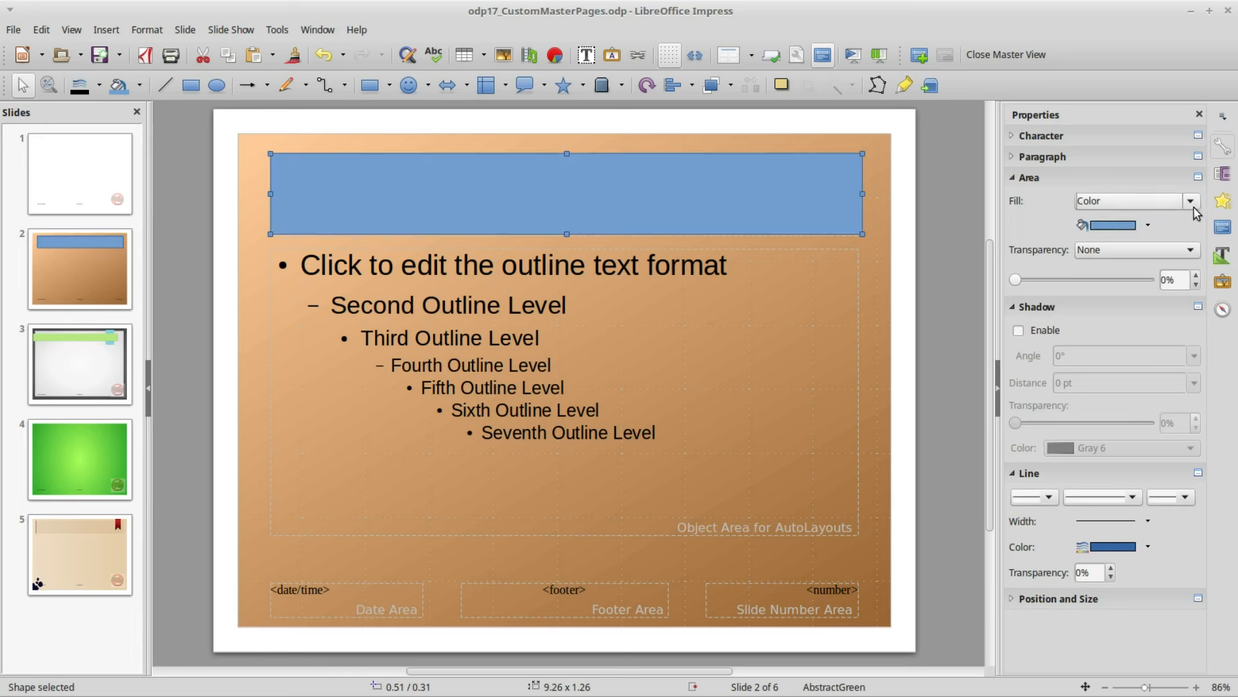
mouse_move(1151, 227)
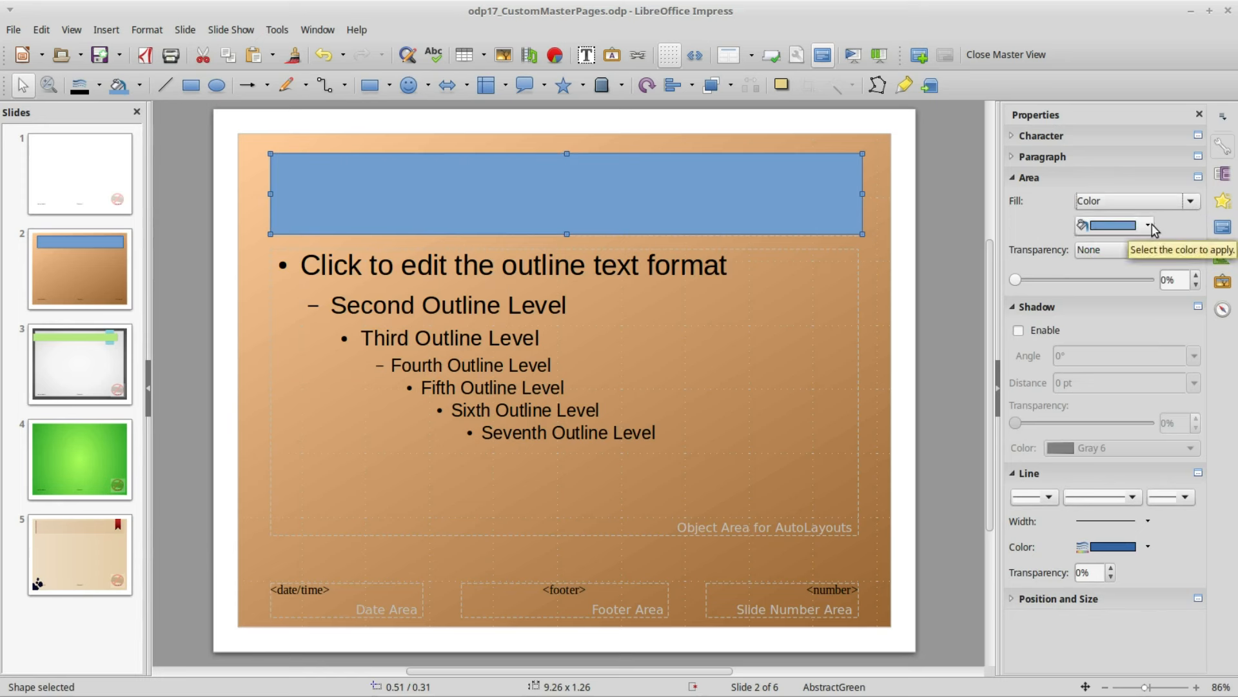
left_click(1148, 224)
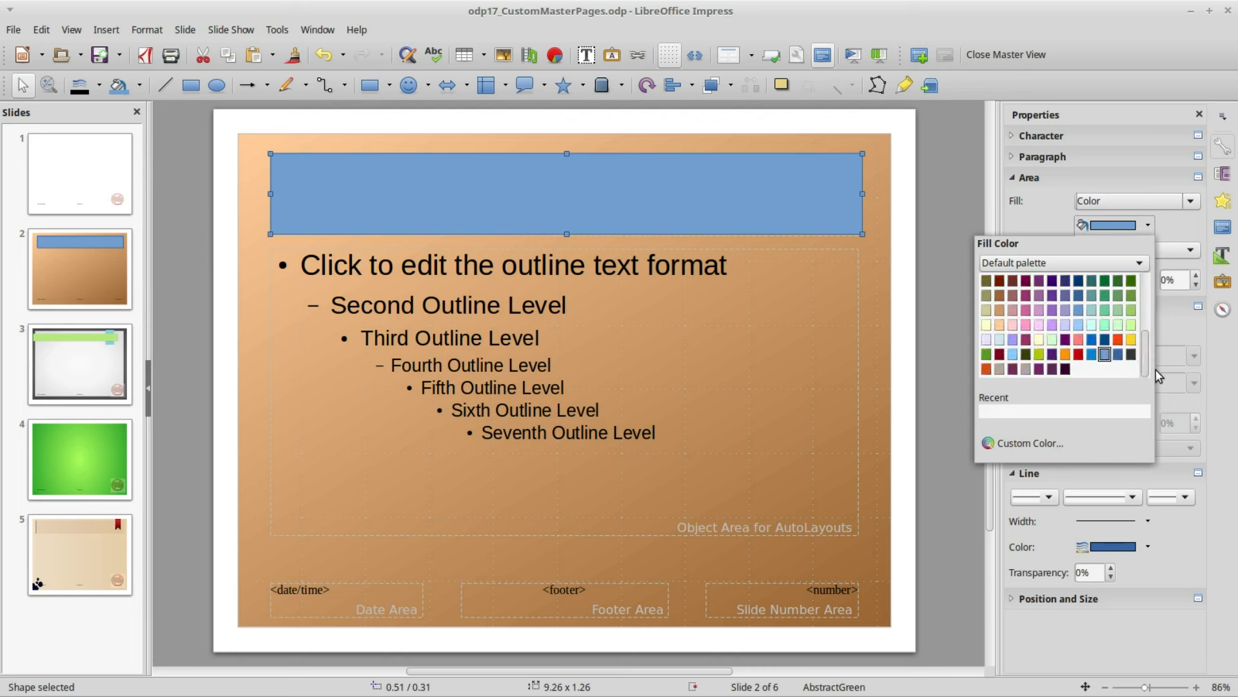
mouse_move(1014, 309)
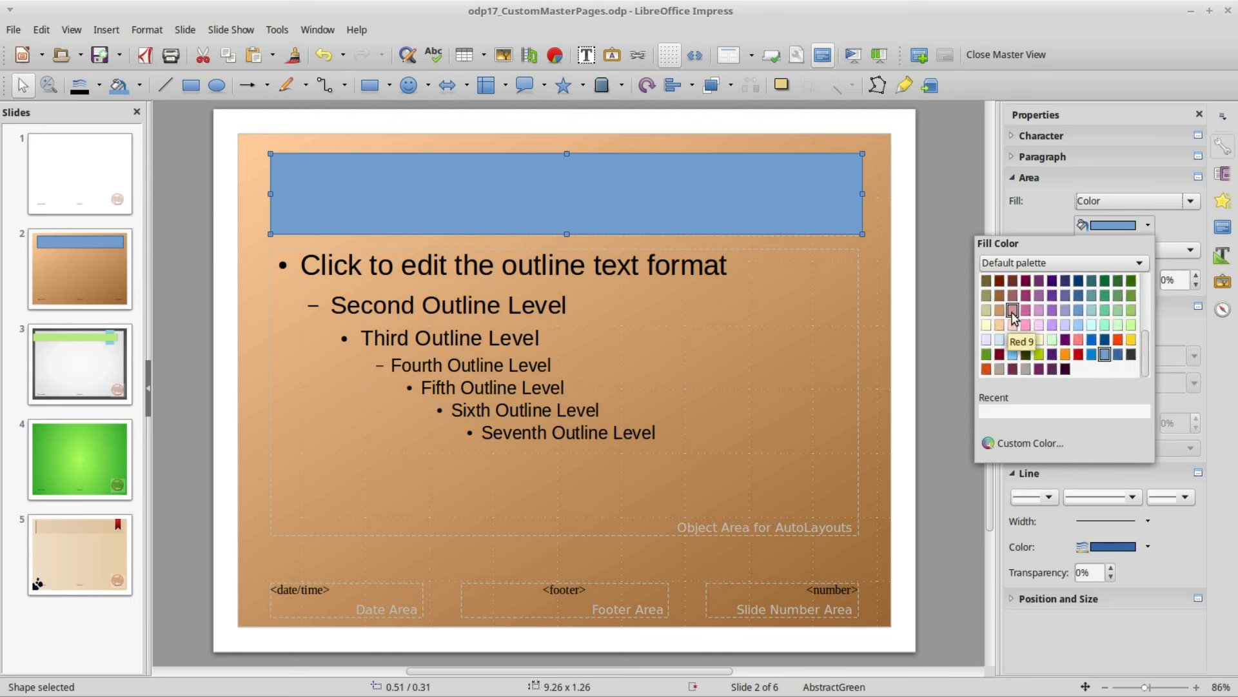
mouse_move(1012, 294)
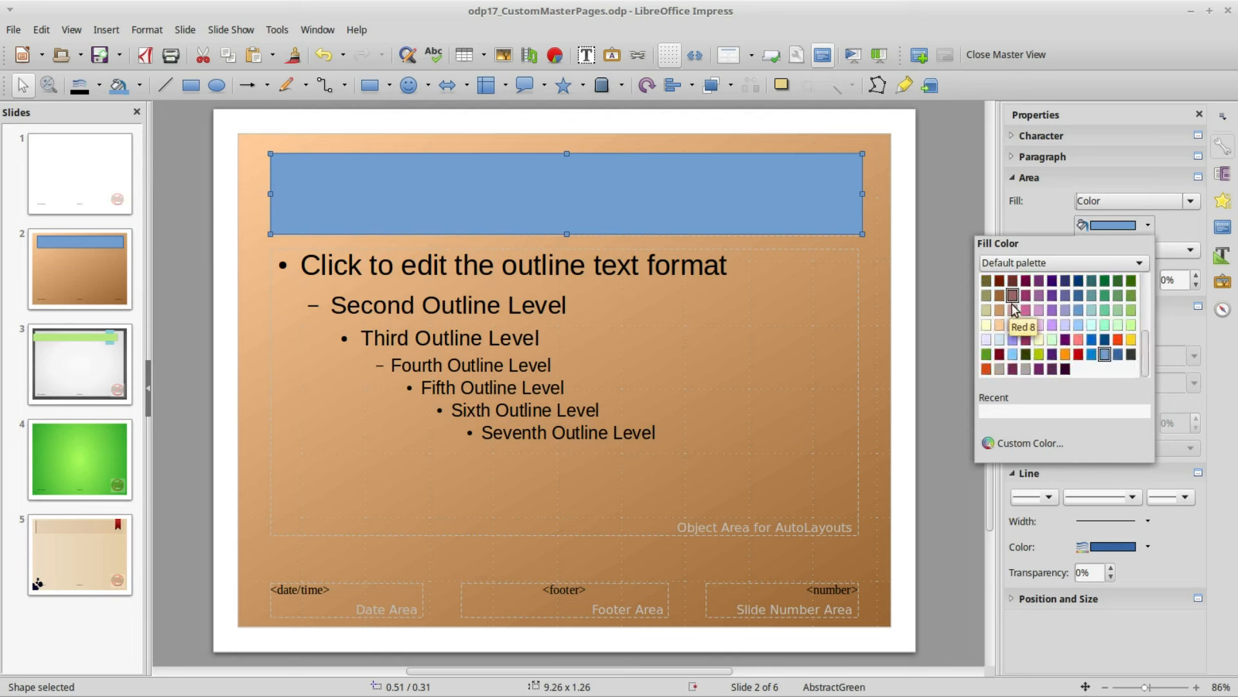
mouse_move(1000, 310)
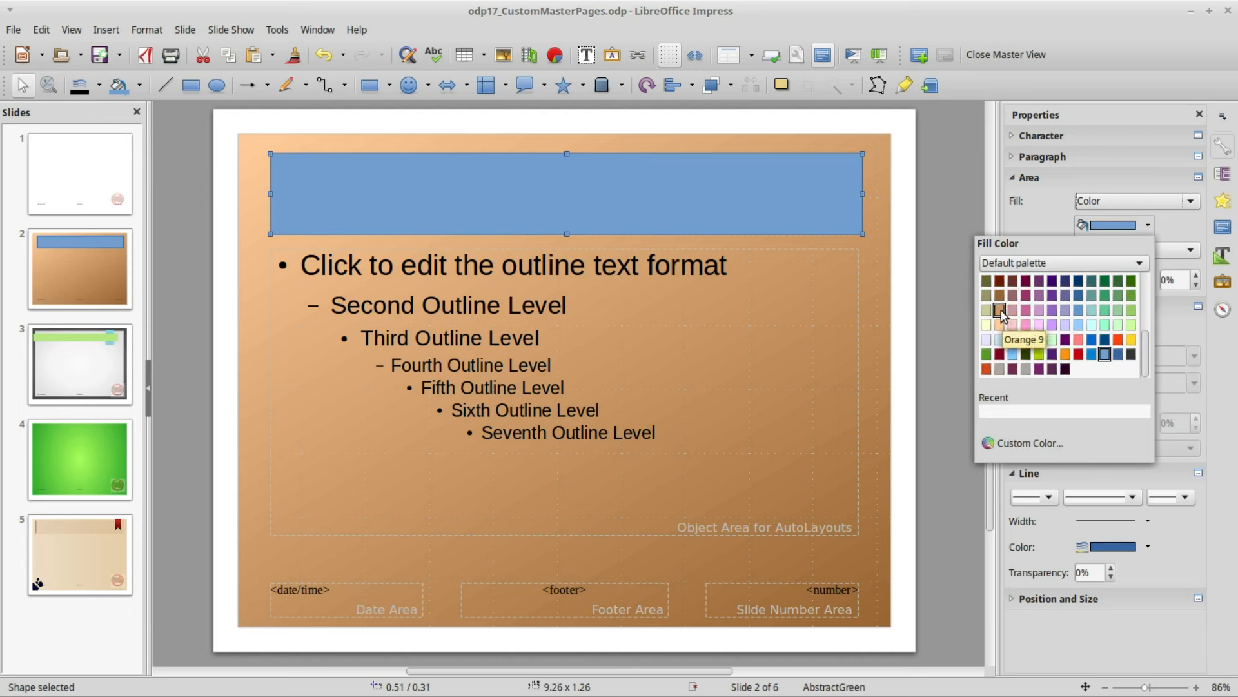
left_click(999, 310)
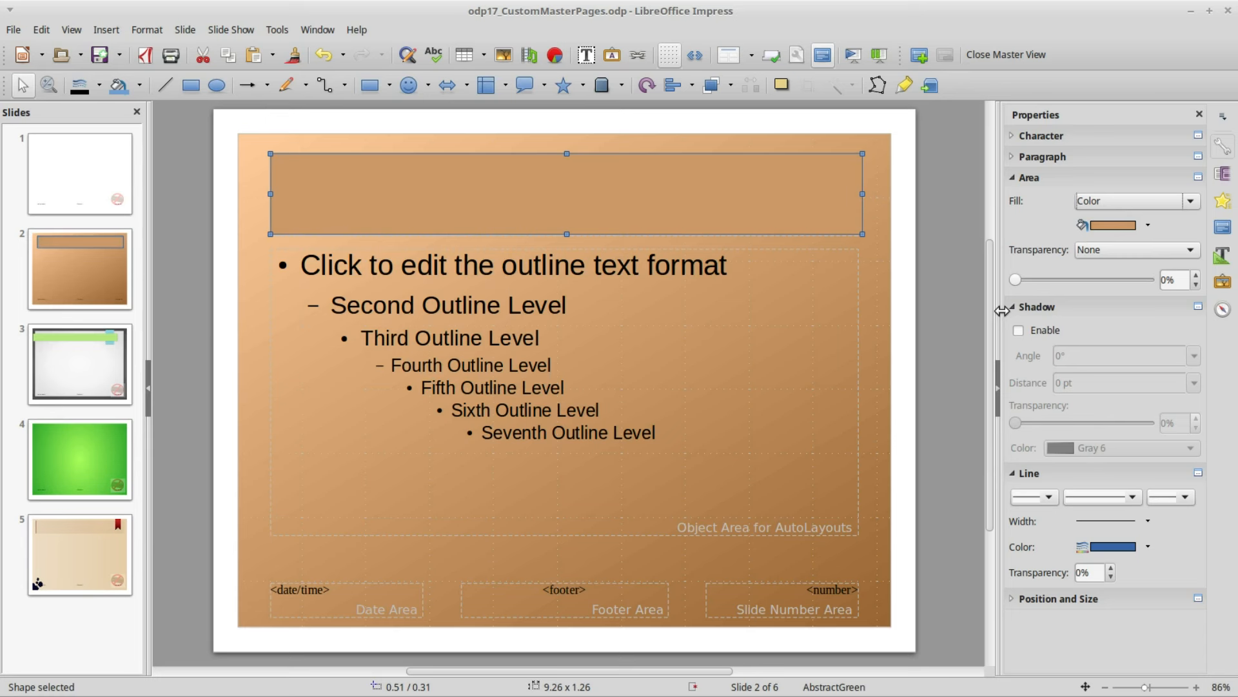
left_click(1132, 496)
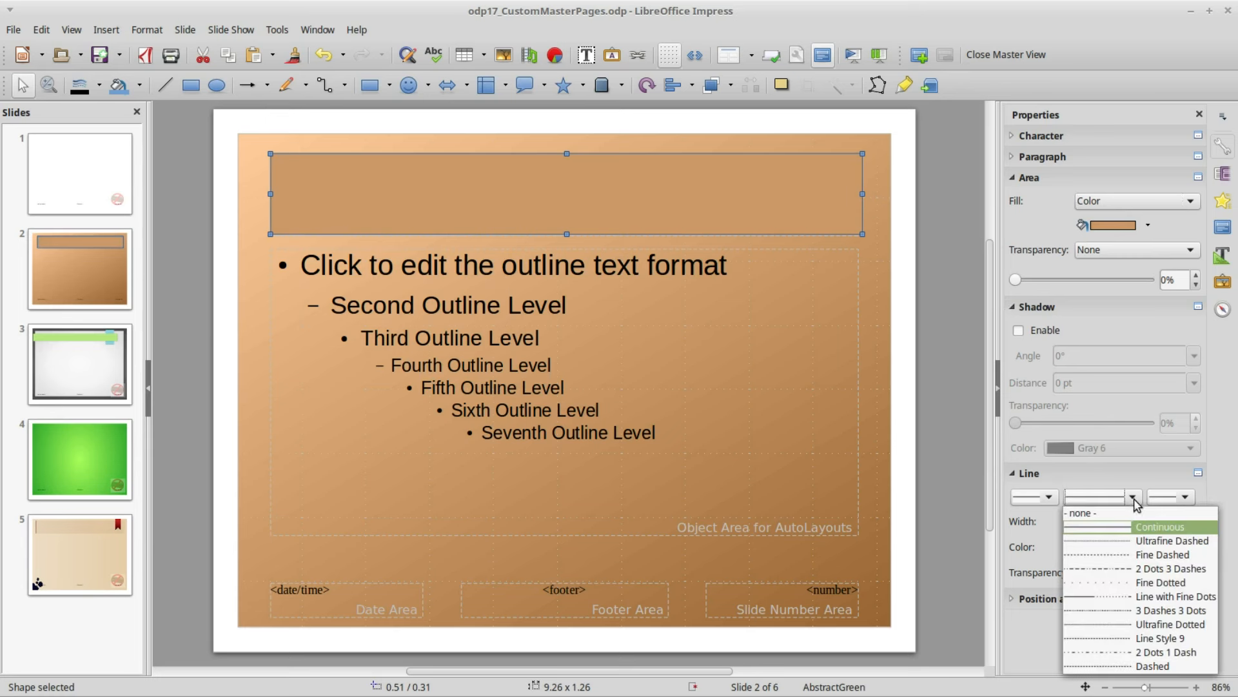
left_click(1081, 512)
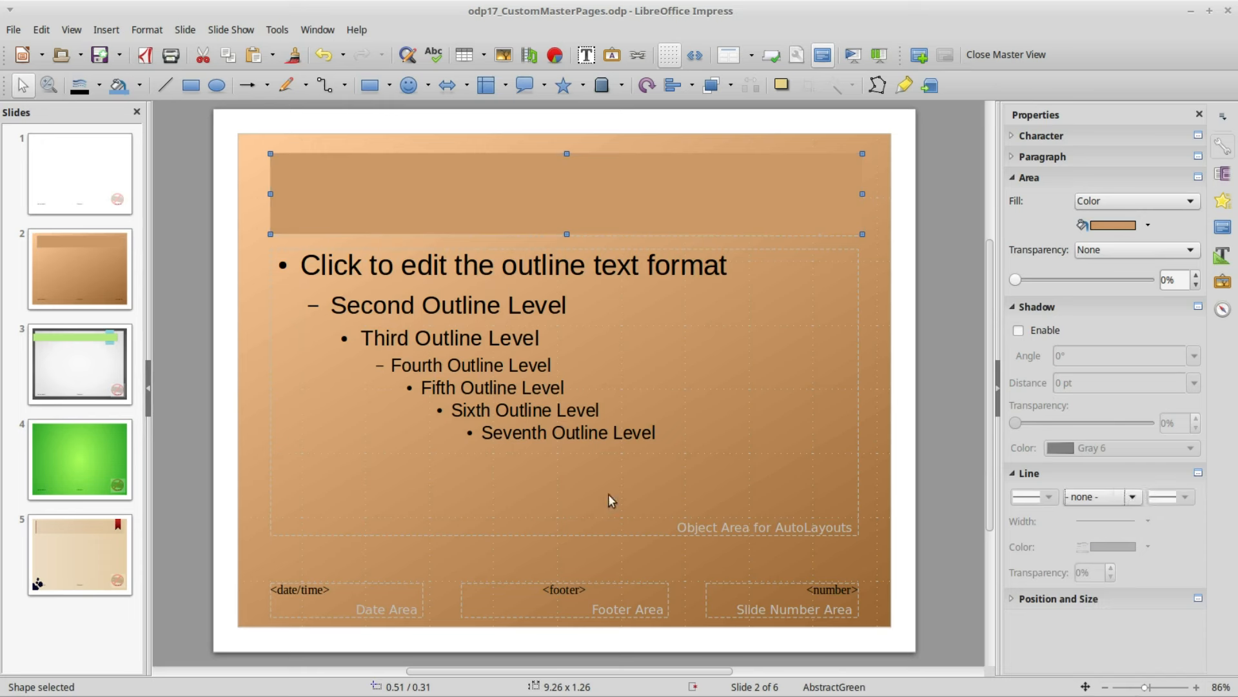
mouse_move(92, 536)
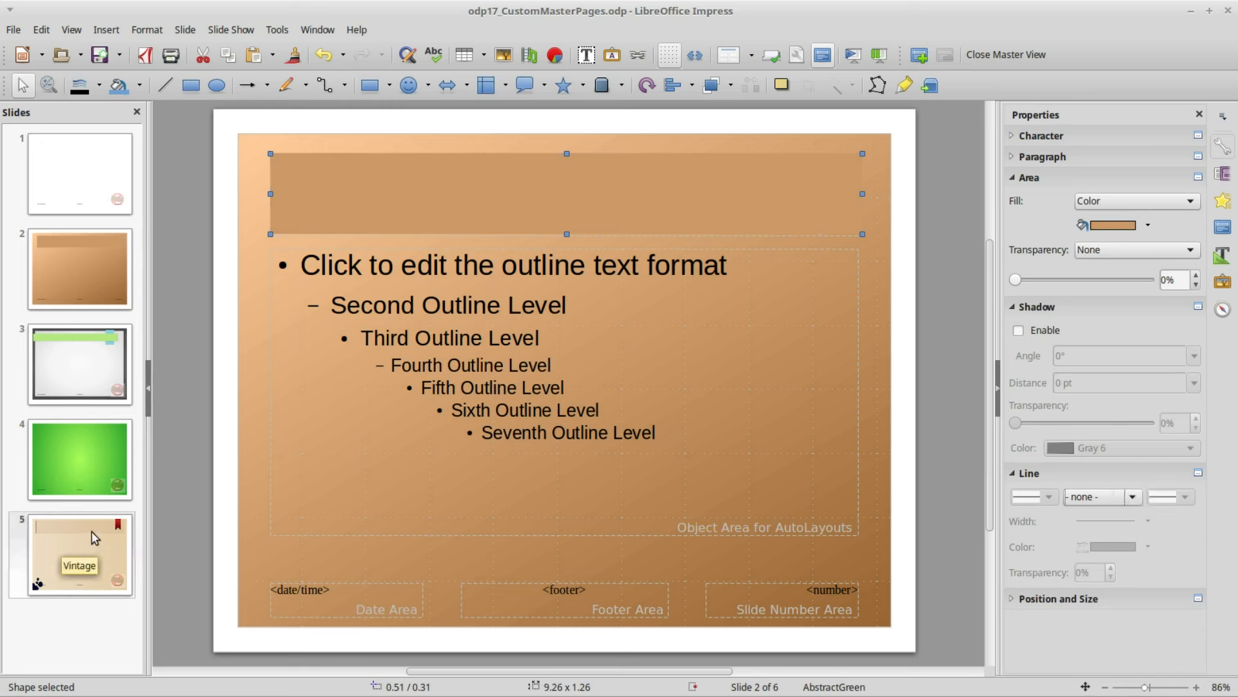
mouse_move(837, 425)
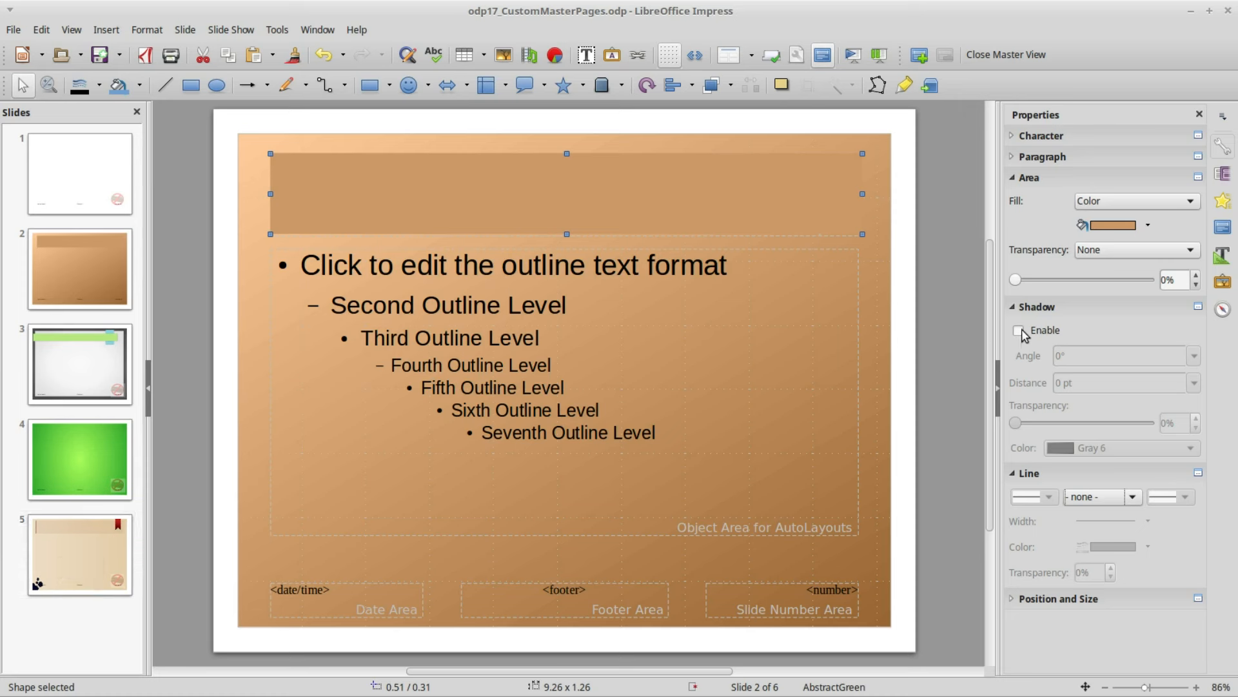
Step: Enable a drop shadow on the title bar at 2 pt distance and choose its colour
left_click(1019, 330)
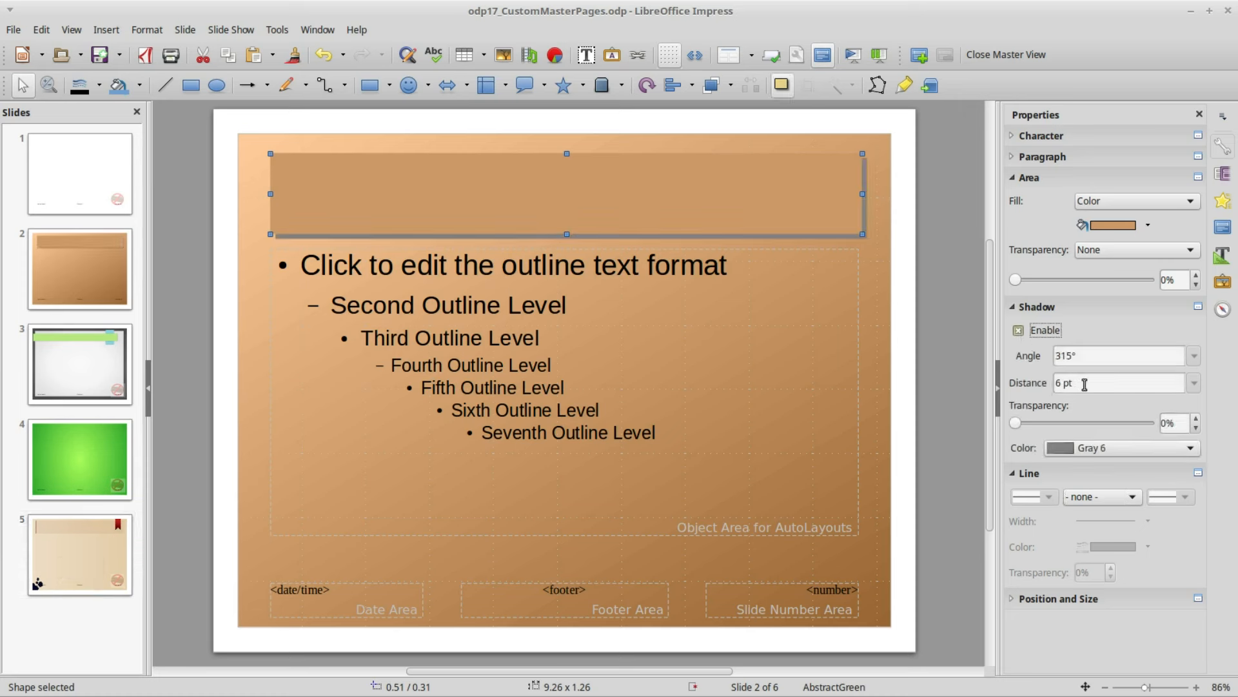
left_click(1193, 382)
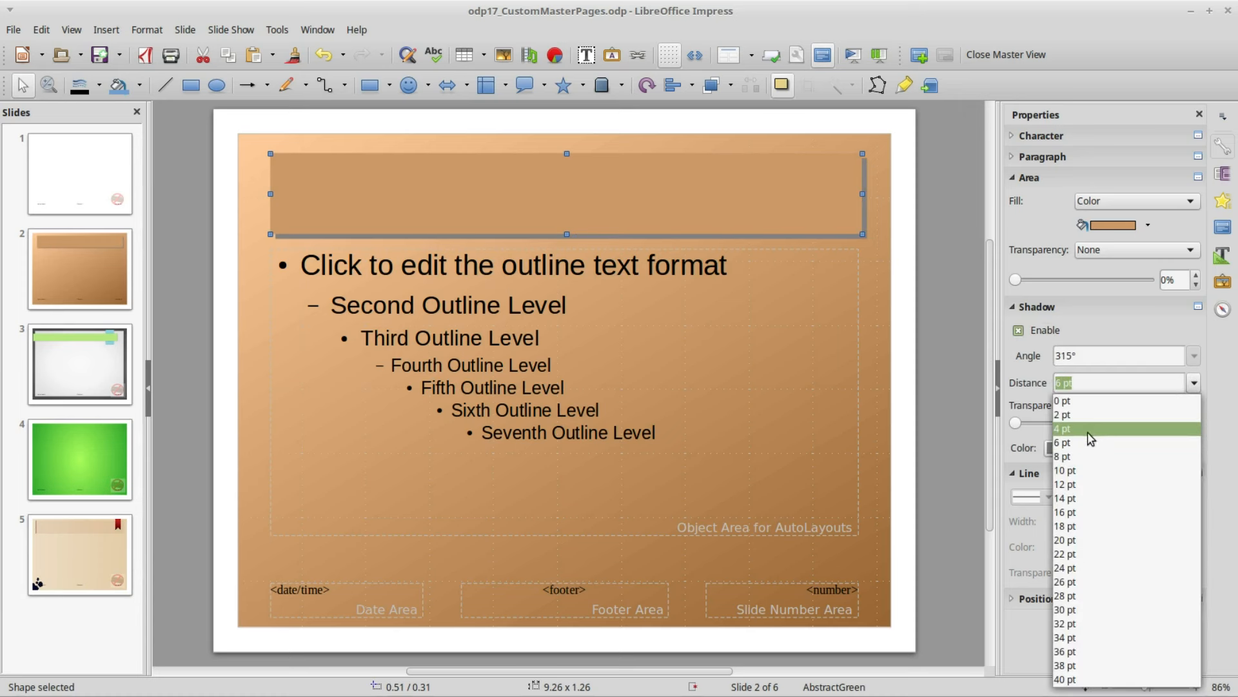
left_click(1064, 414)
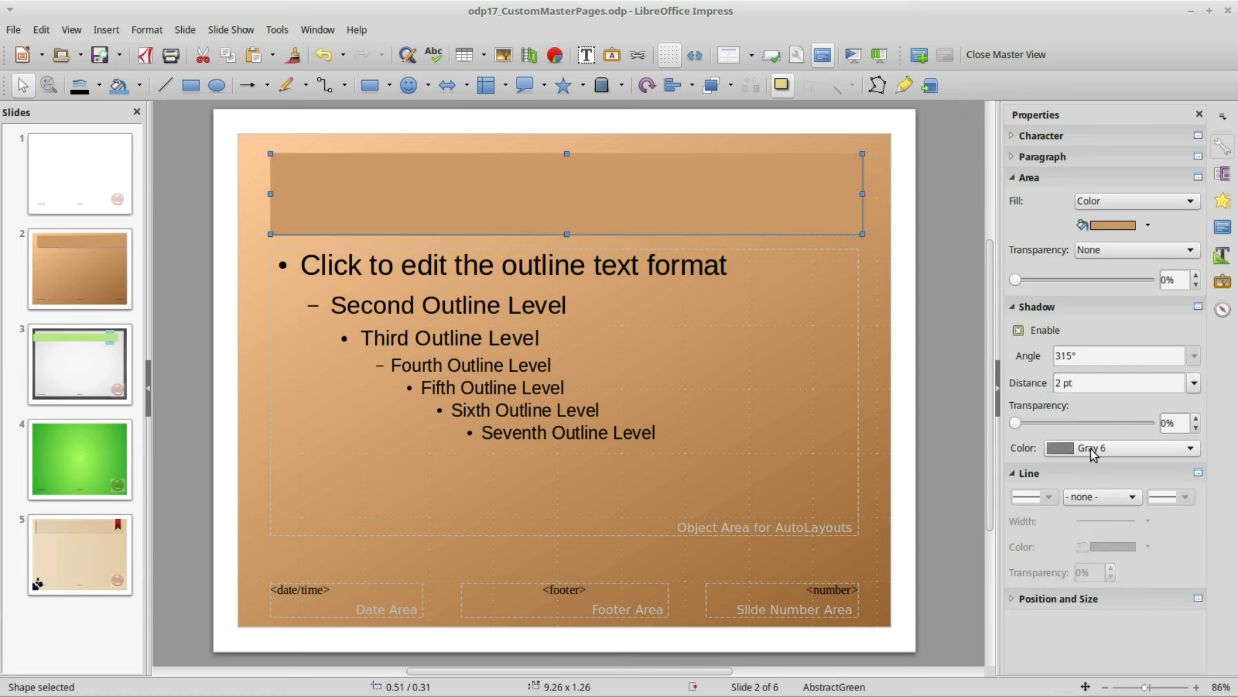
left_click(1193, 448)
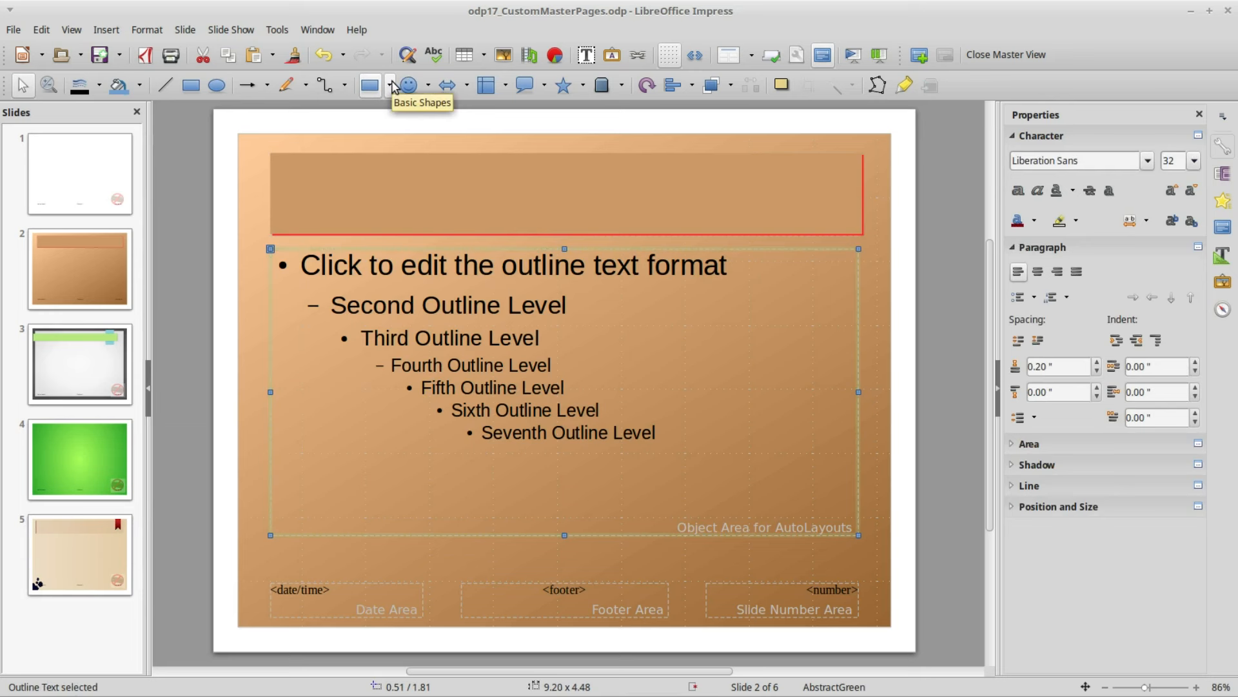
Step: Draw a small rectangle at the title bar's right end spanning its height
left_click(392, 85)
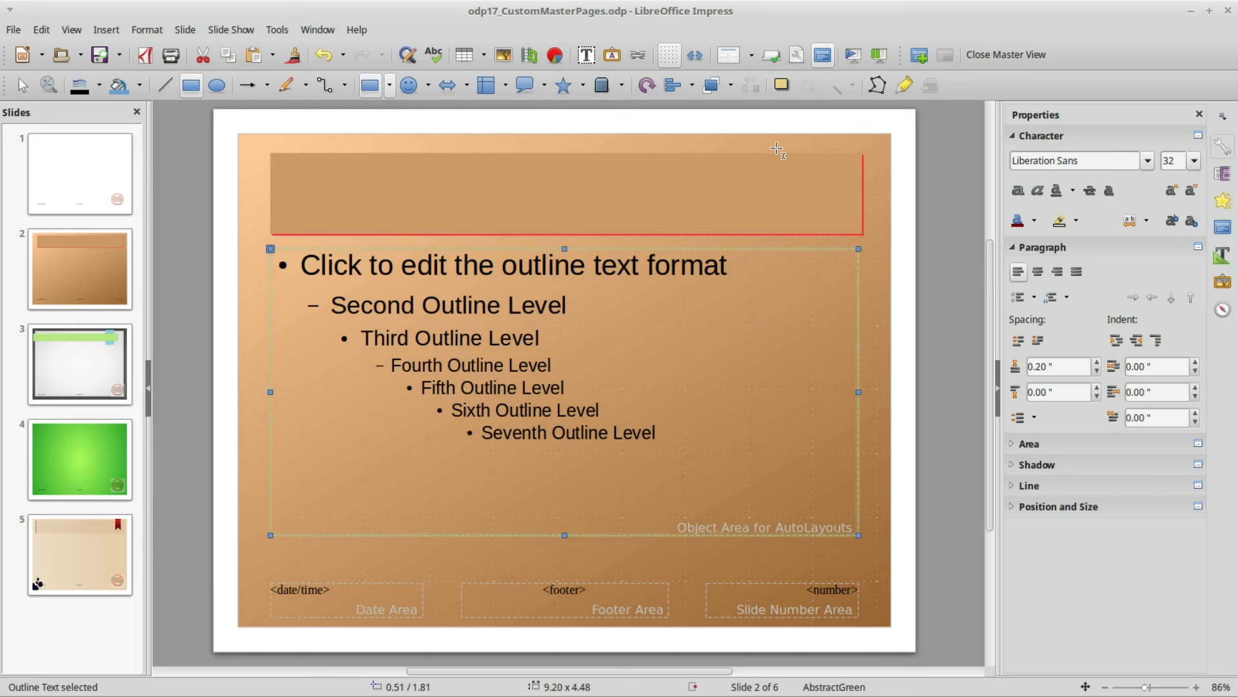
left_click_drag(782, 150, 852, 216)
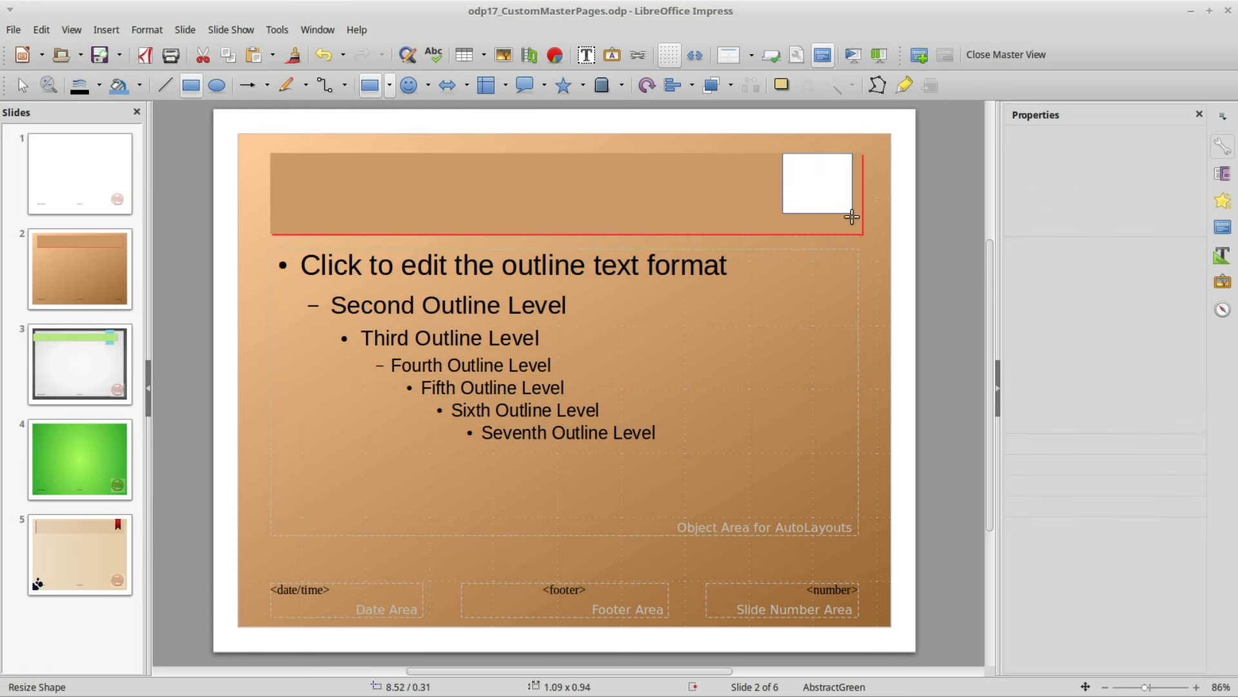
left_click_drag(852, 216, 847, 230)
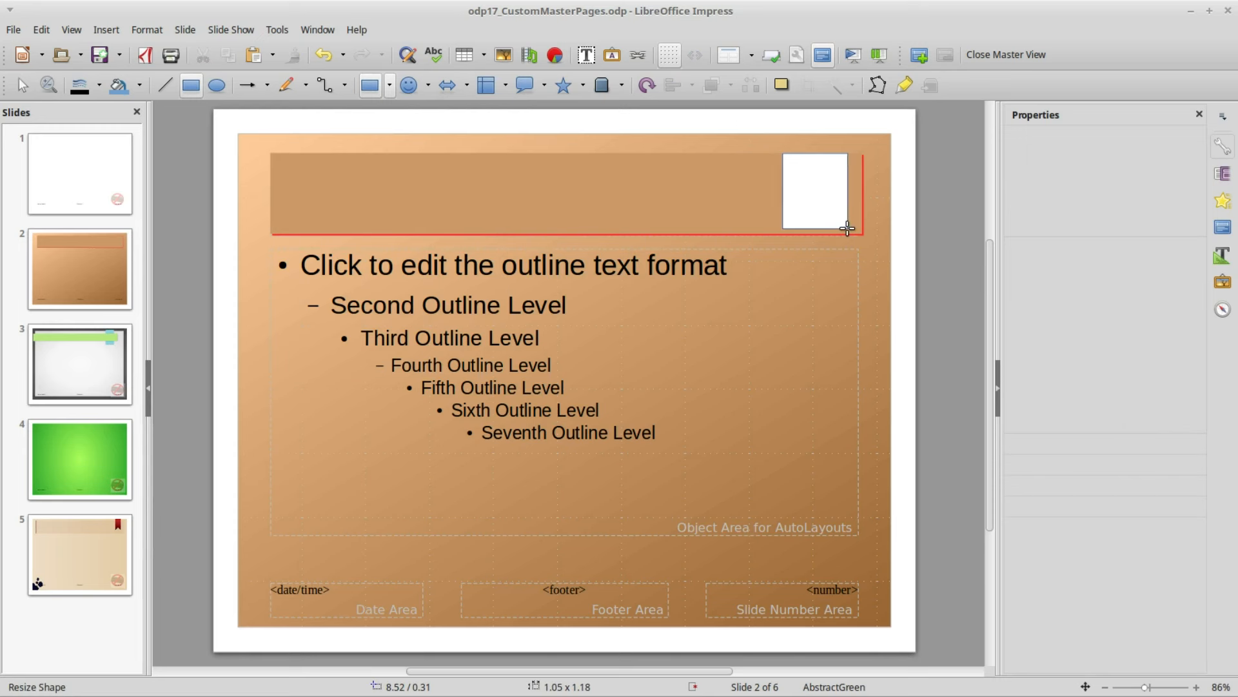
left_click(814, 190)
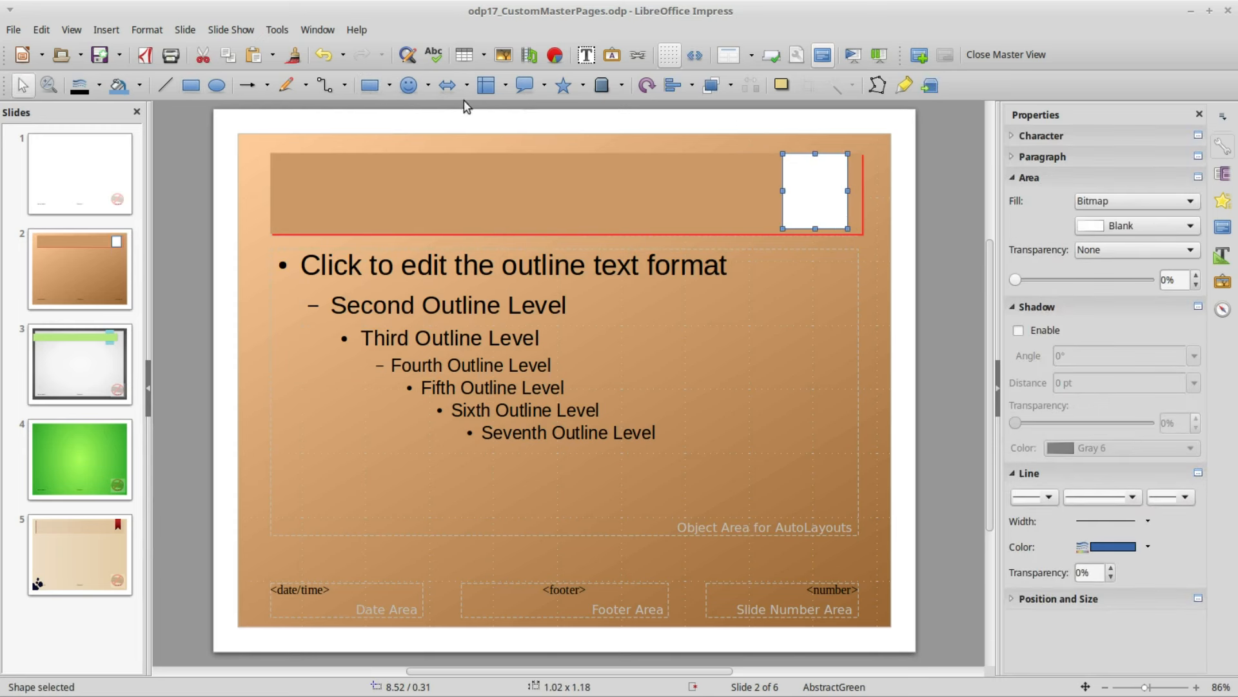
Step: Draw a diamond and position it over the rectangle's bottom, matched to its width
left_click(387, 85)
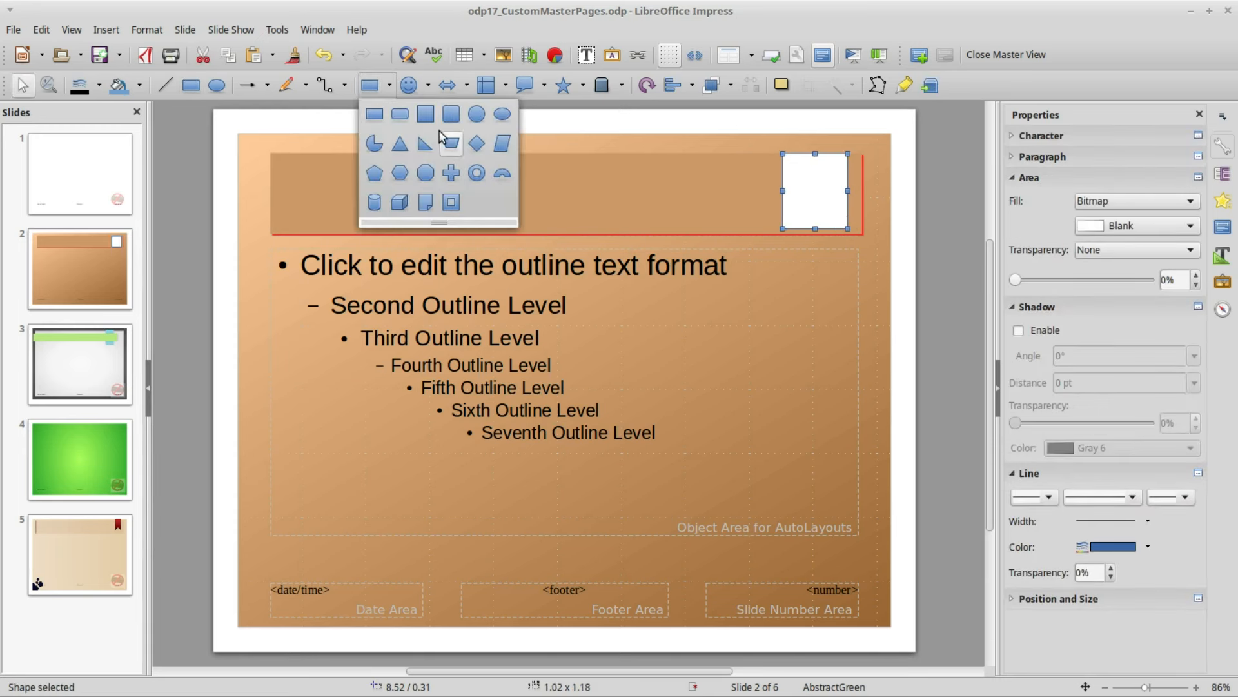
left_click(476, 143)
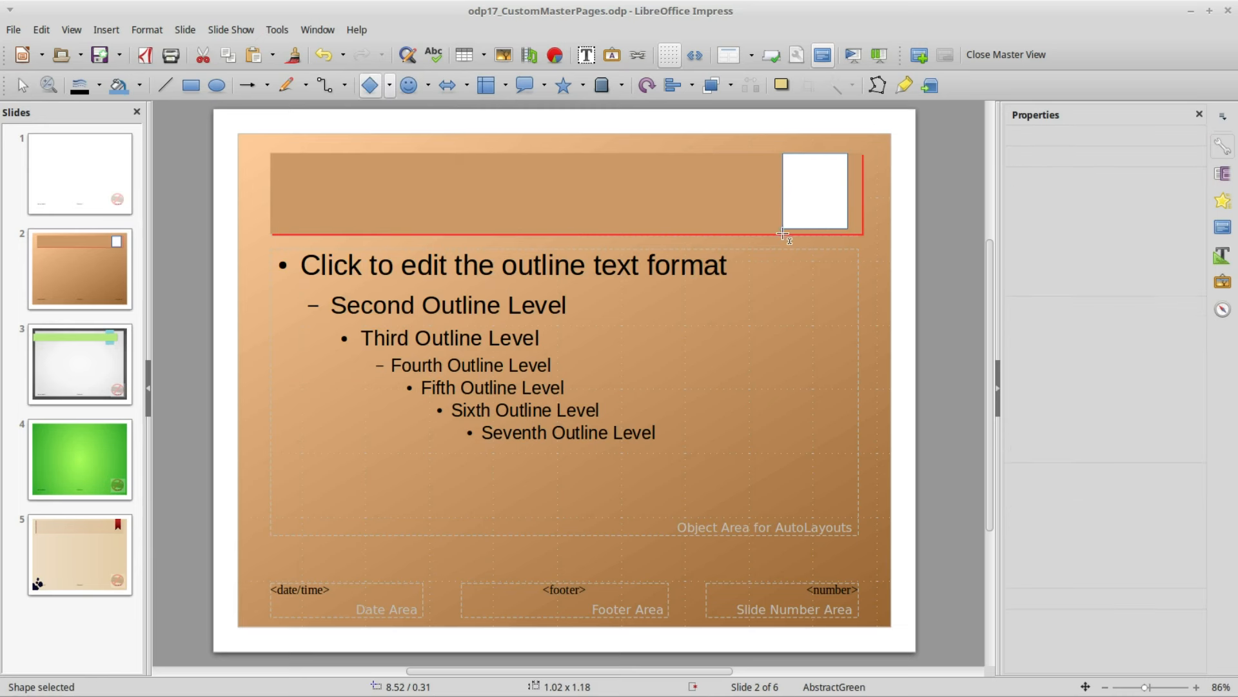
left_click_drag(785, 235, 816, 252)
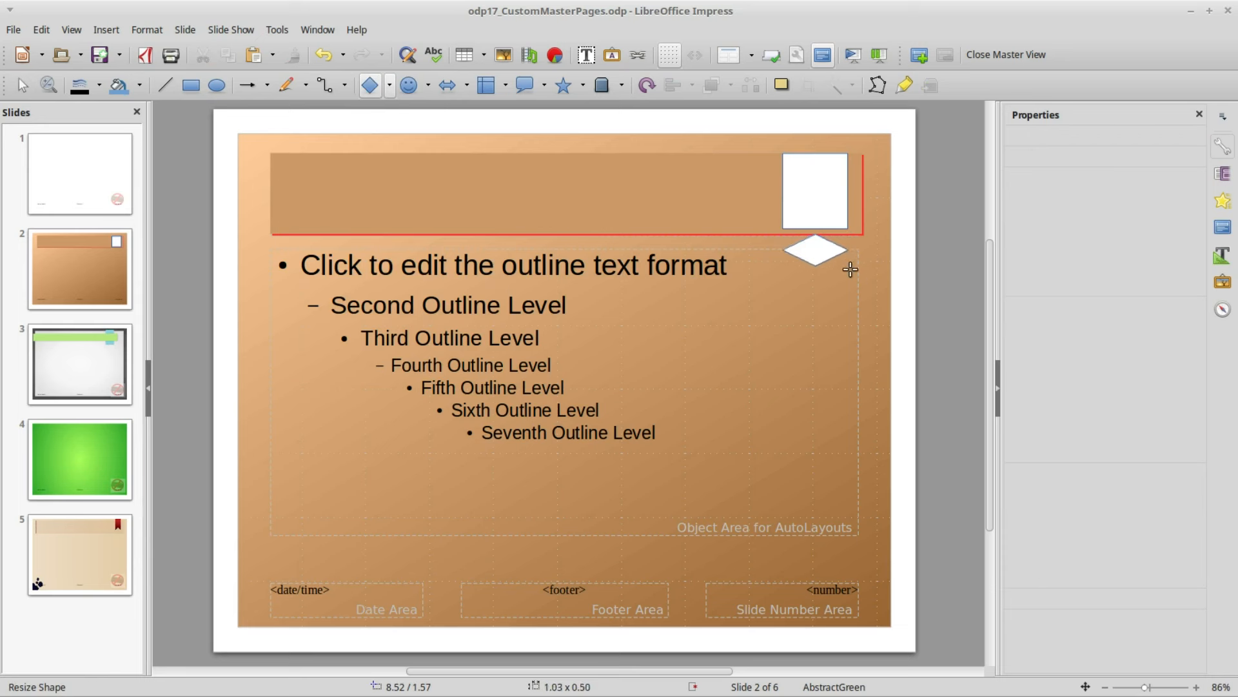
left_click(815, 262)
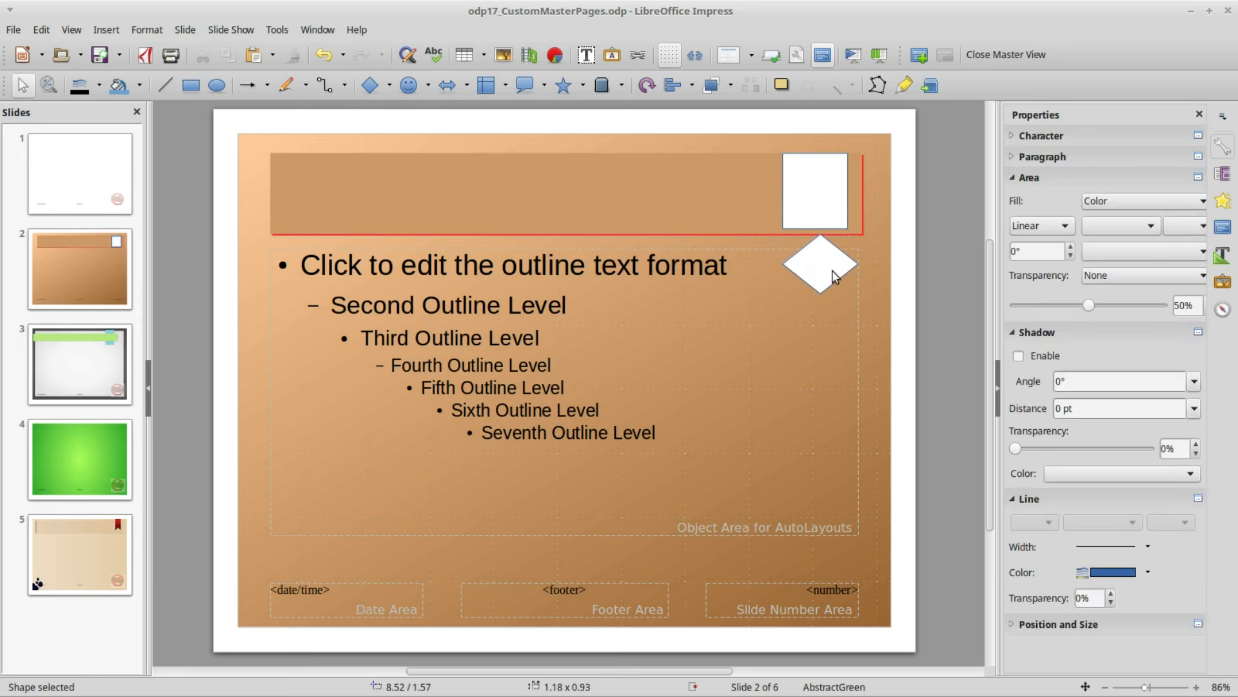
left_click_drag(820, 265, 814, 230)
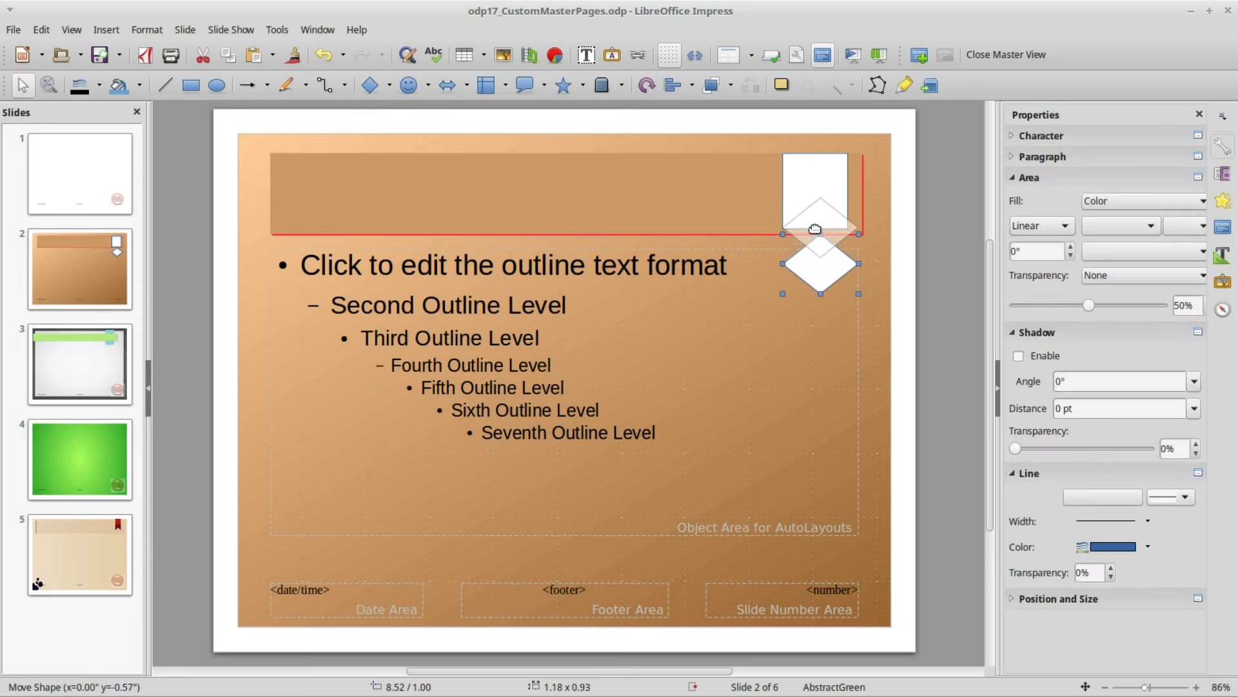
left_click_drag(817, 264, 810, 225)
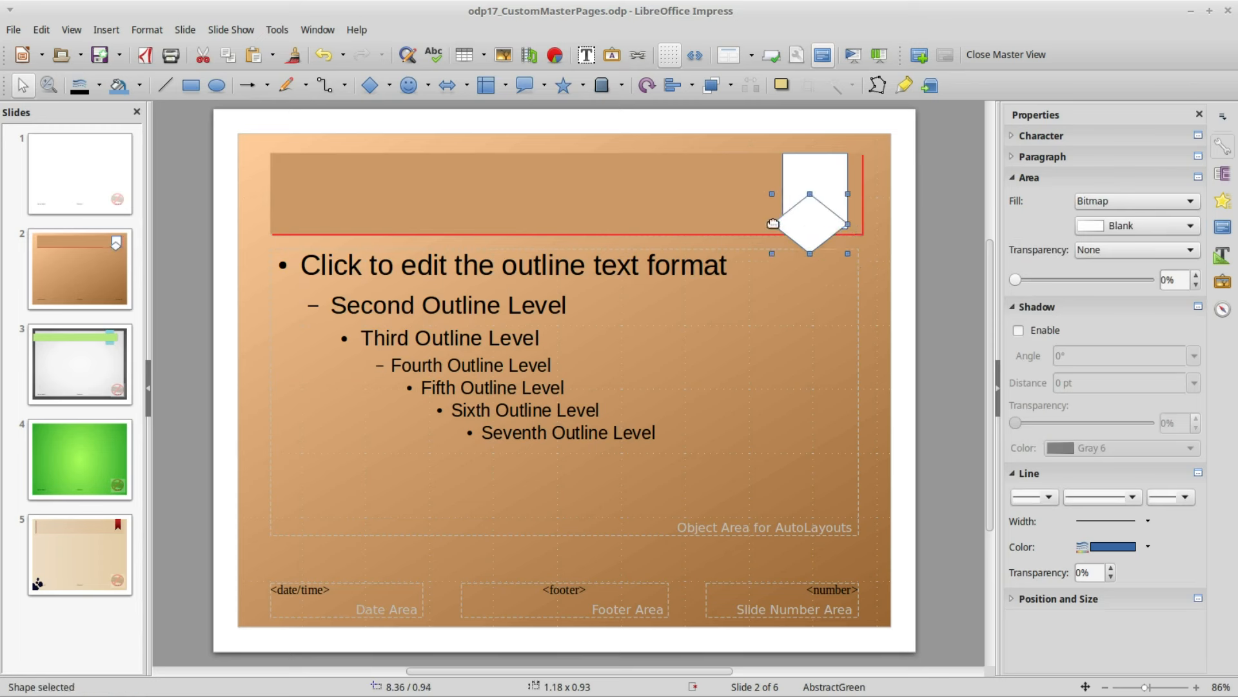
left_click_drag(773, 223, 782, 229)
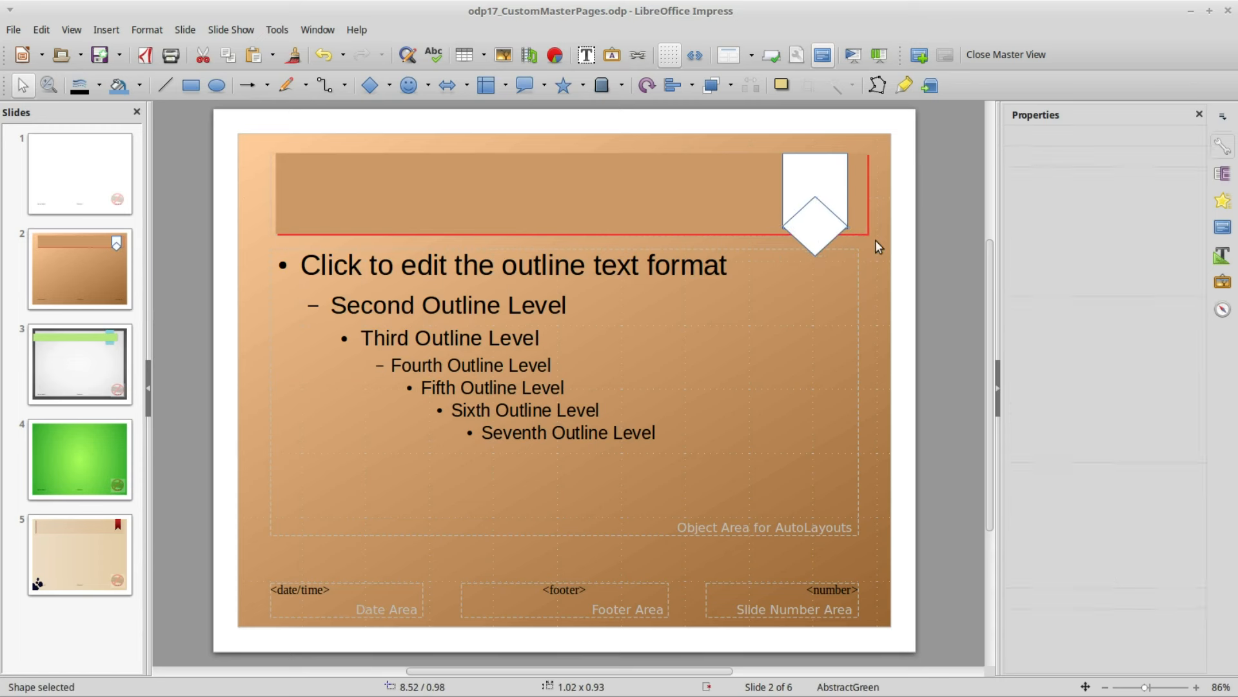
mouse_move(834, 229)
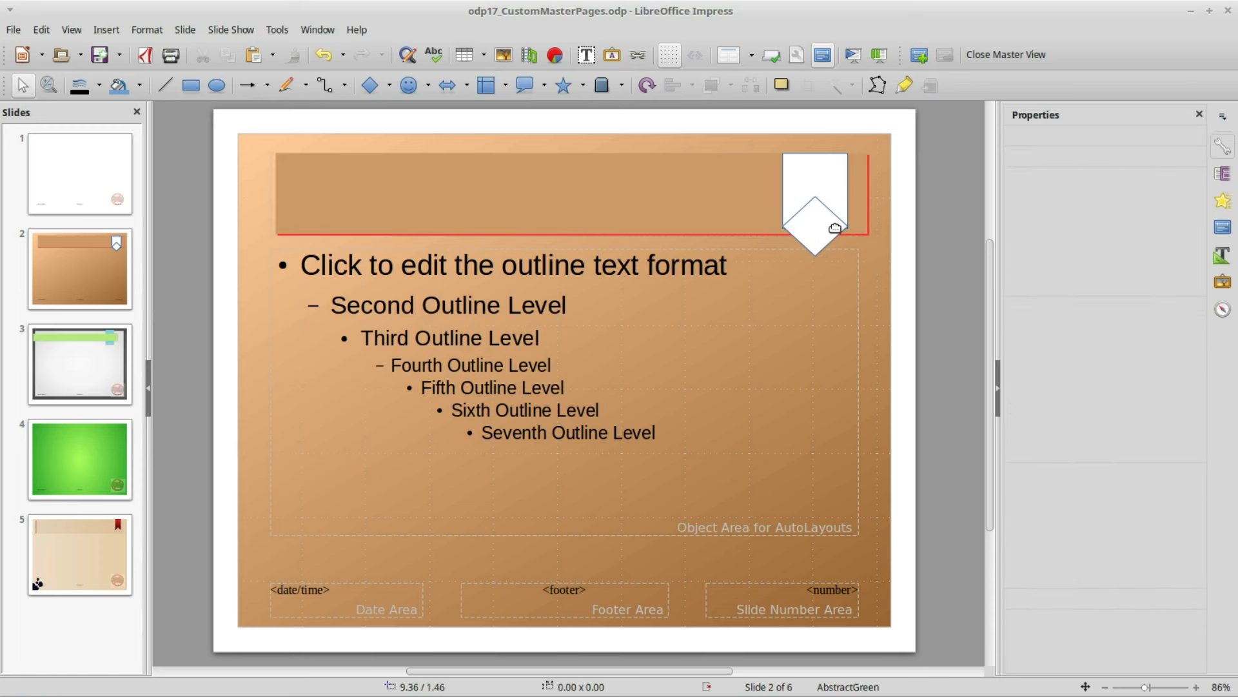
left_click(814, 205)
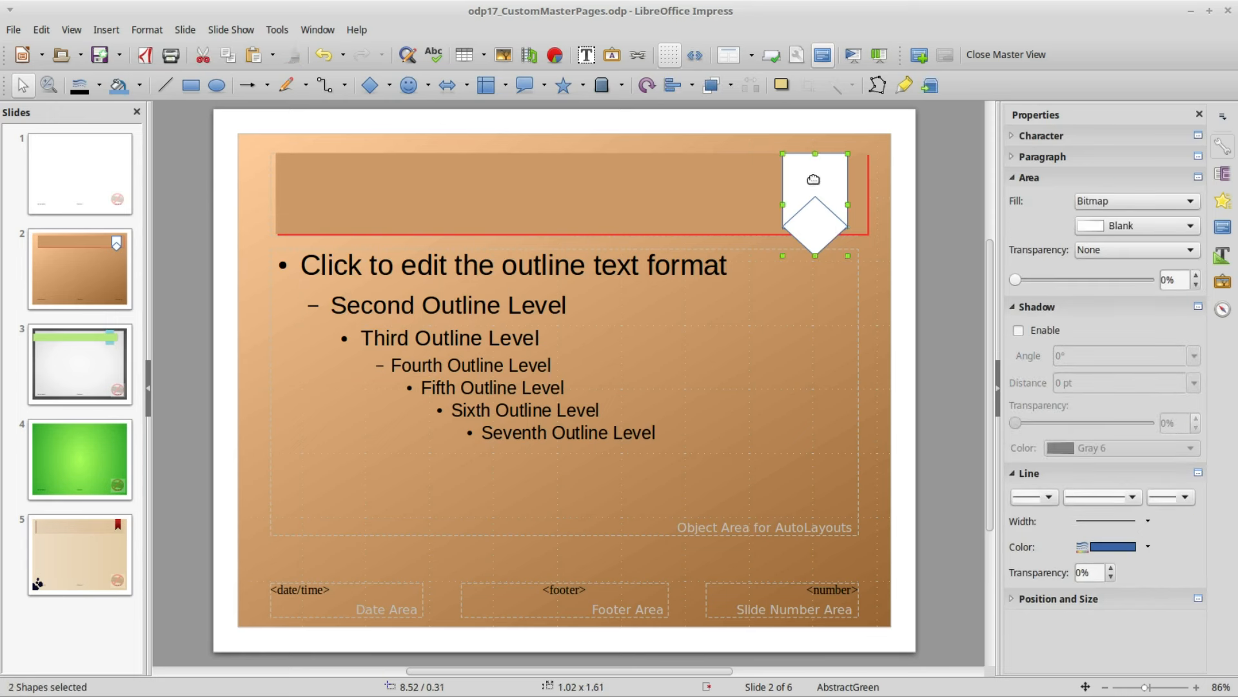
Step: Subtract the diamond from the rectangle via Shapes > Subtract to form a notched ribbon
right_click(814, 201)
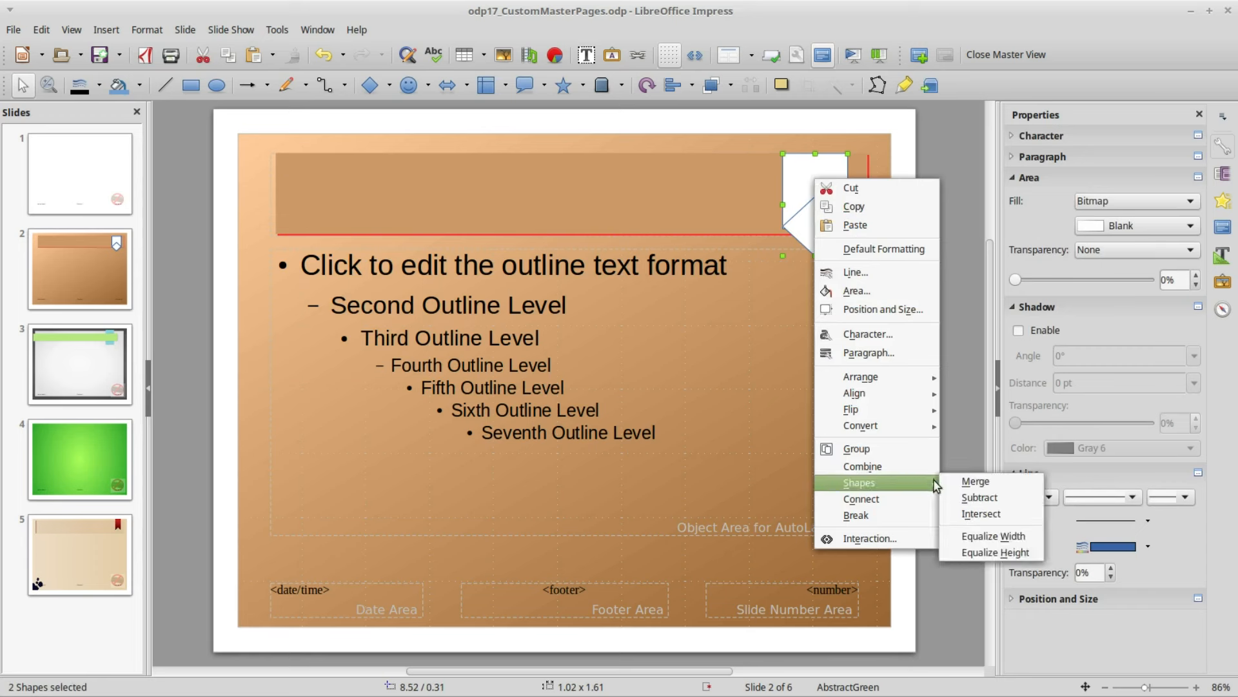
mouse_move(979, 496)
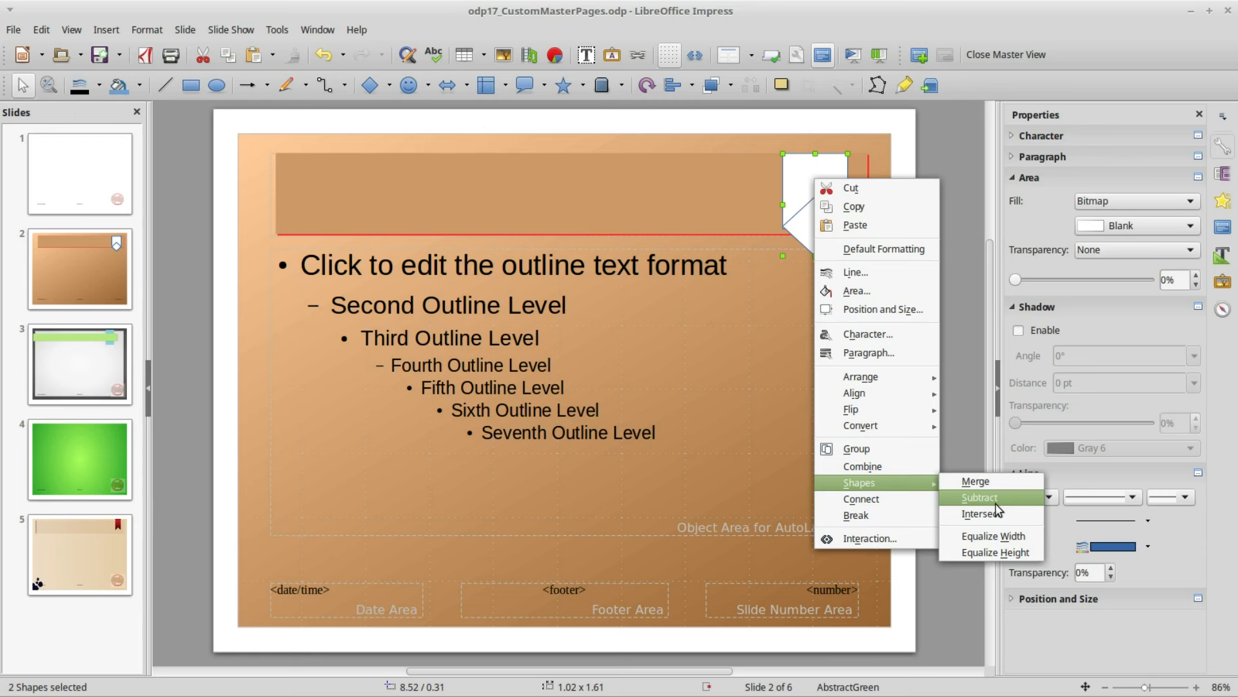
left_click(979, 498)
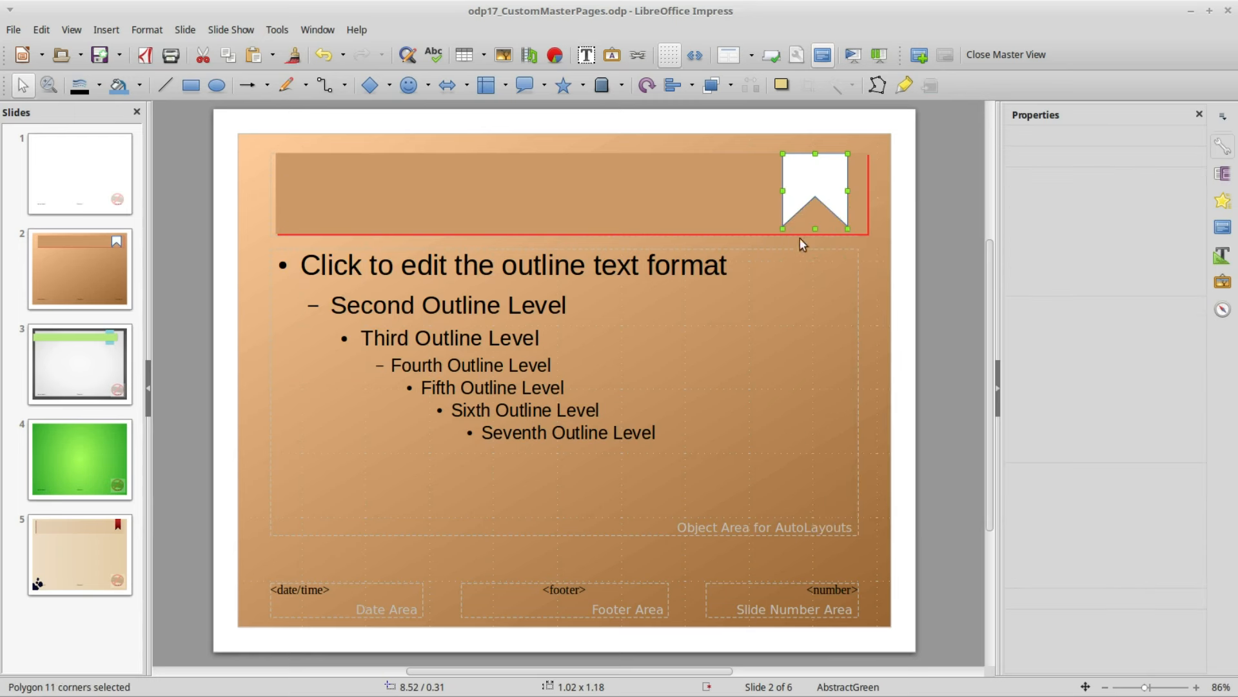
mouse_move(789, 192)
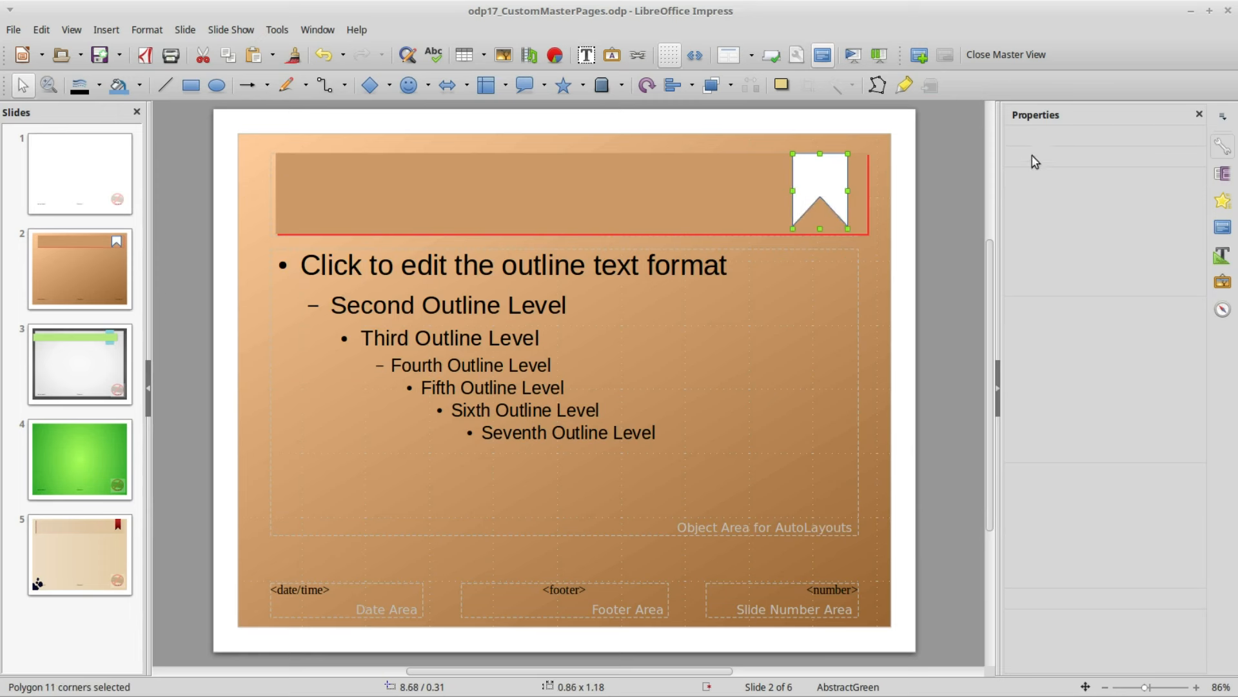
mouse_move(1222, 173)
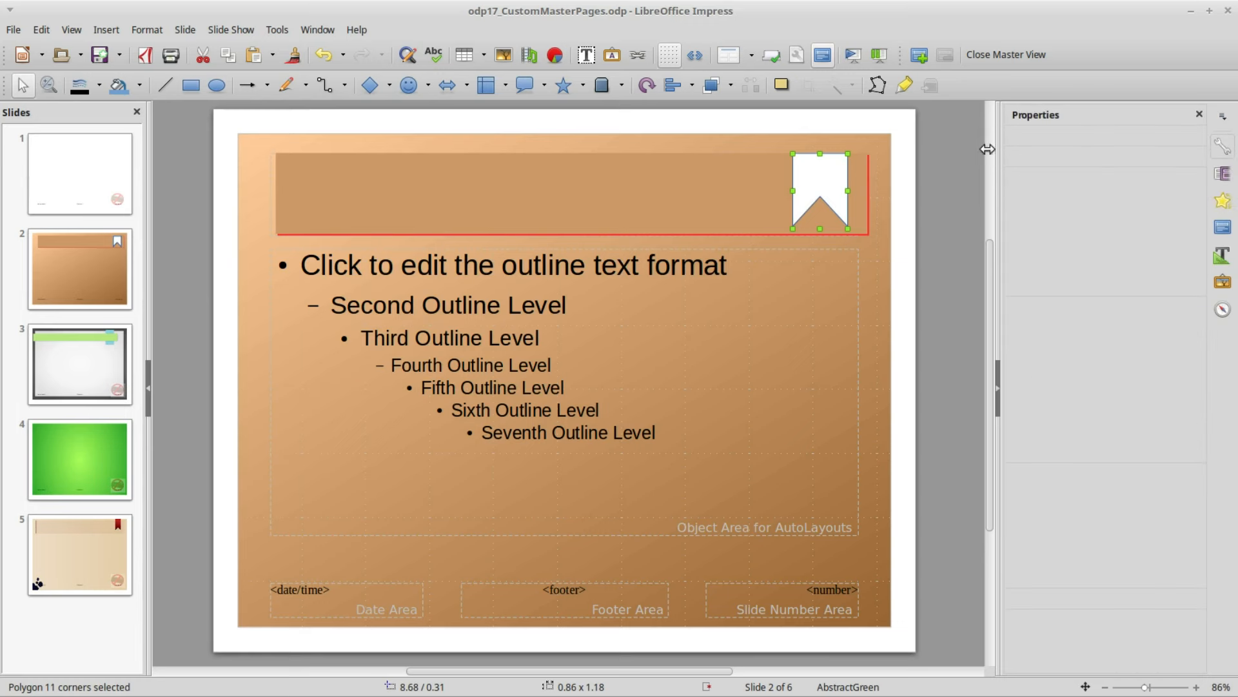
Step: Give the ribbon a linear gradient fill from Red to Gray 9
left_click(1223, 142)
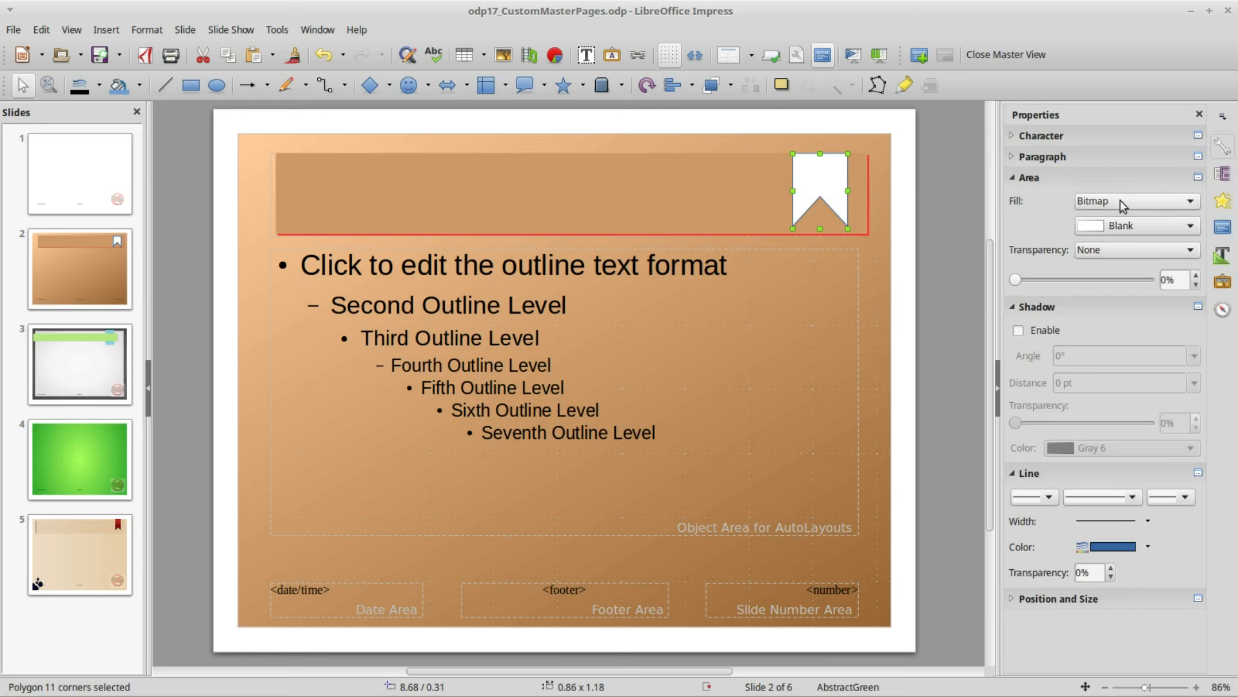
mouse_move(1180, 206)
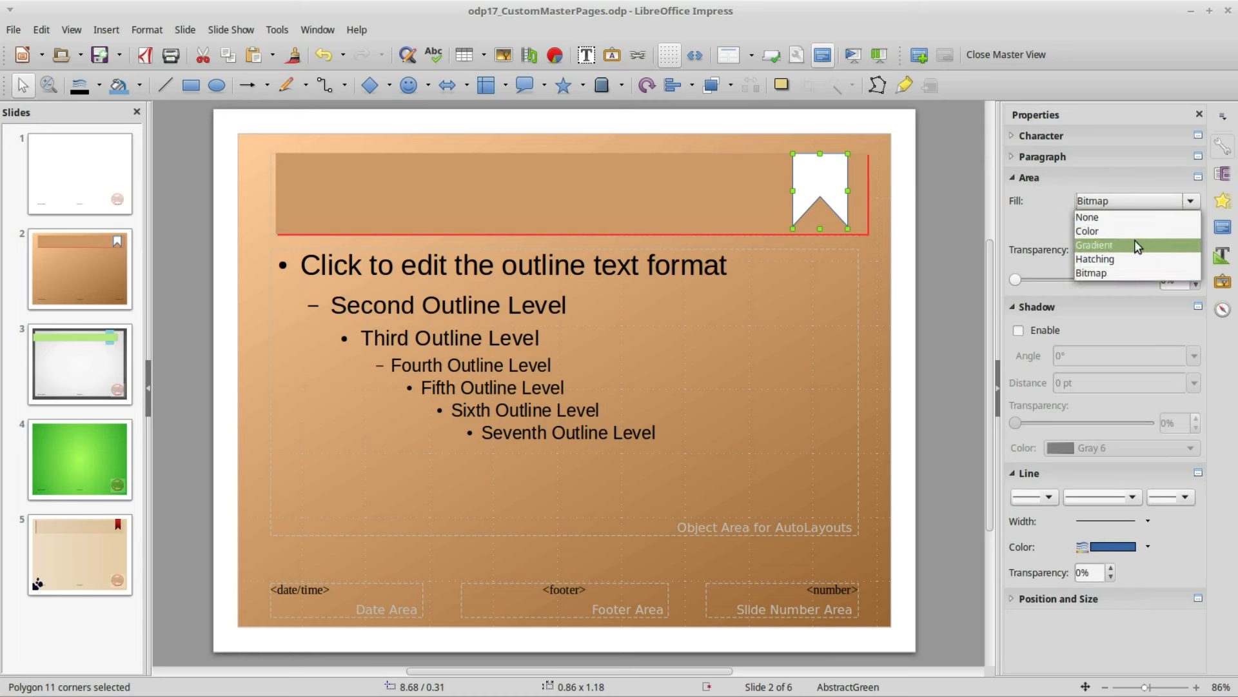
left_click(1094, 245)
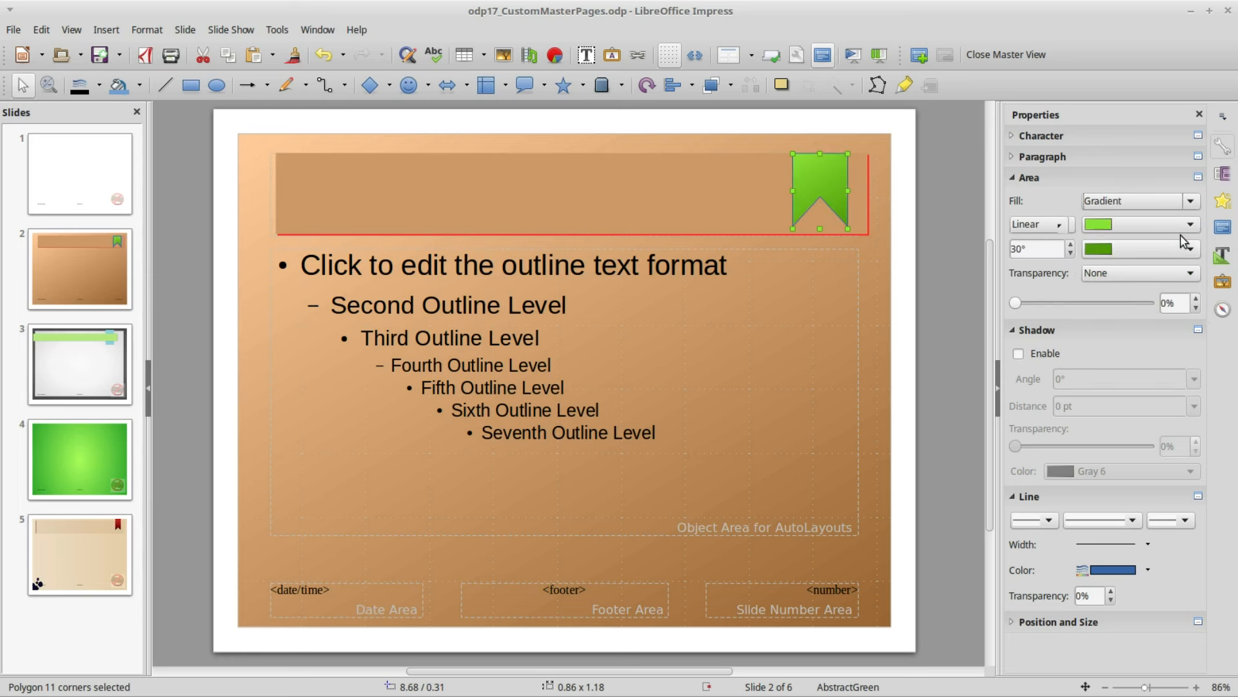
left_click(1188, 224)
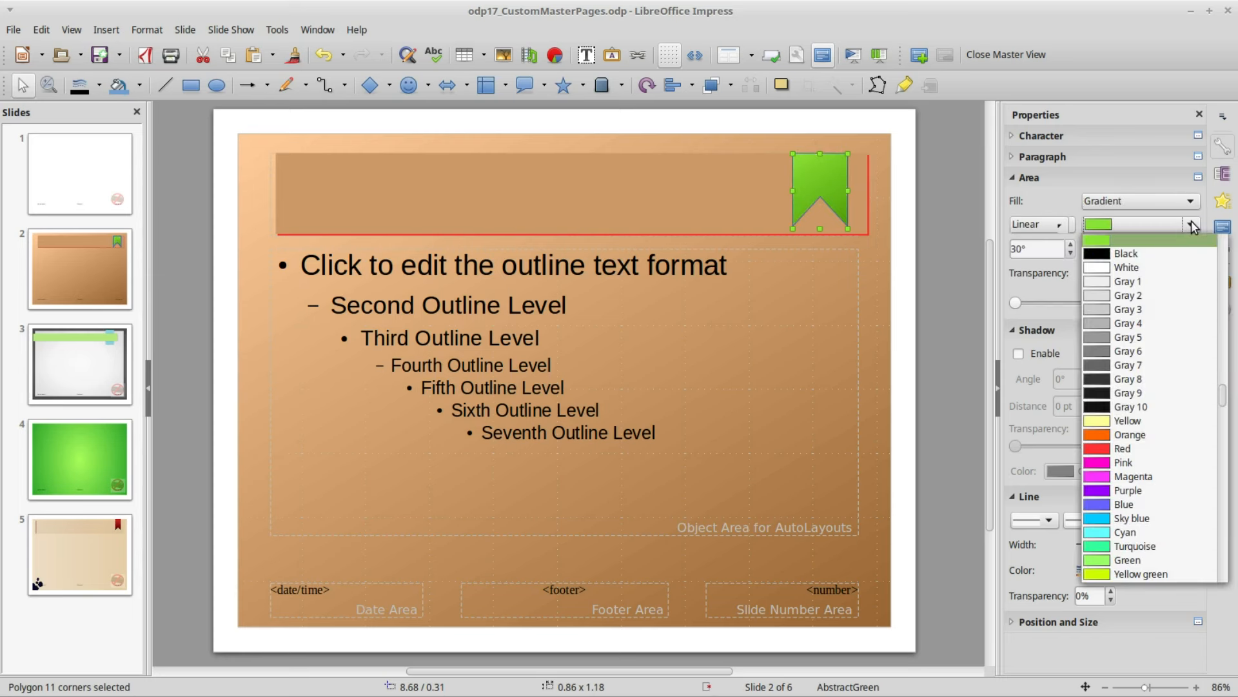
left_click(1121, 448)
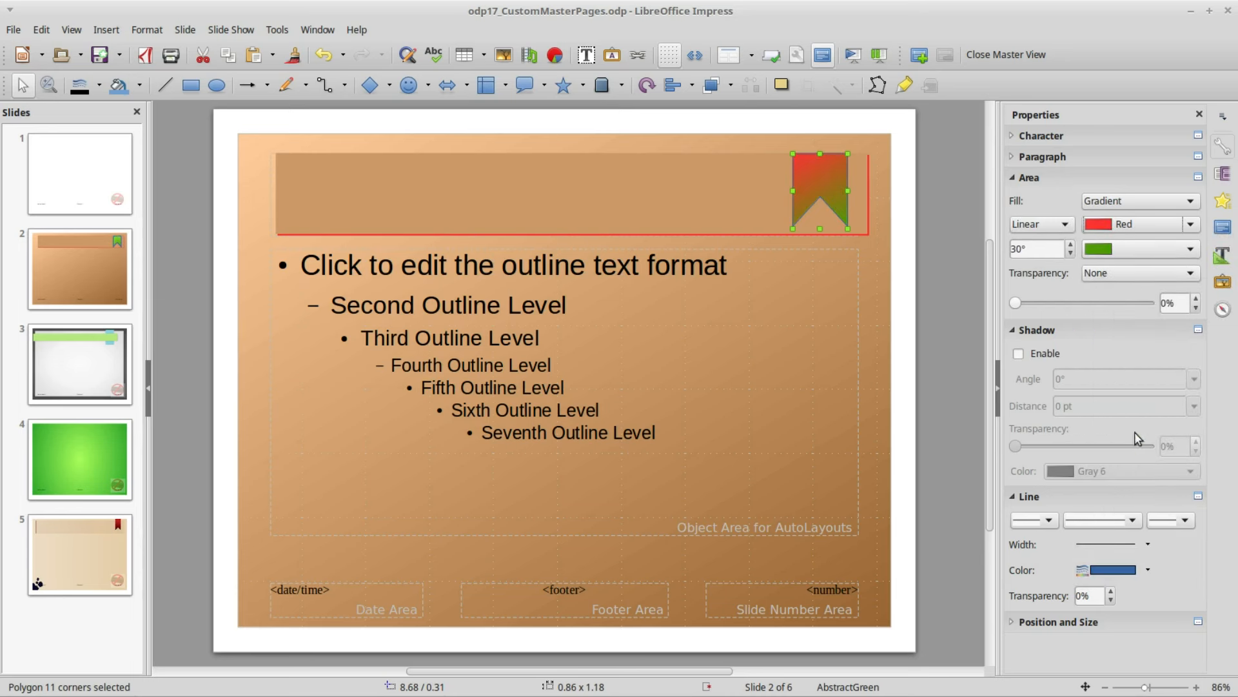
left_click(1190, 249)
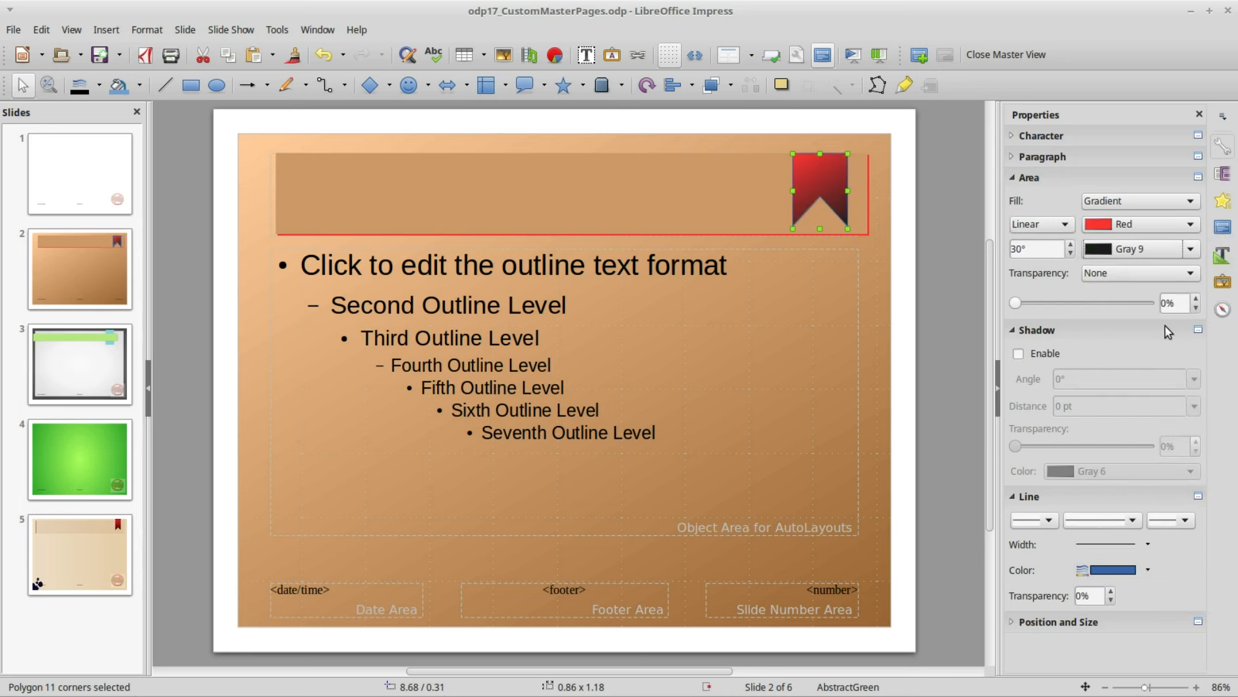
mouse_move(719, 184)
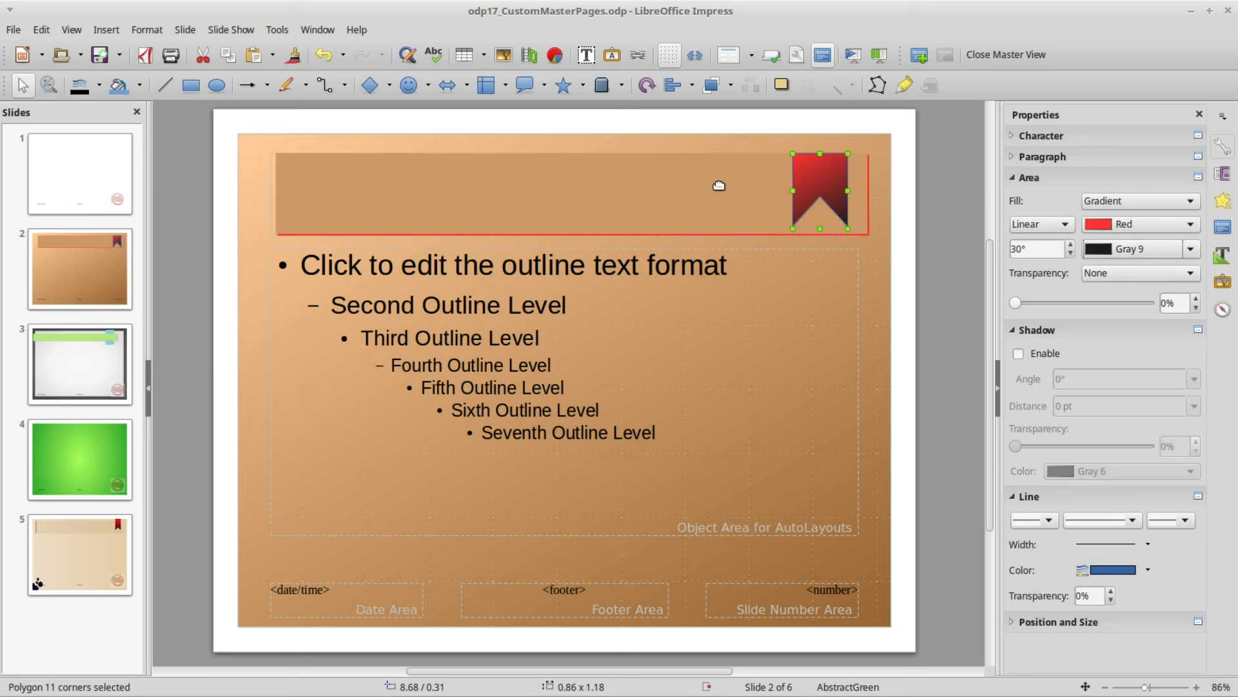
right_click(553, 194)
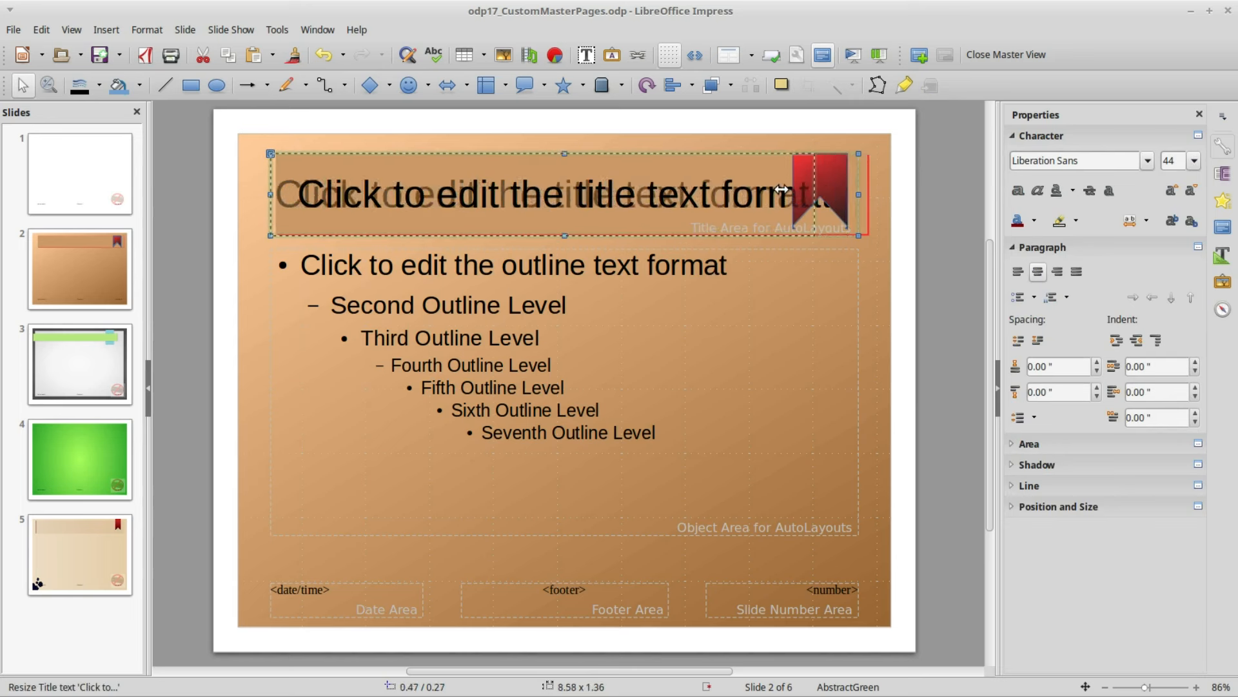
Step: Drag the title placeholder's right edge left so it stops before the ribbon
left_click_drag(857, 194, 765, 189)
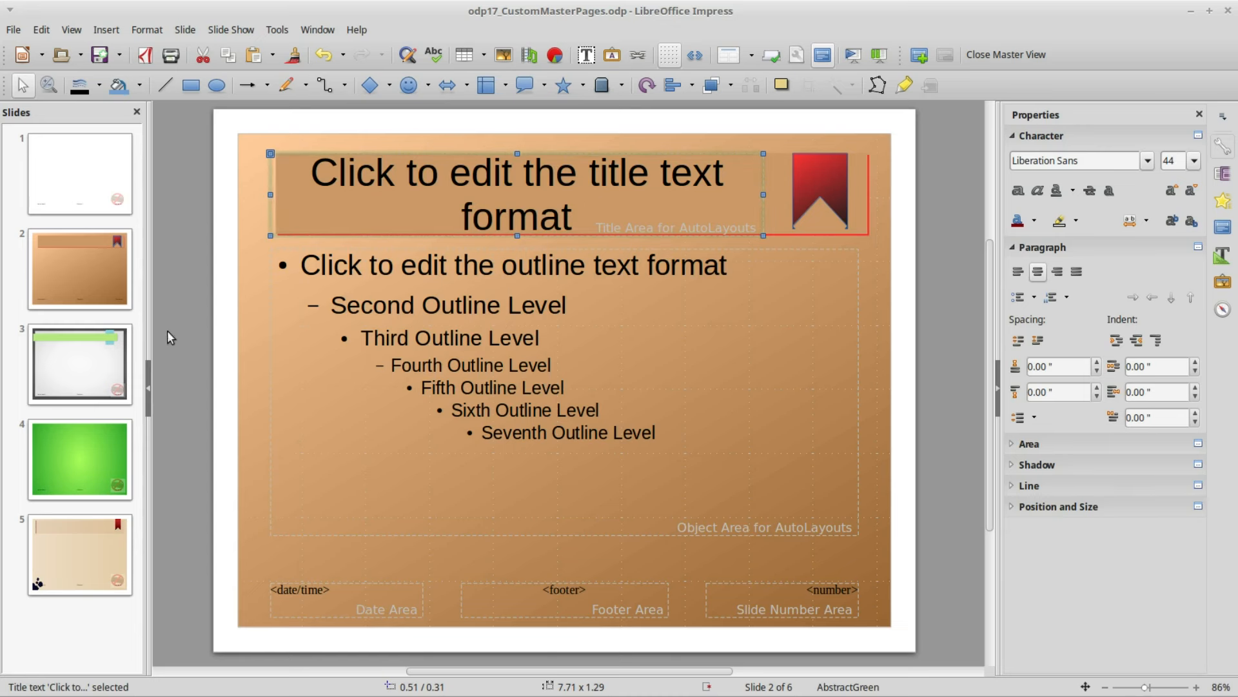
mouse_move(63, 380)
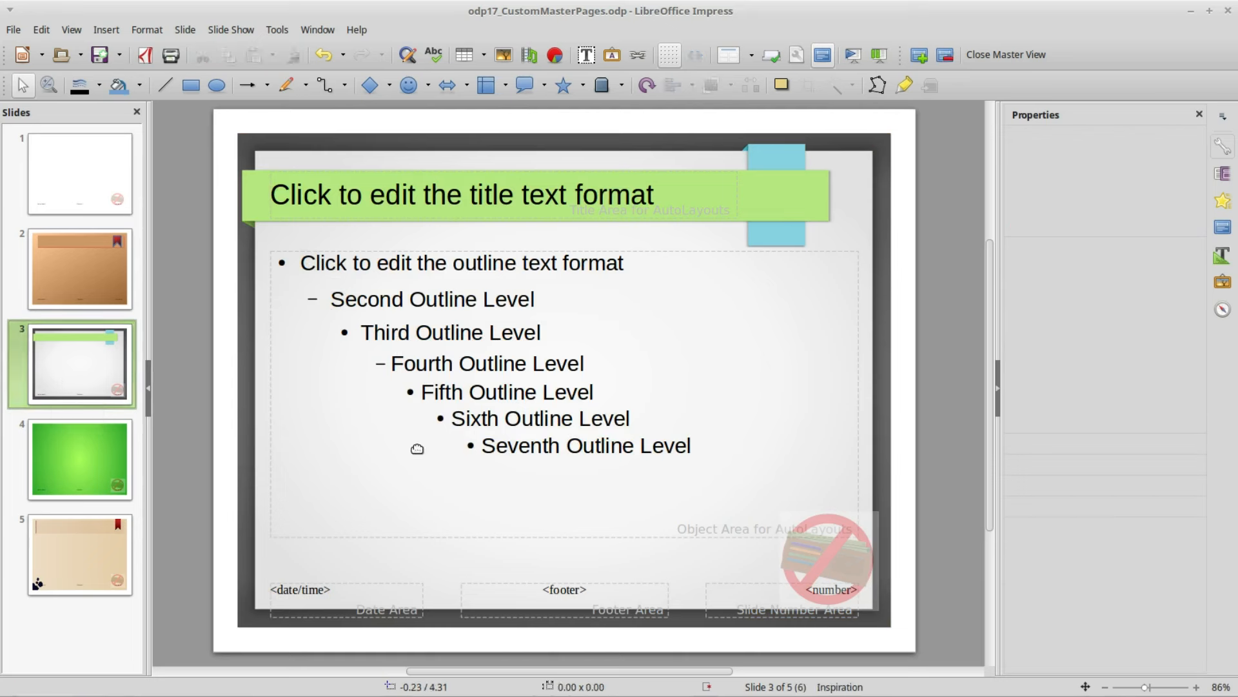
Step: Copy the watermark from the Inspiration master and paste it onto the orange master at 75% transparency
right_click(805, 553)
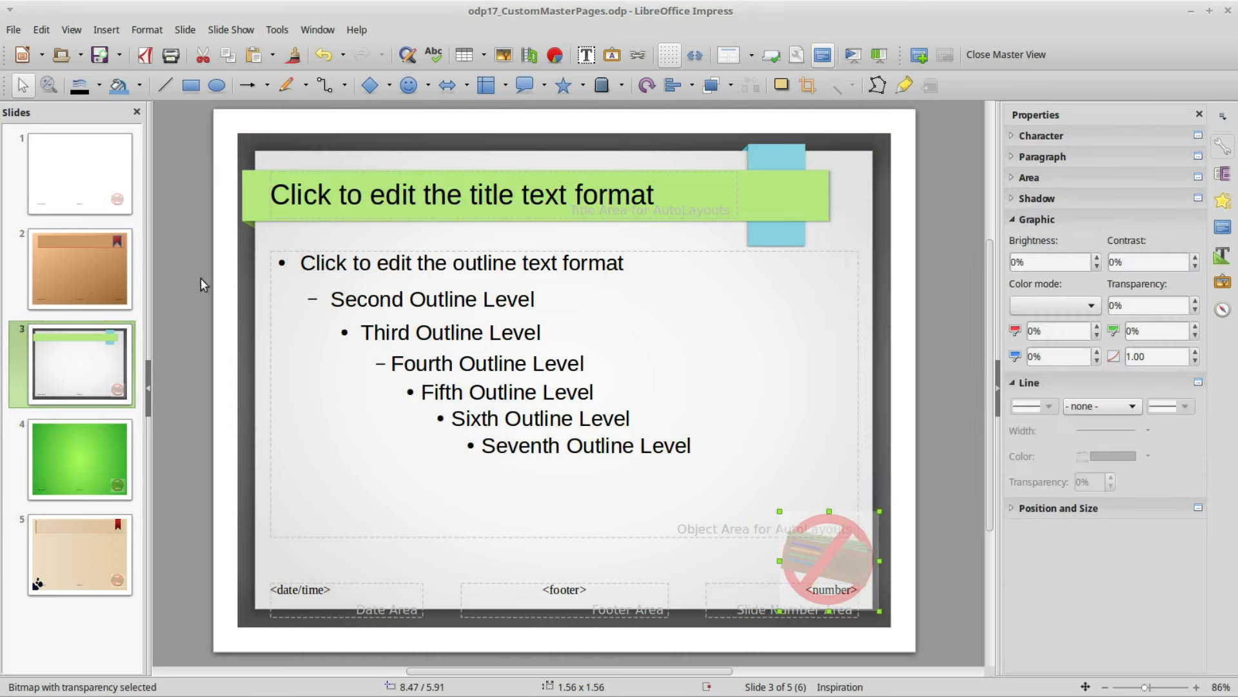
left_click(79, 268)
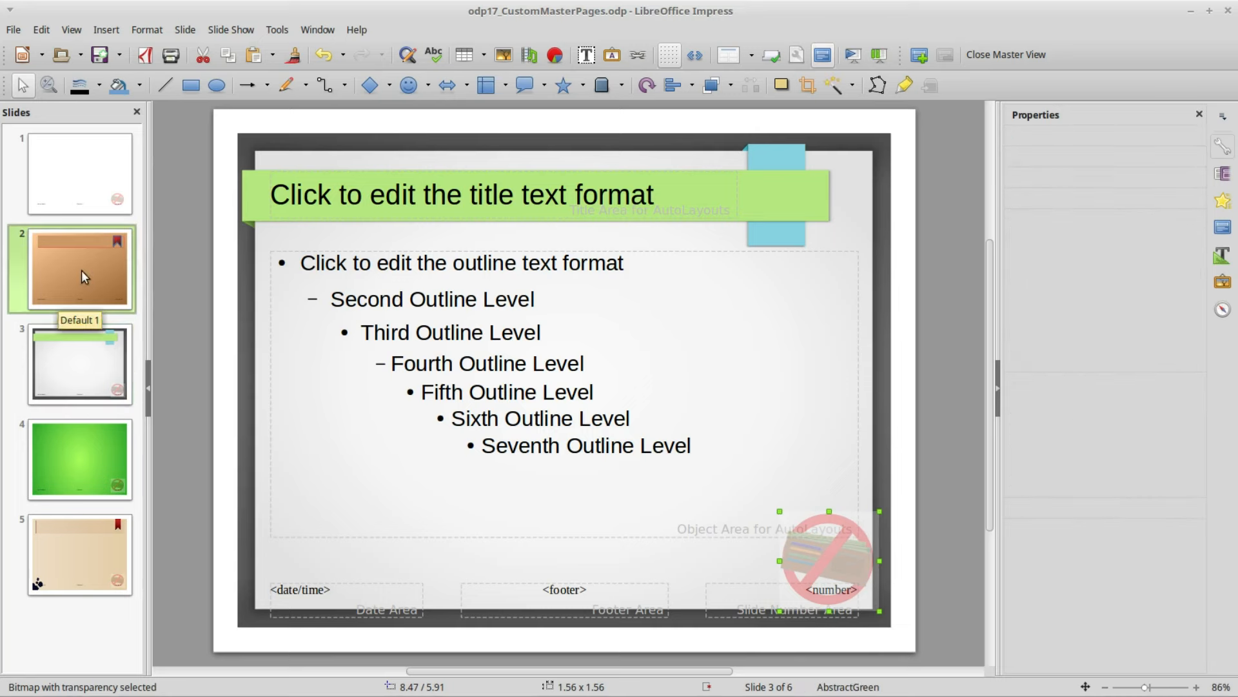
right_click(79, 269)
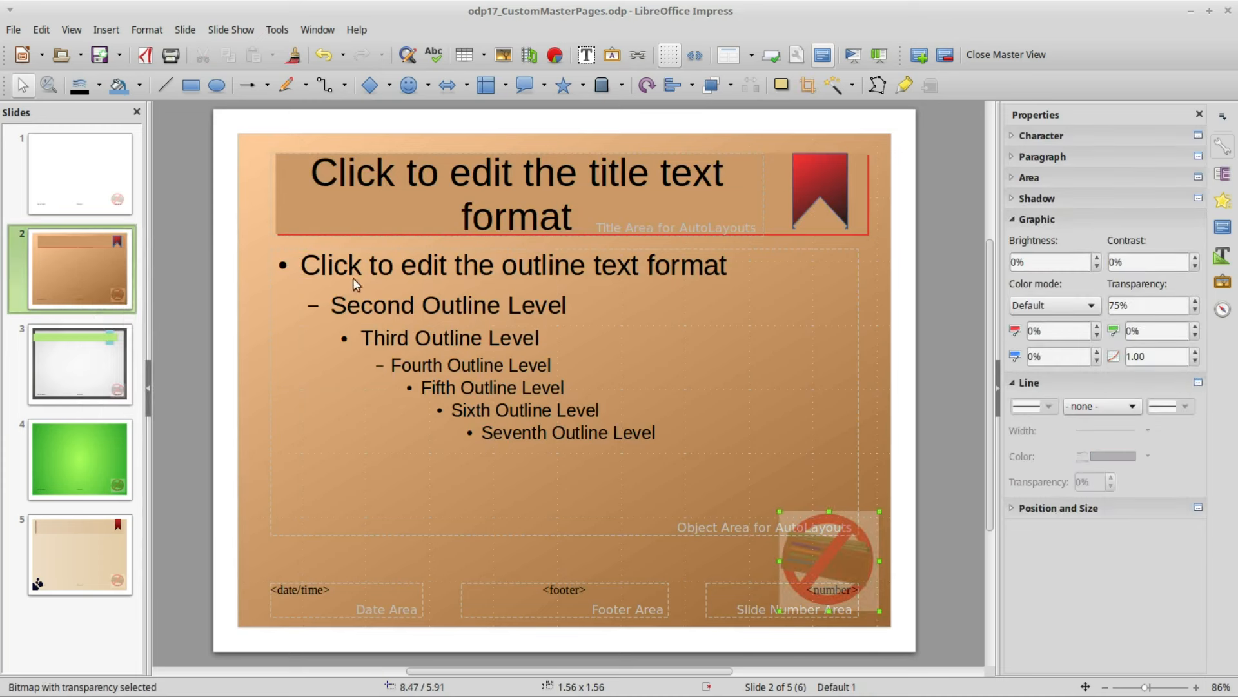
left_click(730, 54)
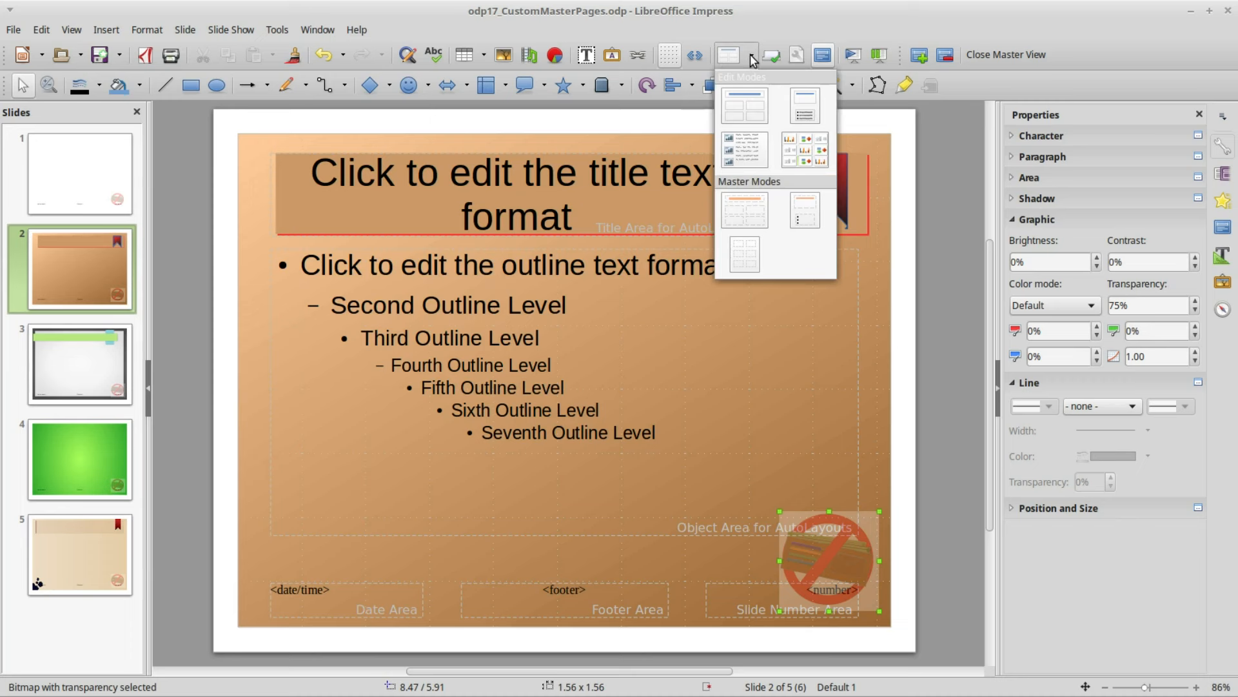
Step: Close Master View and apply the Default 1 master to slides 2–5 from the Master Pages sidebar
left_click(1005, 55)
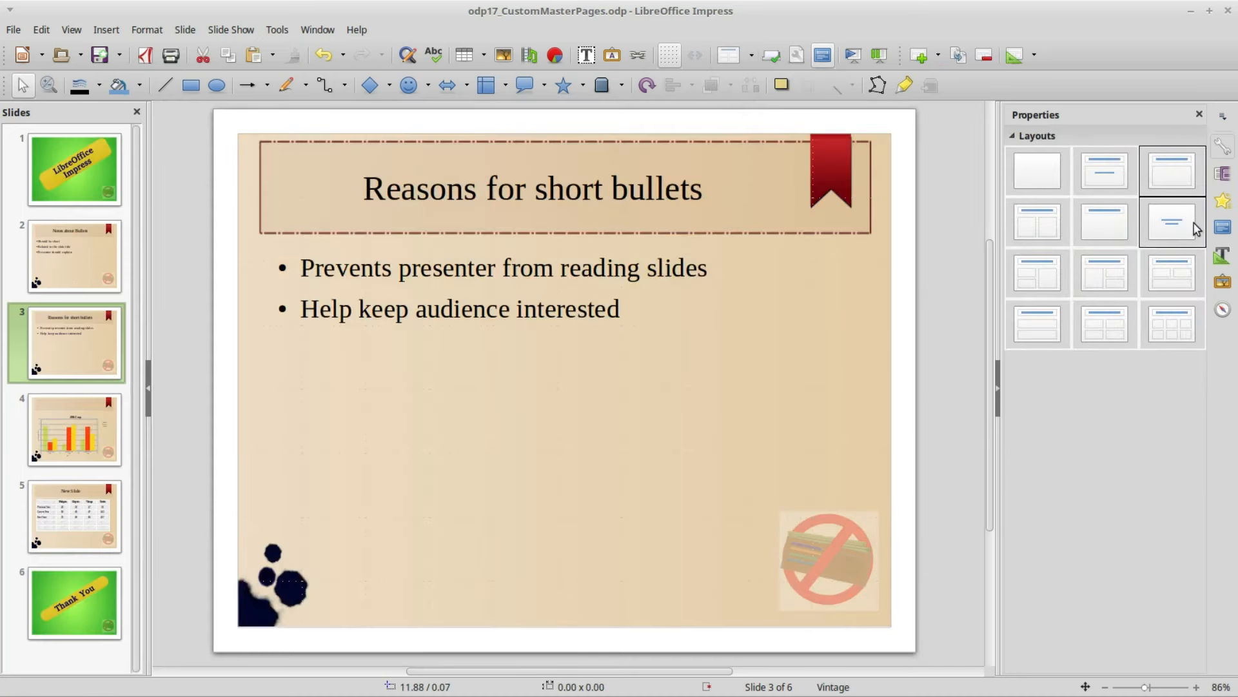
left_click(1223, 227)
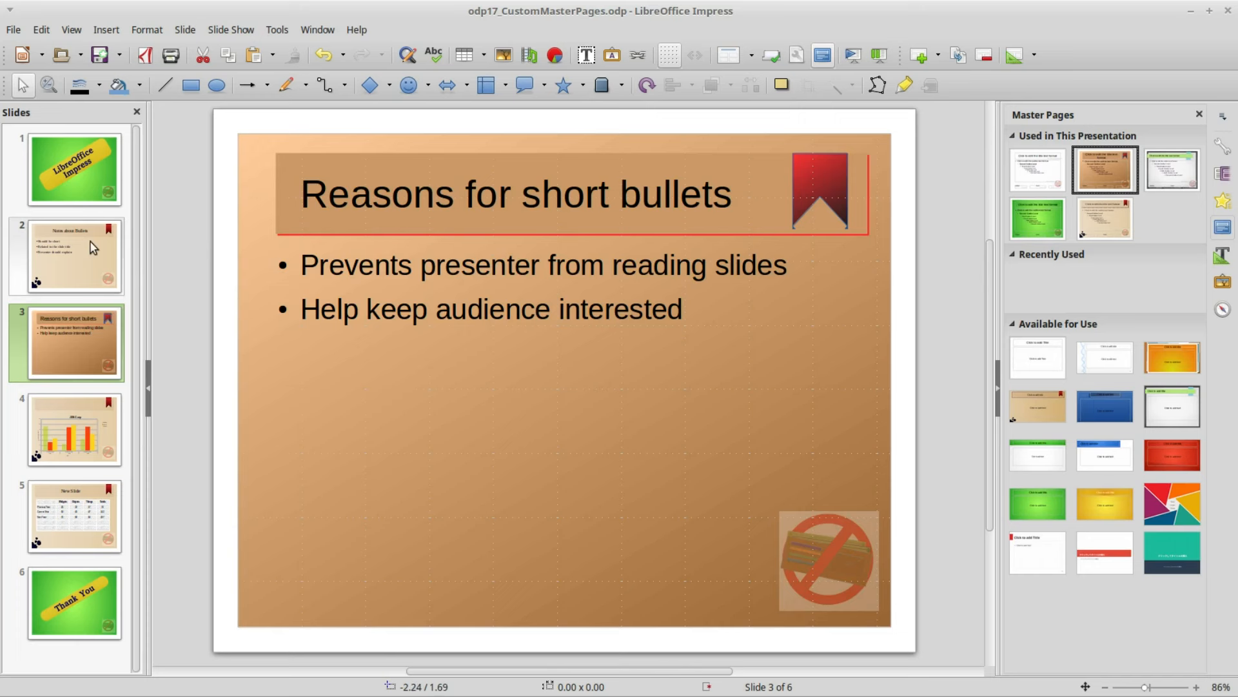
left_click(75, 256)
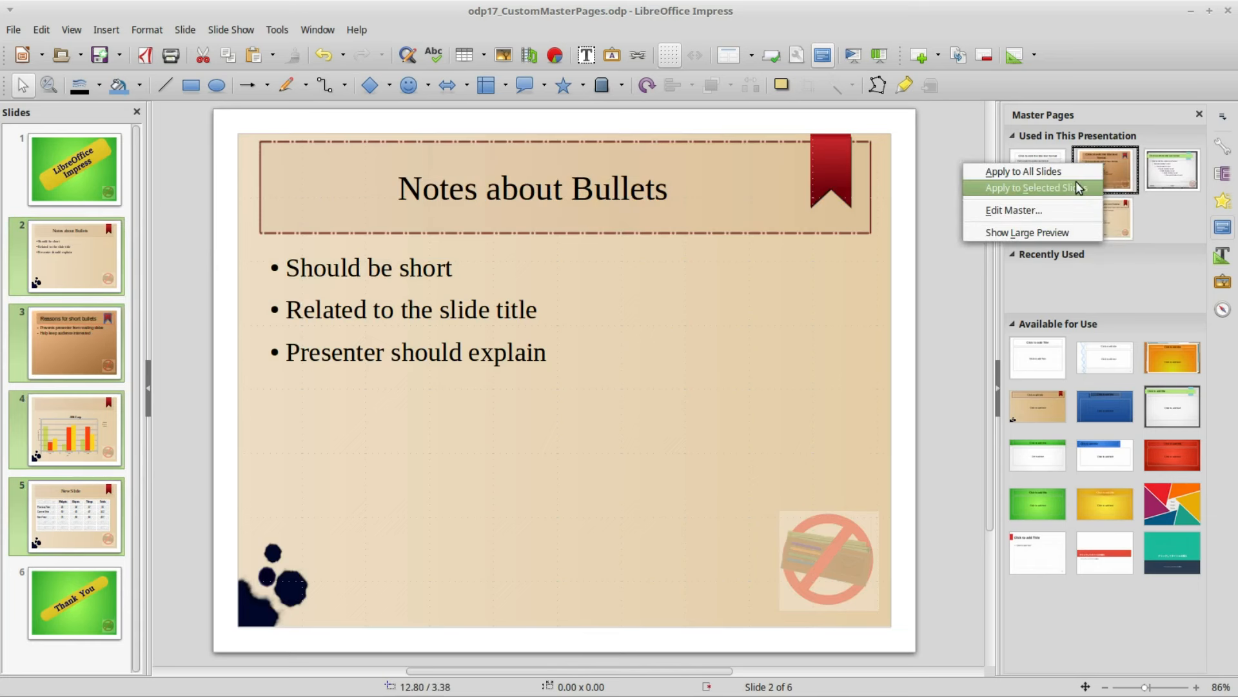
left_click(1035, 187)
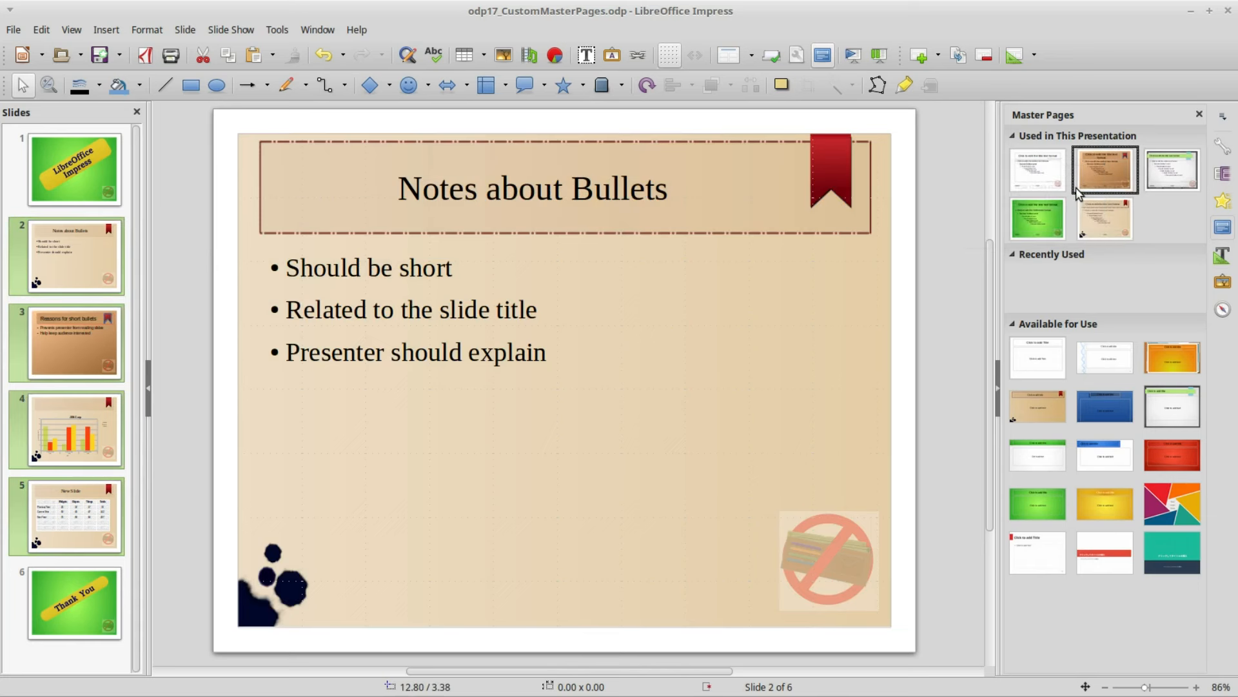
left_click(1104, 170)
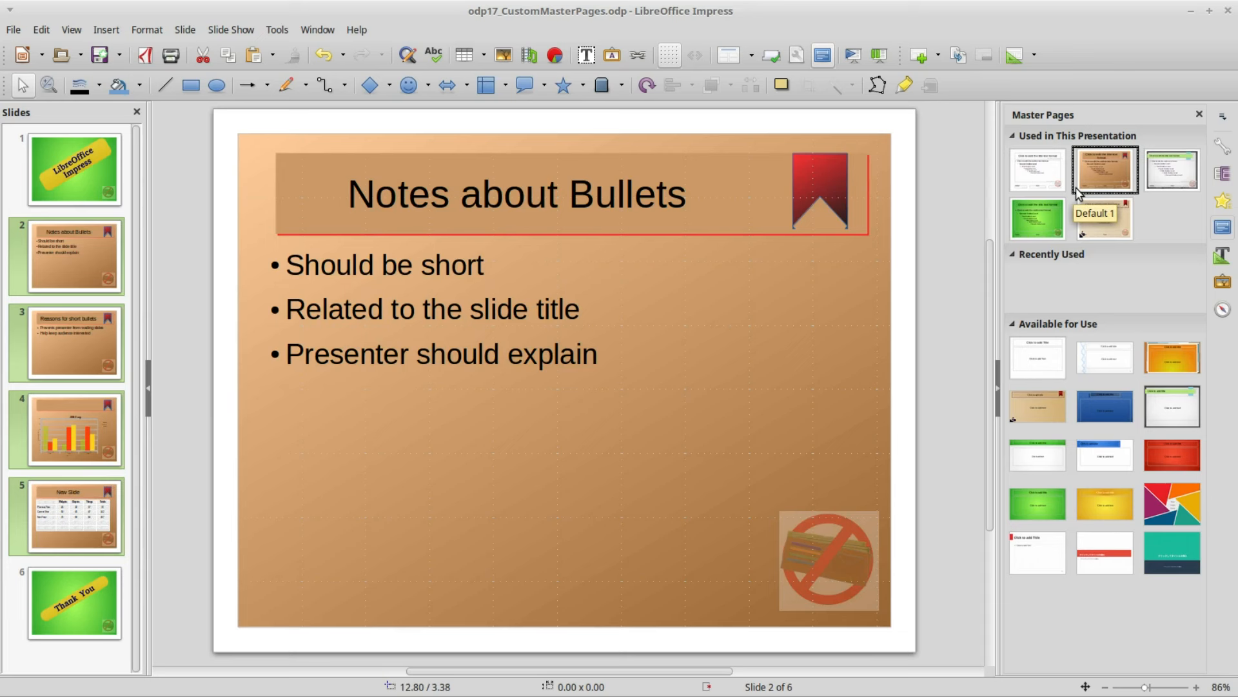